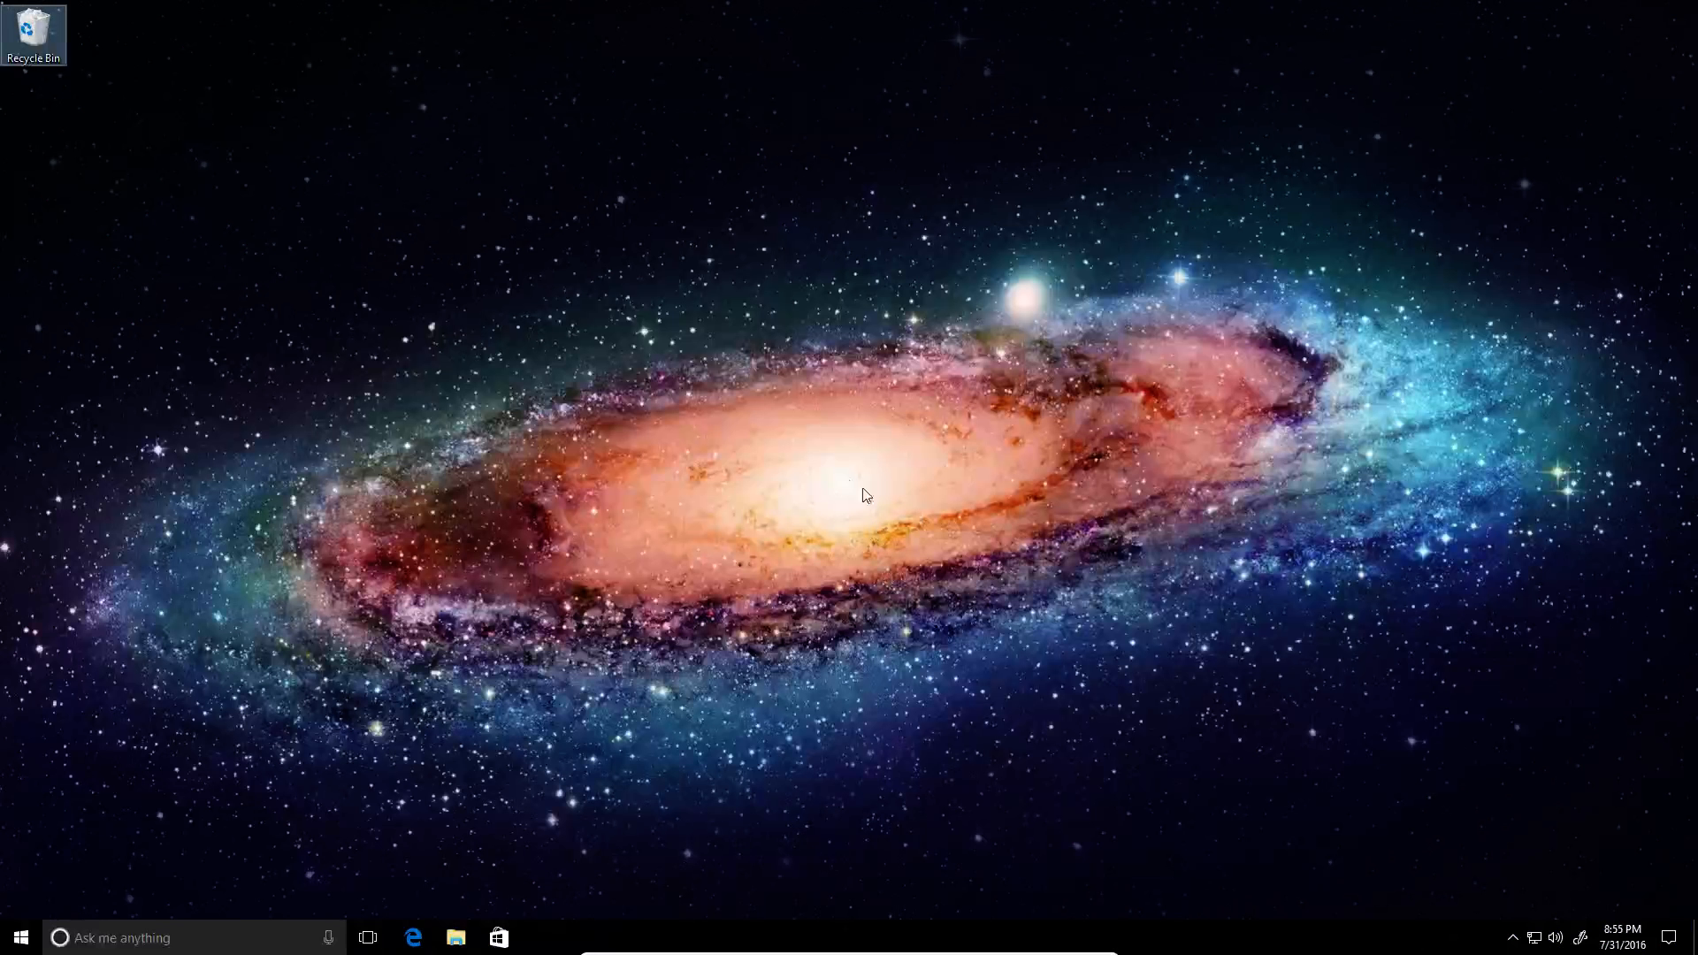
# Step: Check today's date in the taskbar calendar, then dismiss it
pyautogui.moveTo(867, 496); pyautogui.dragTo(488, 303)
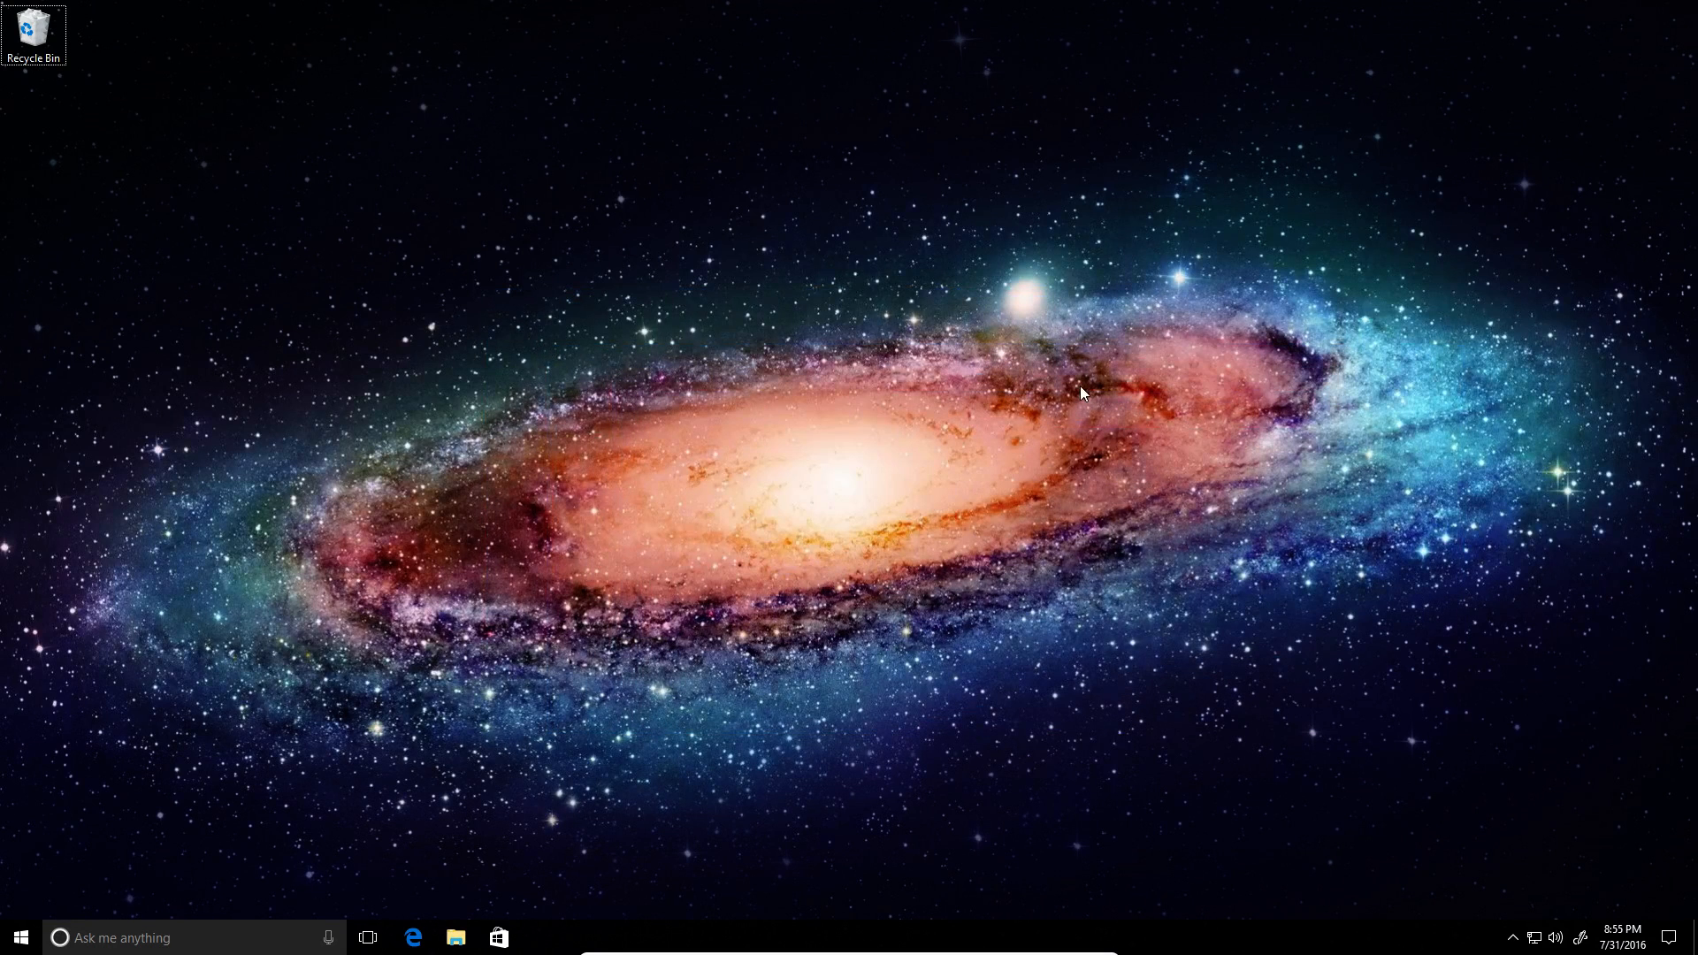
pyautogui.moveTo(1388, 771)
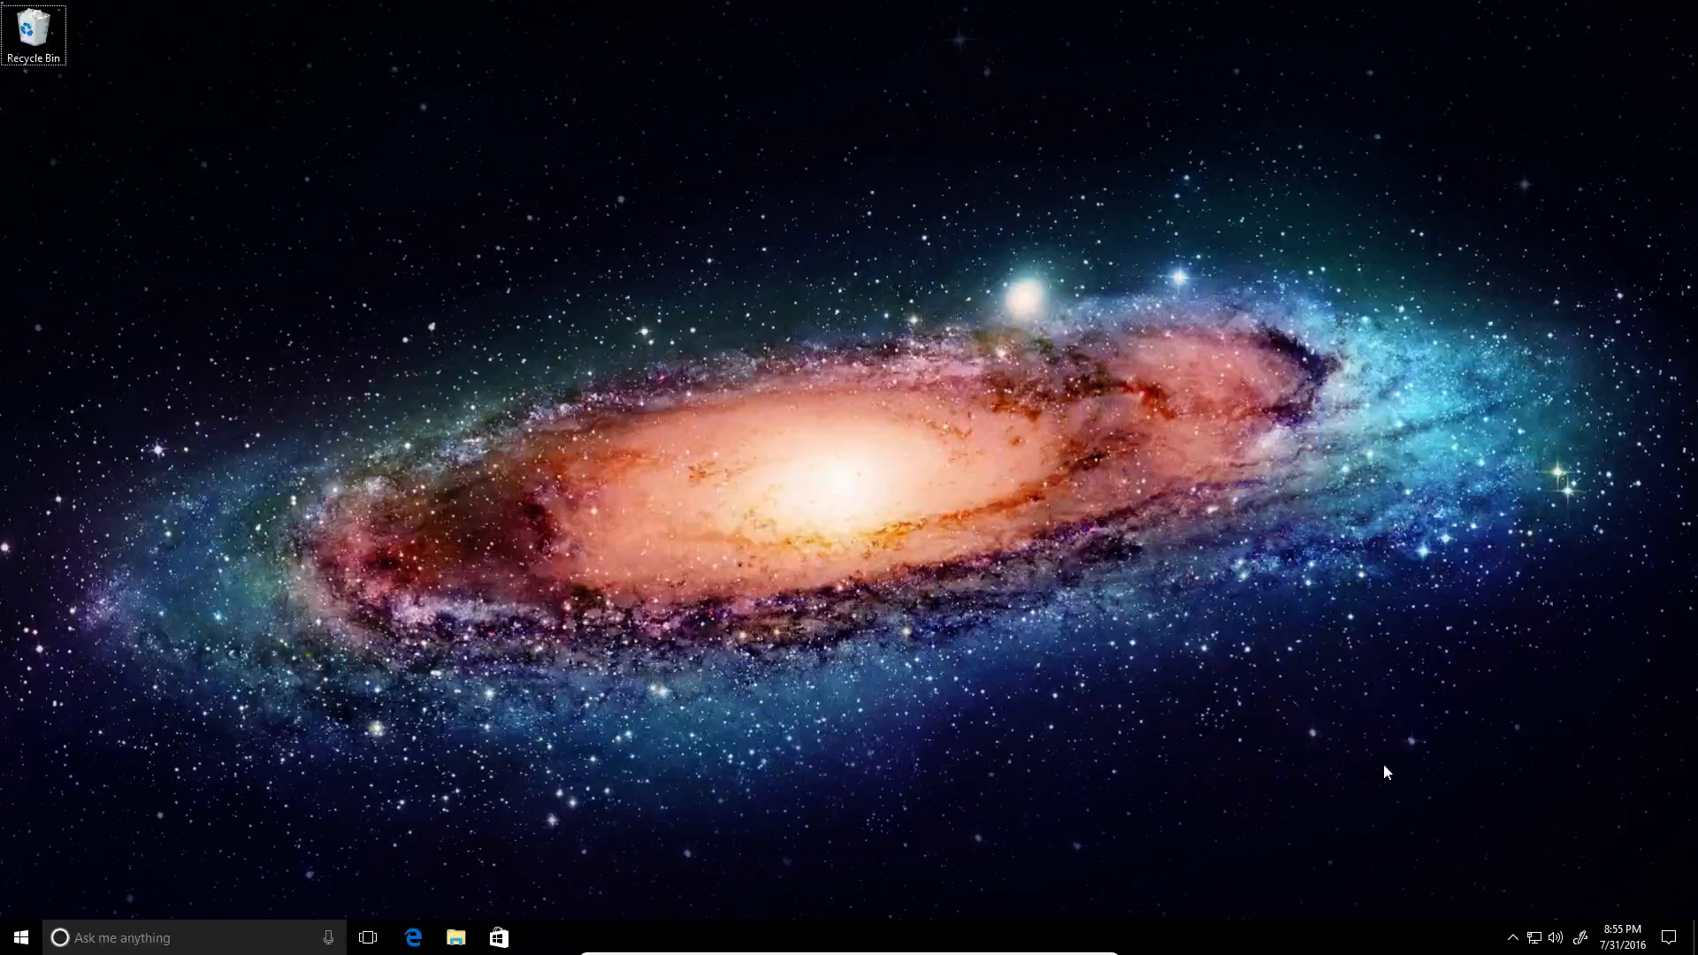
pyautogui.moveTo(1579, 886)
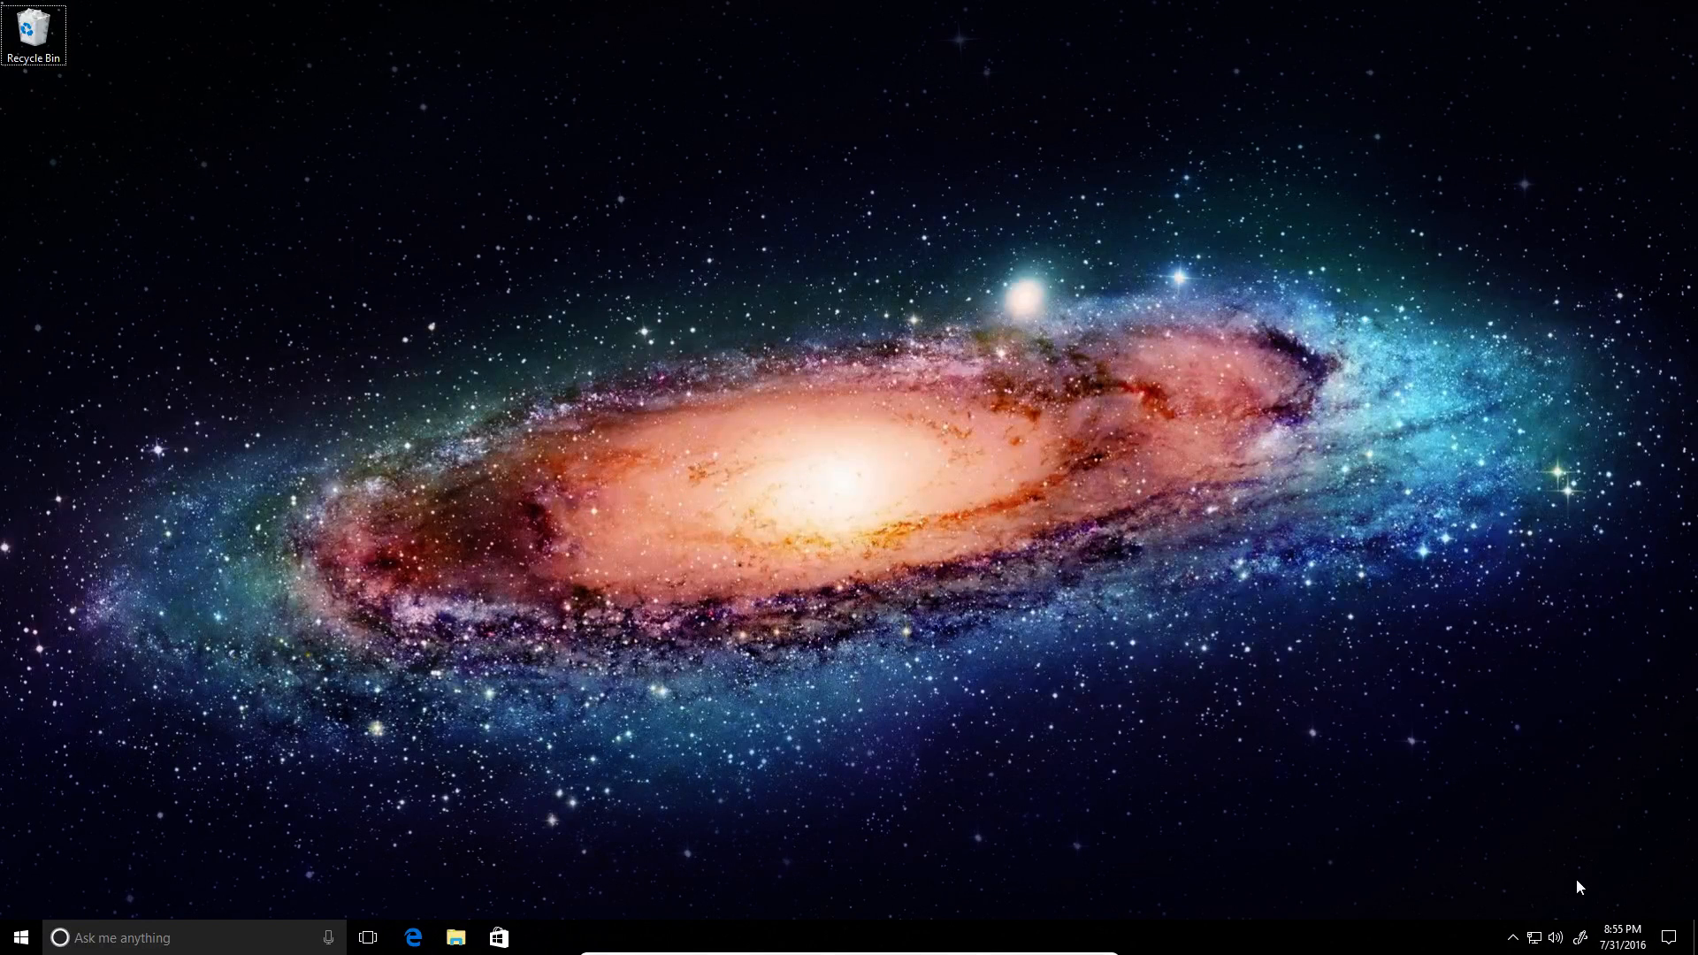
pyautogui.click(1622, 937)
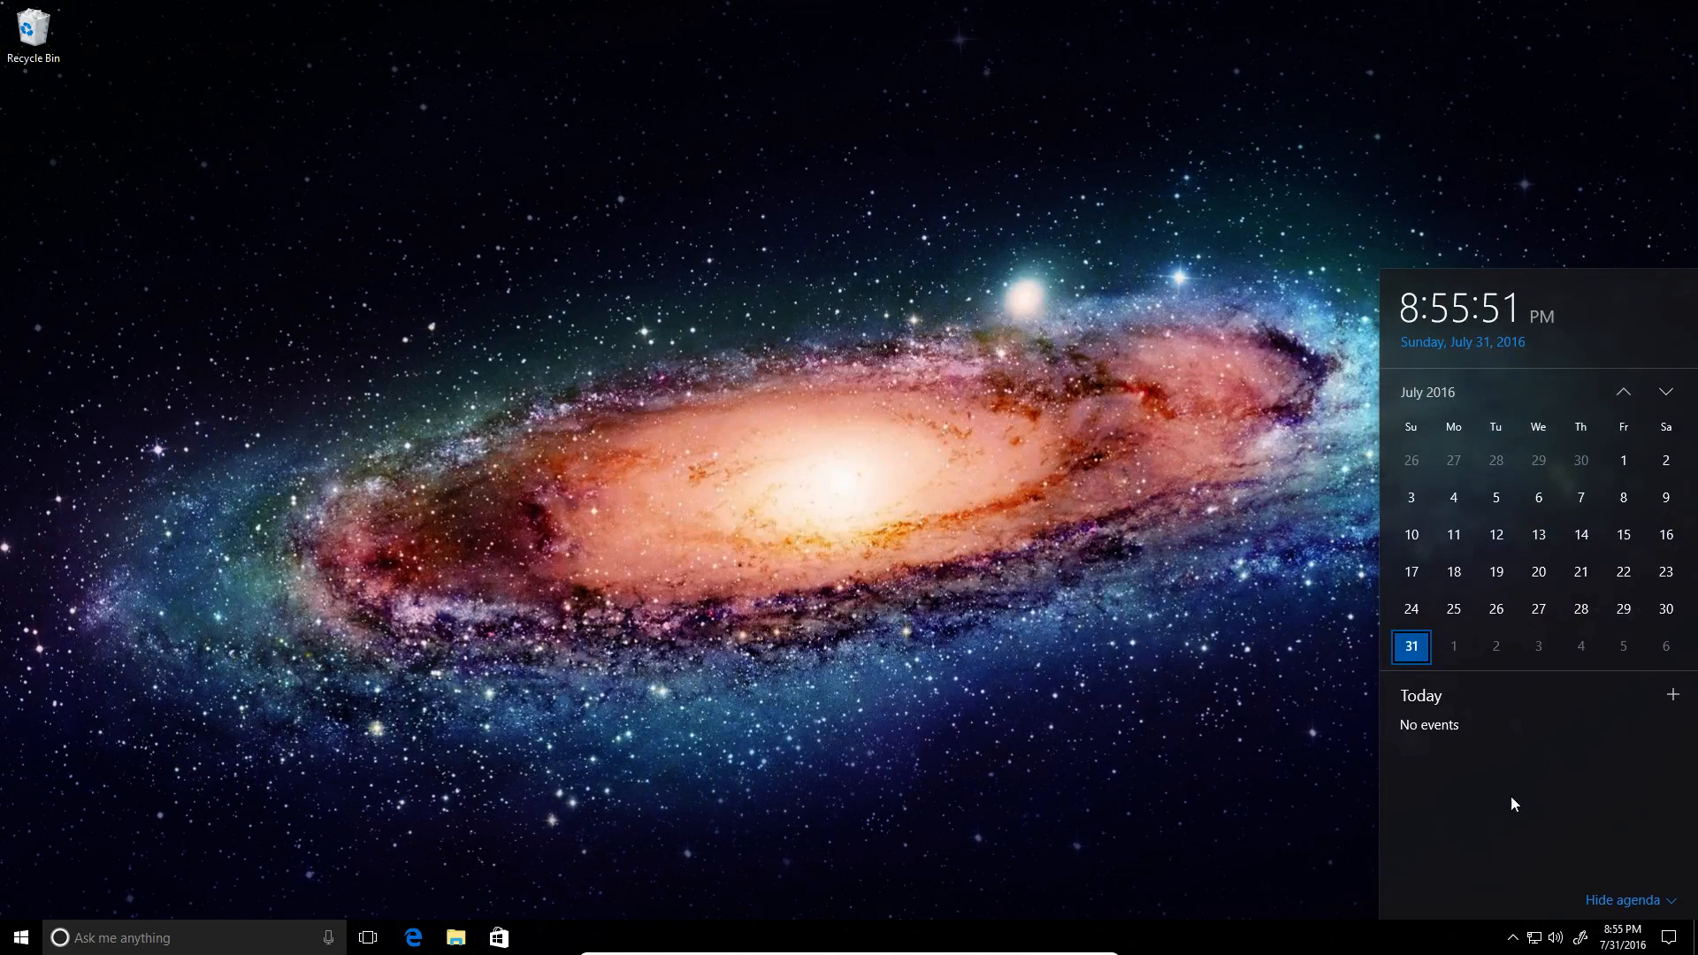
pyautogui.moveTo(1446, 653)
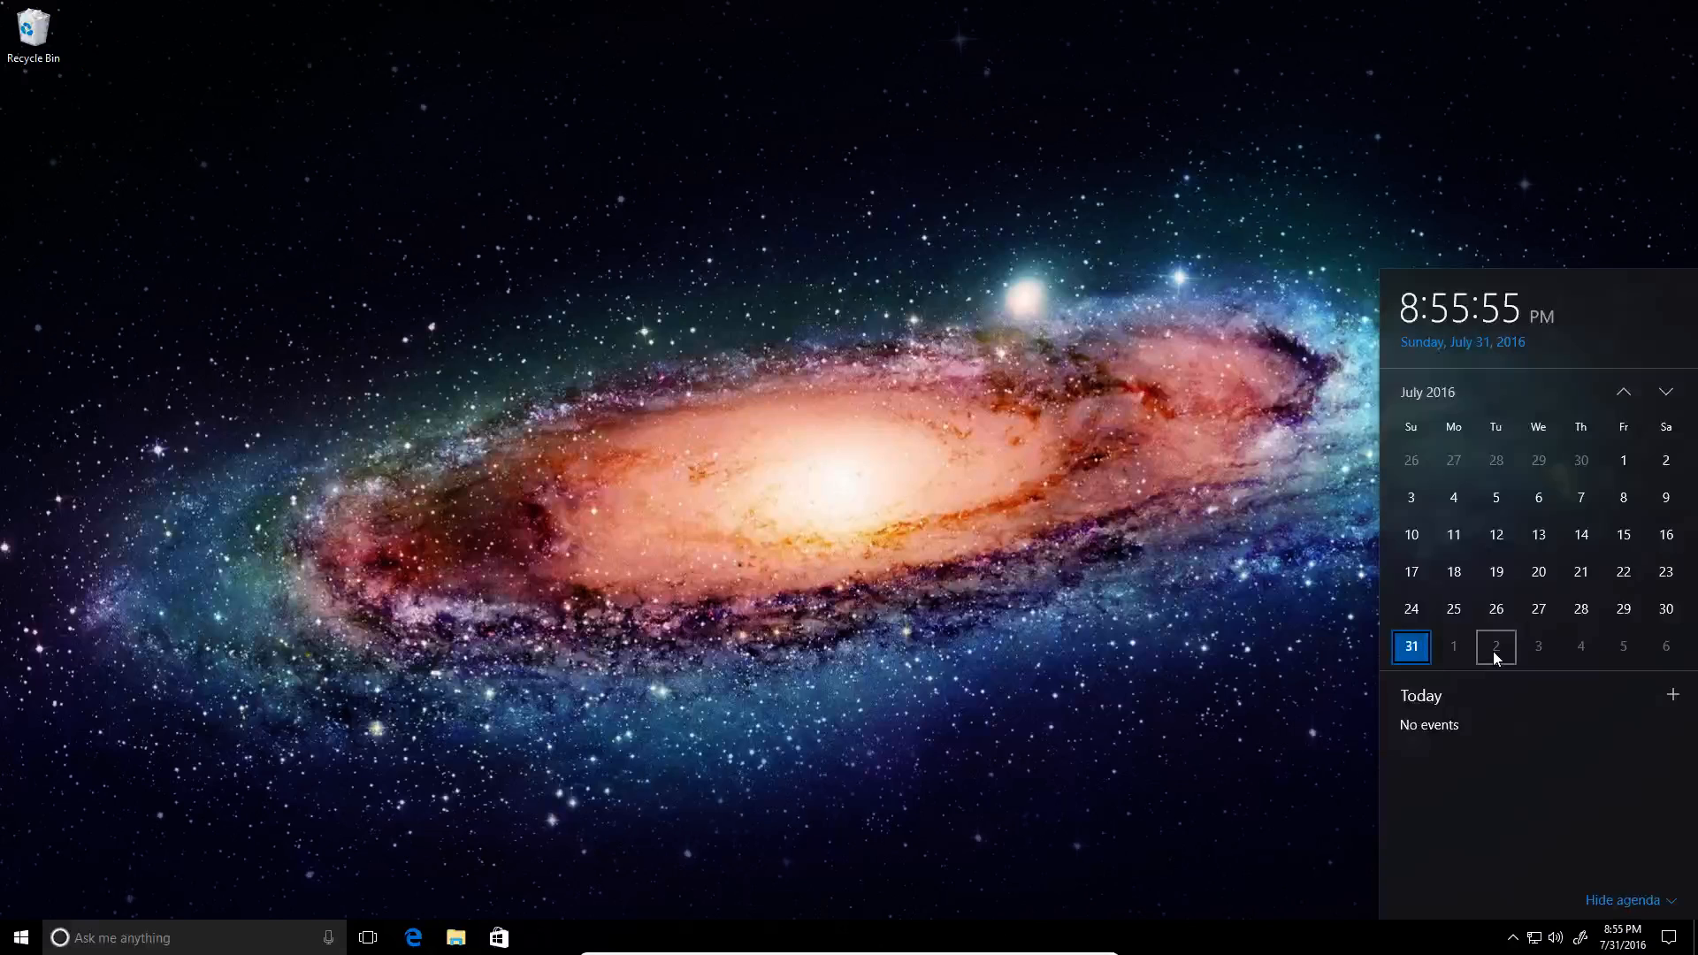
pyautogui.click(692, 840)
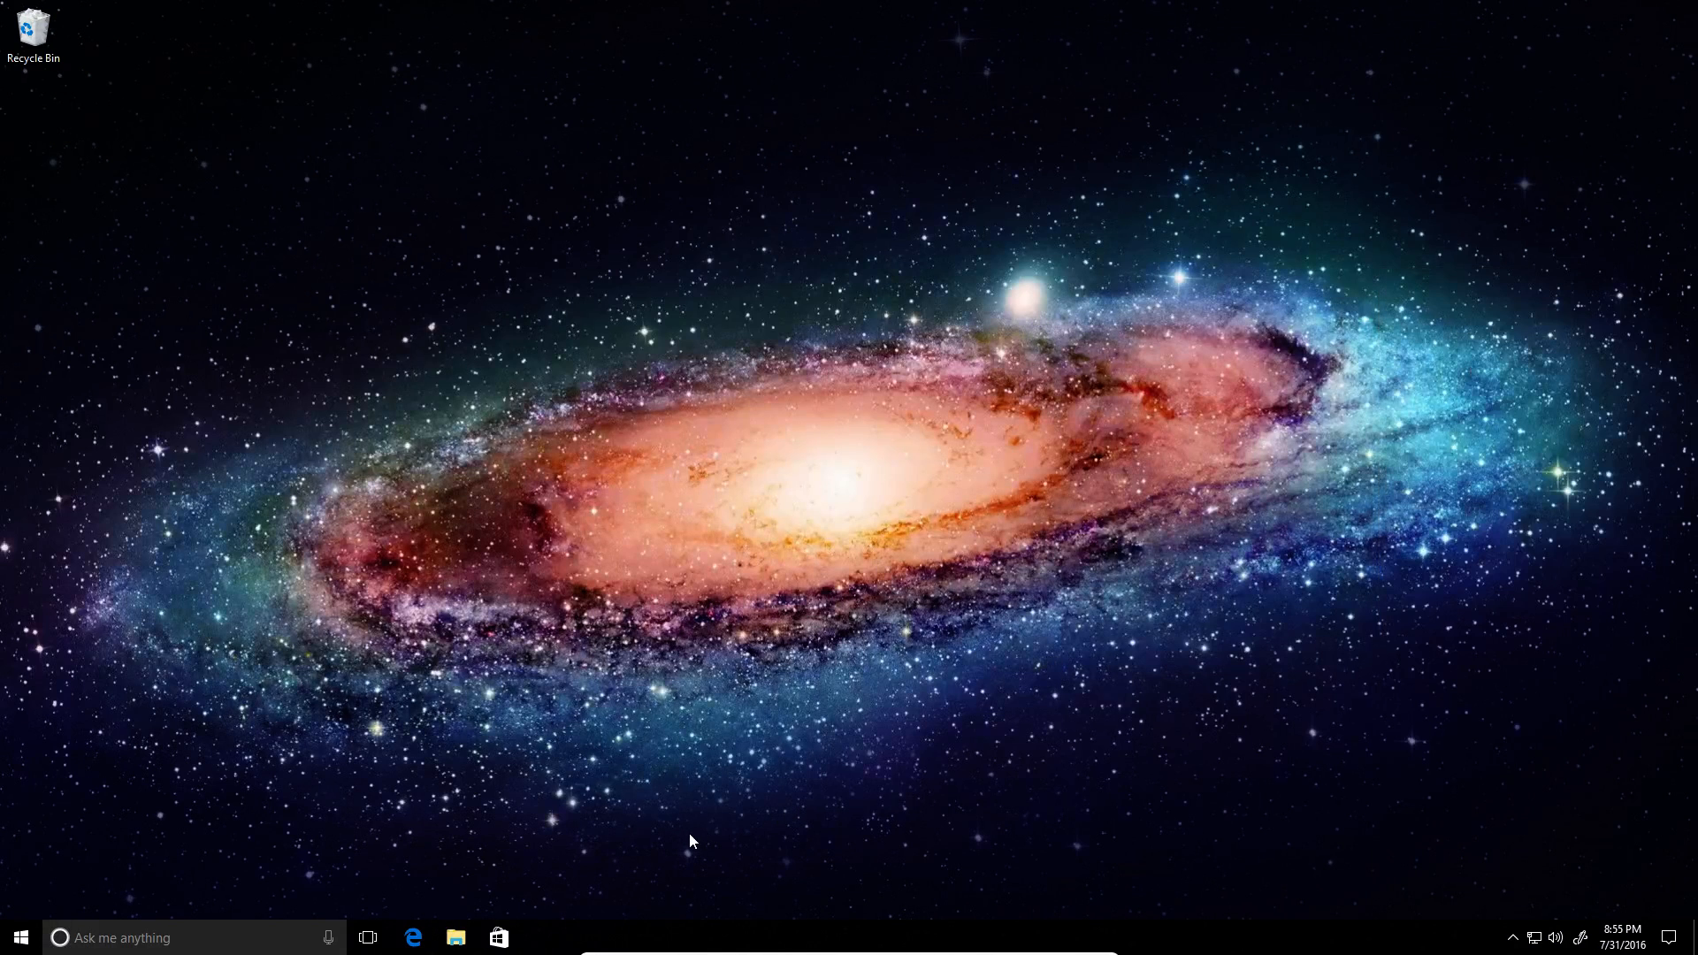
pyautogui.moveTo(4, 916)
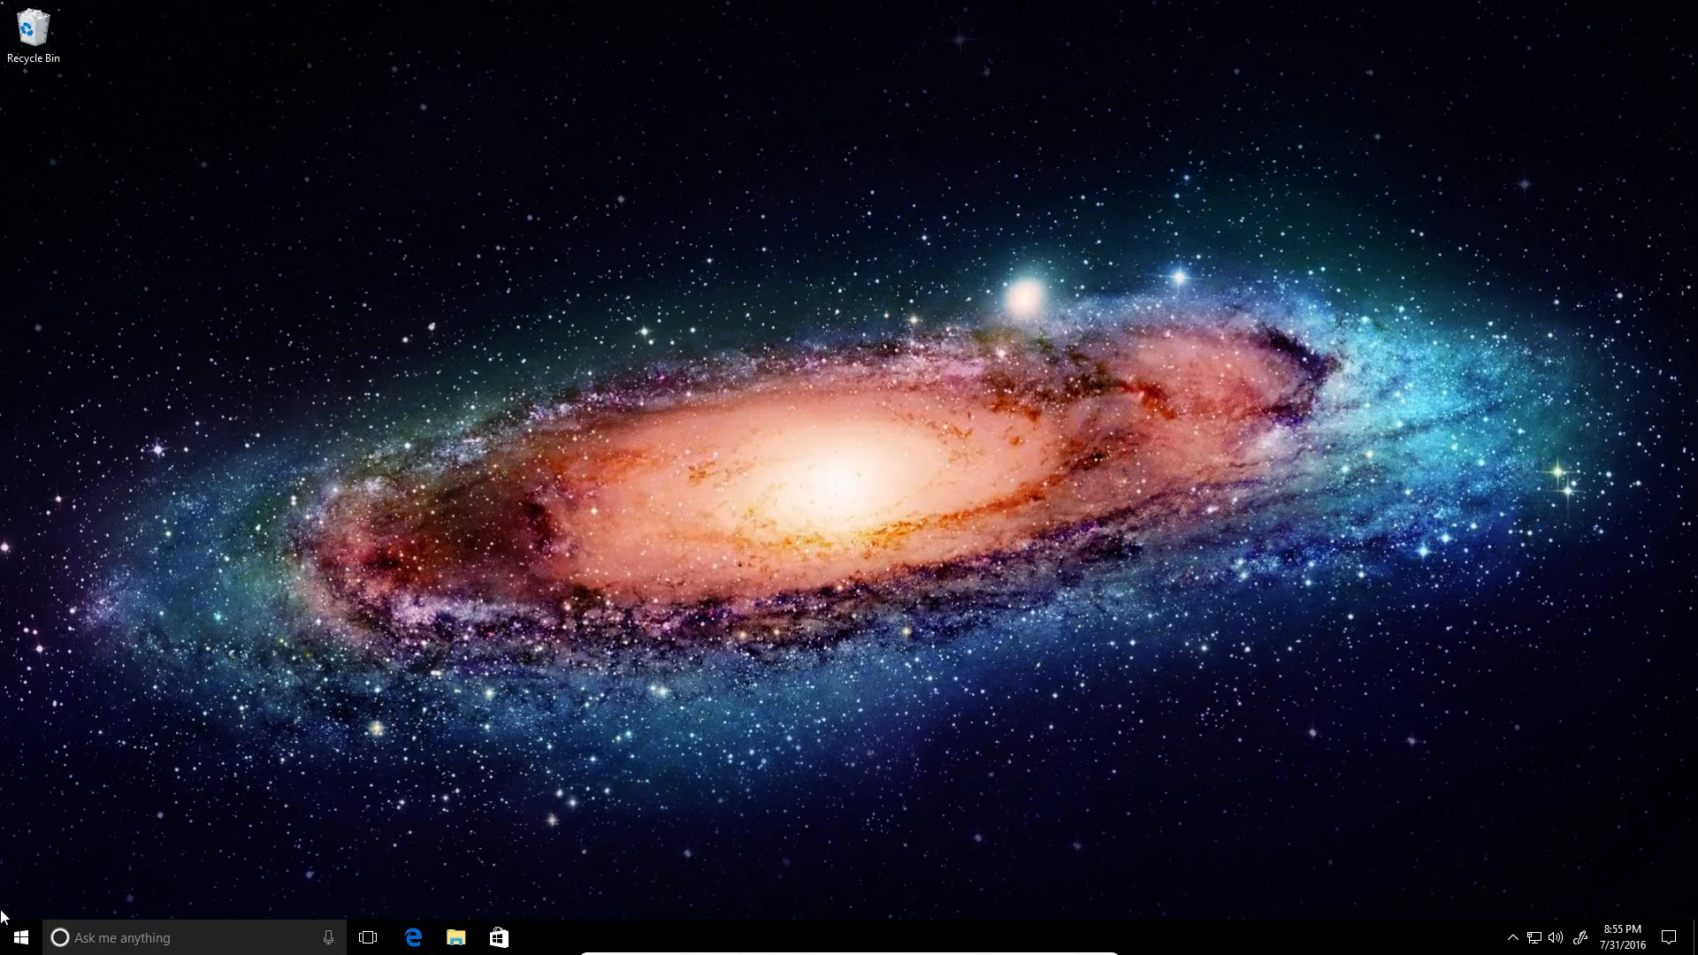
# Step: Launch Bash from Start, close it, and relaunch it as administrator with UAC approval
pyautogui.click(18, 936)
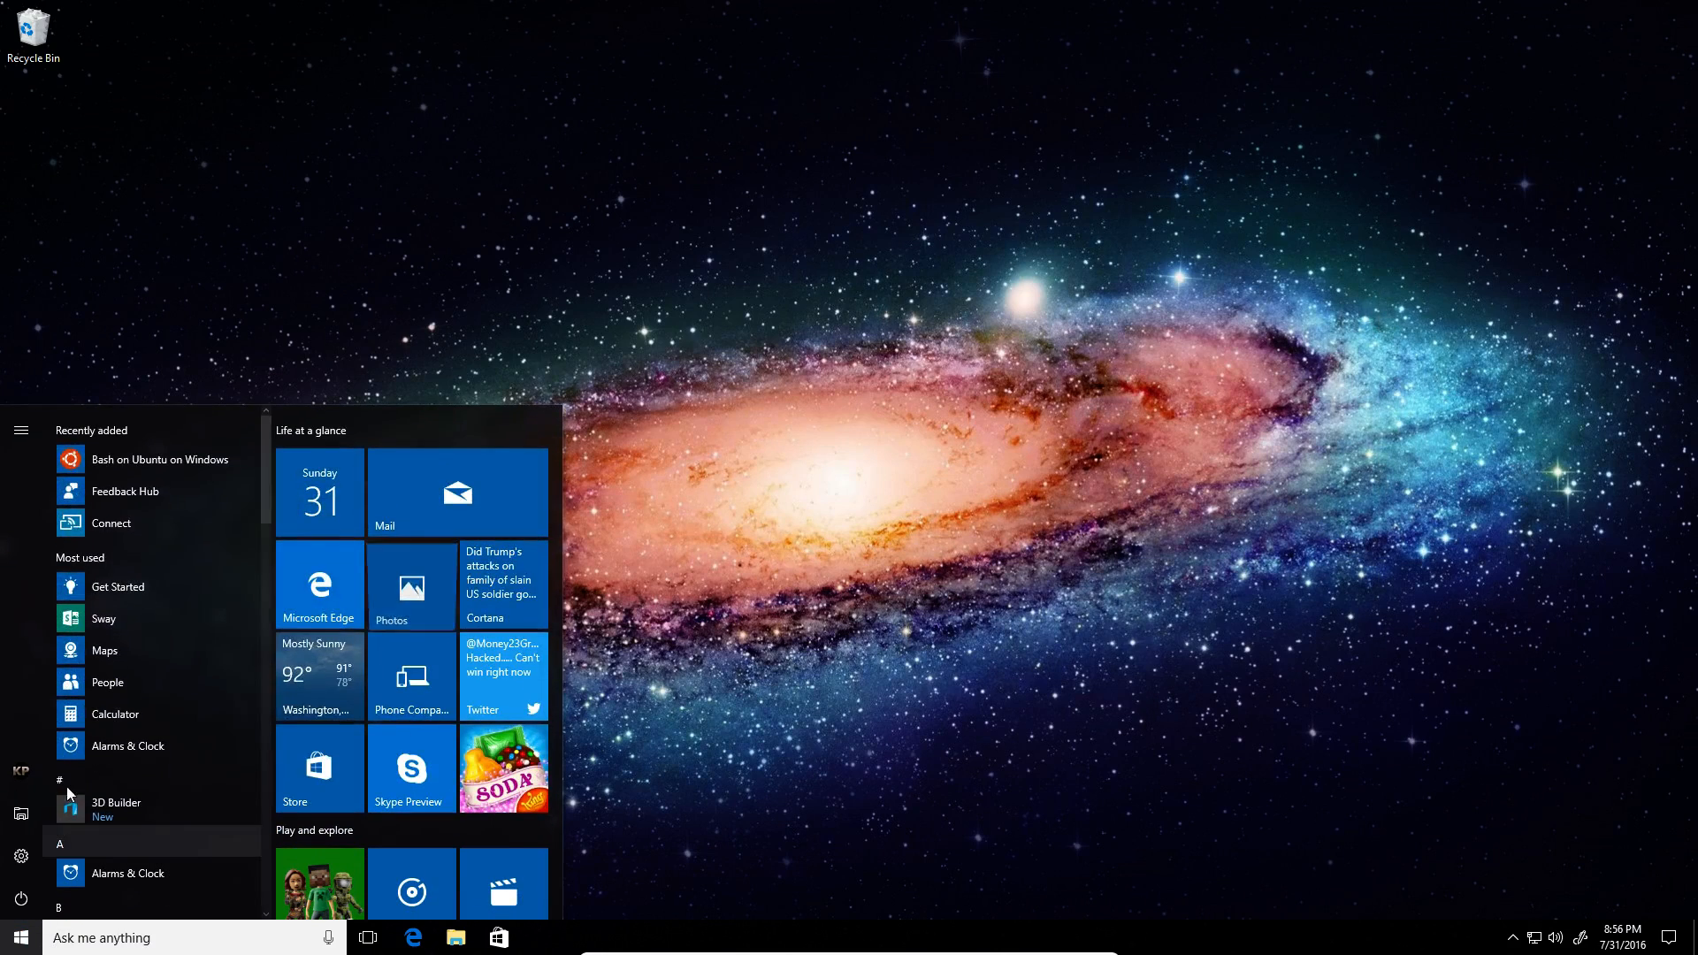
pyautogui.click(161, 459)
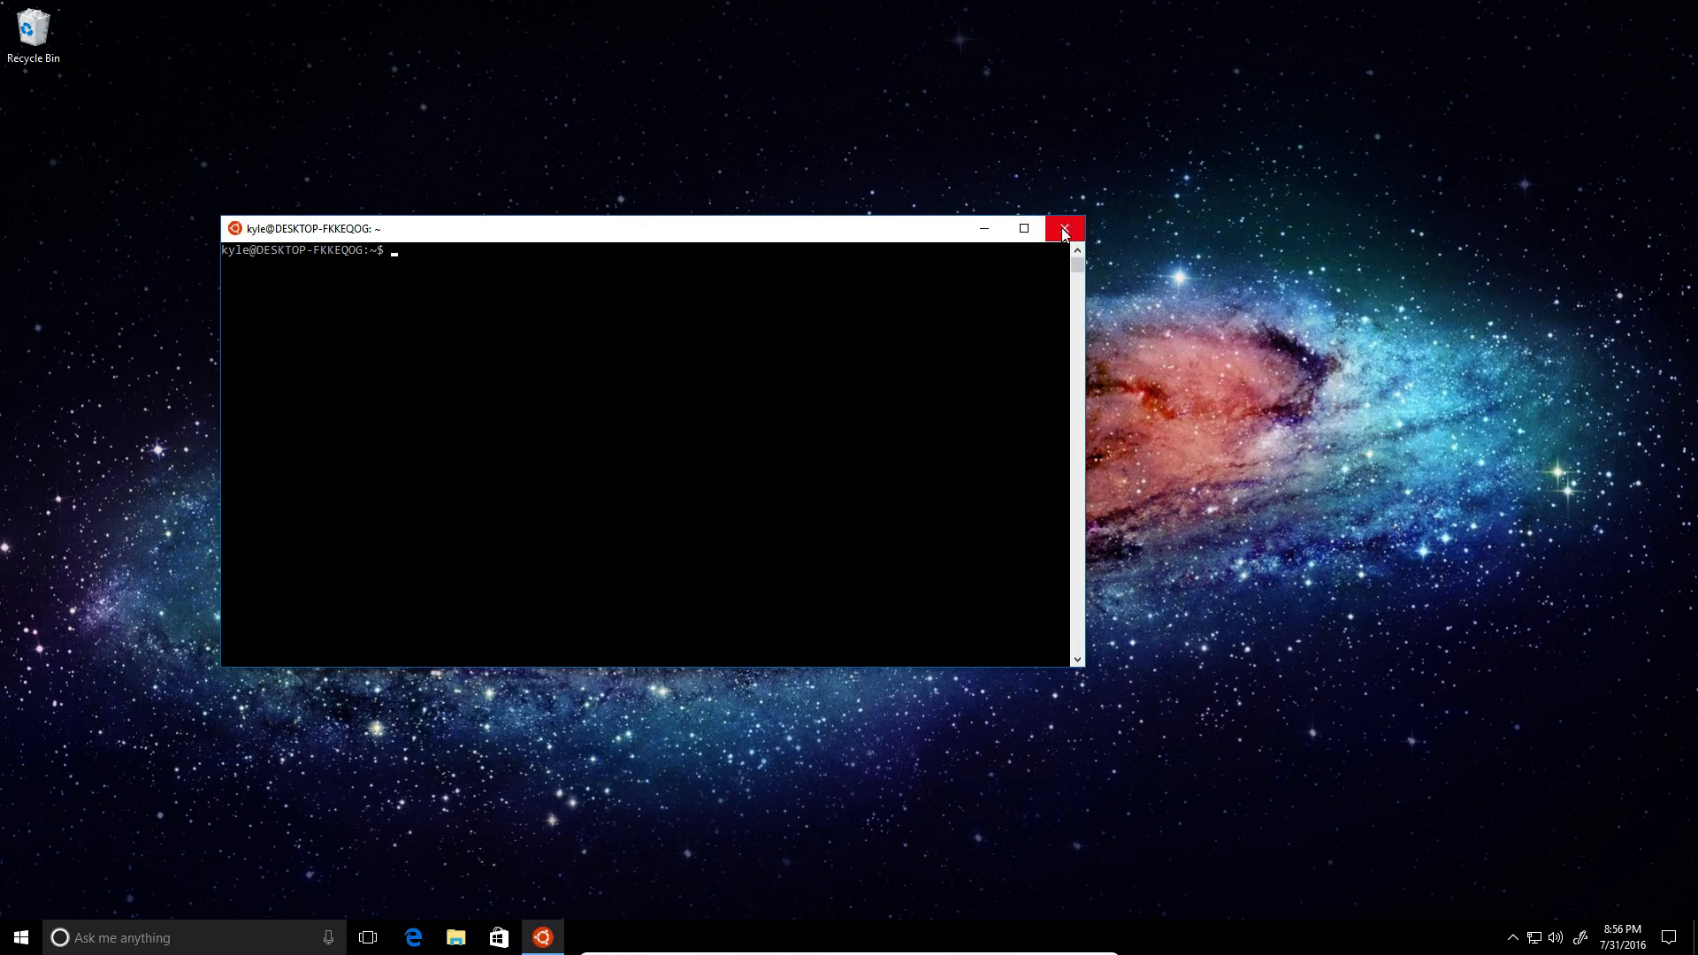
pyautogui.click(20, 936)
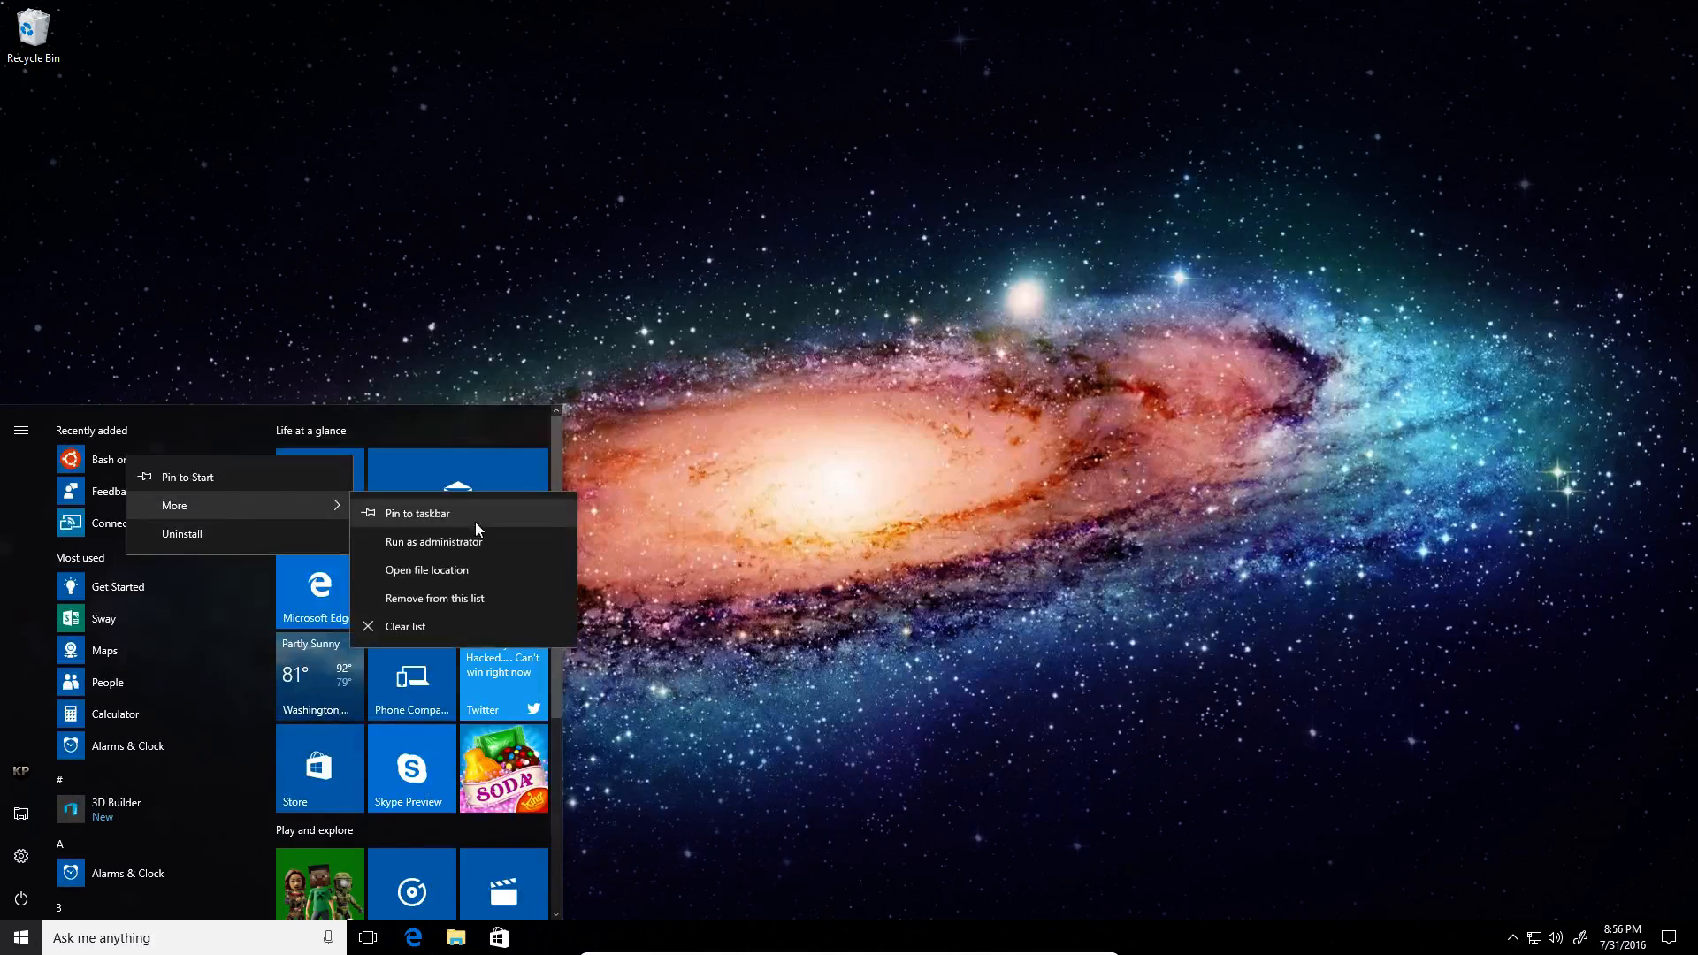
pyautogui.click(436, 541)
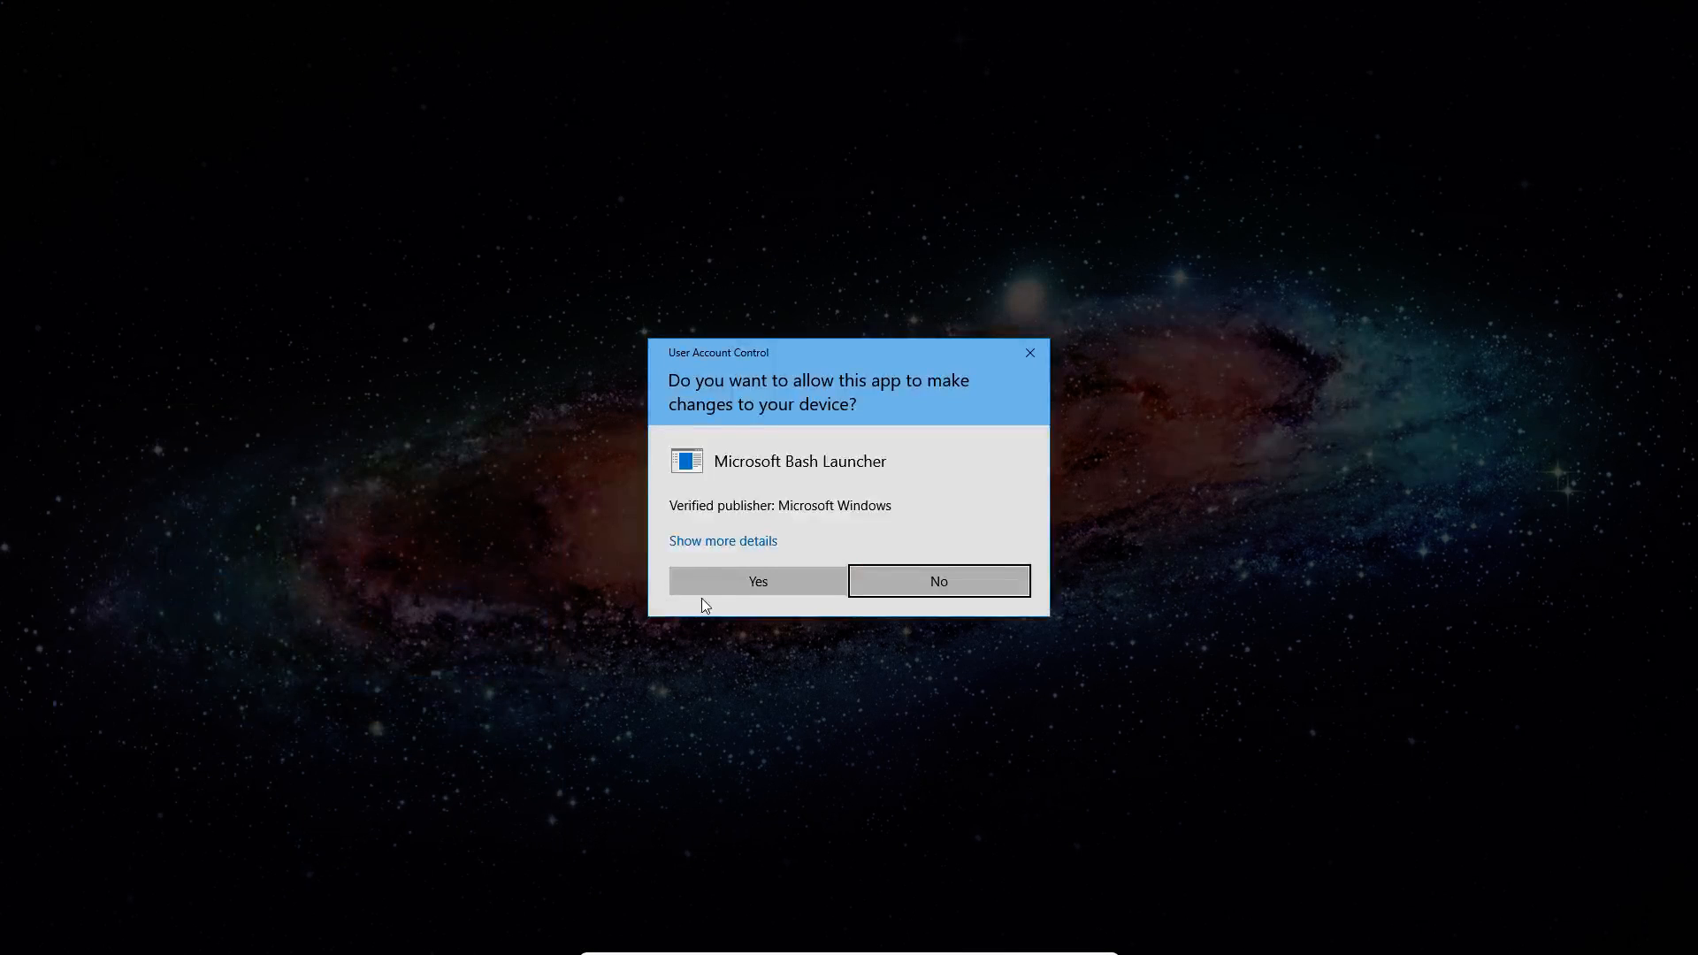
pyautogui.click(757, 580)
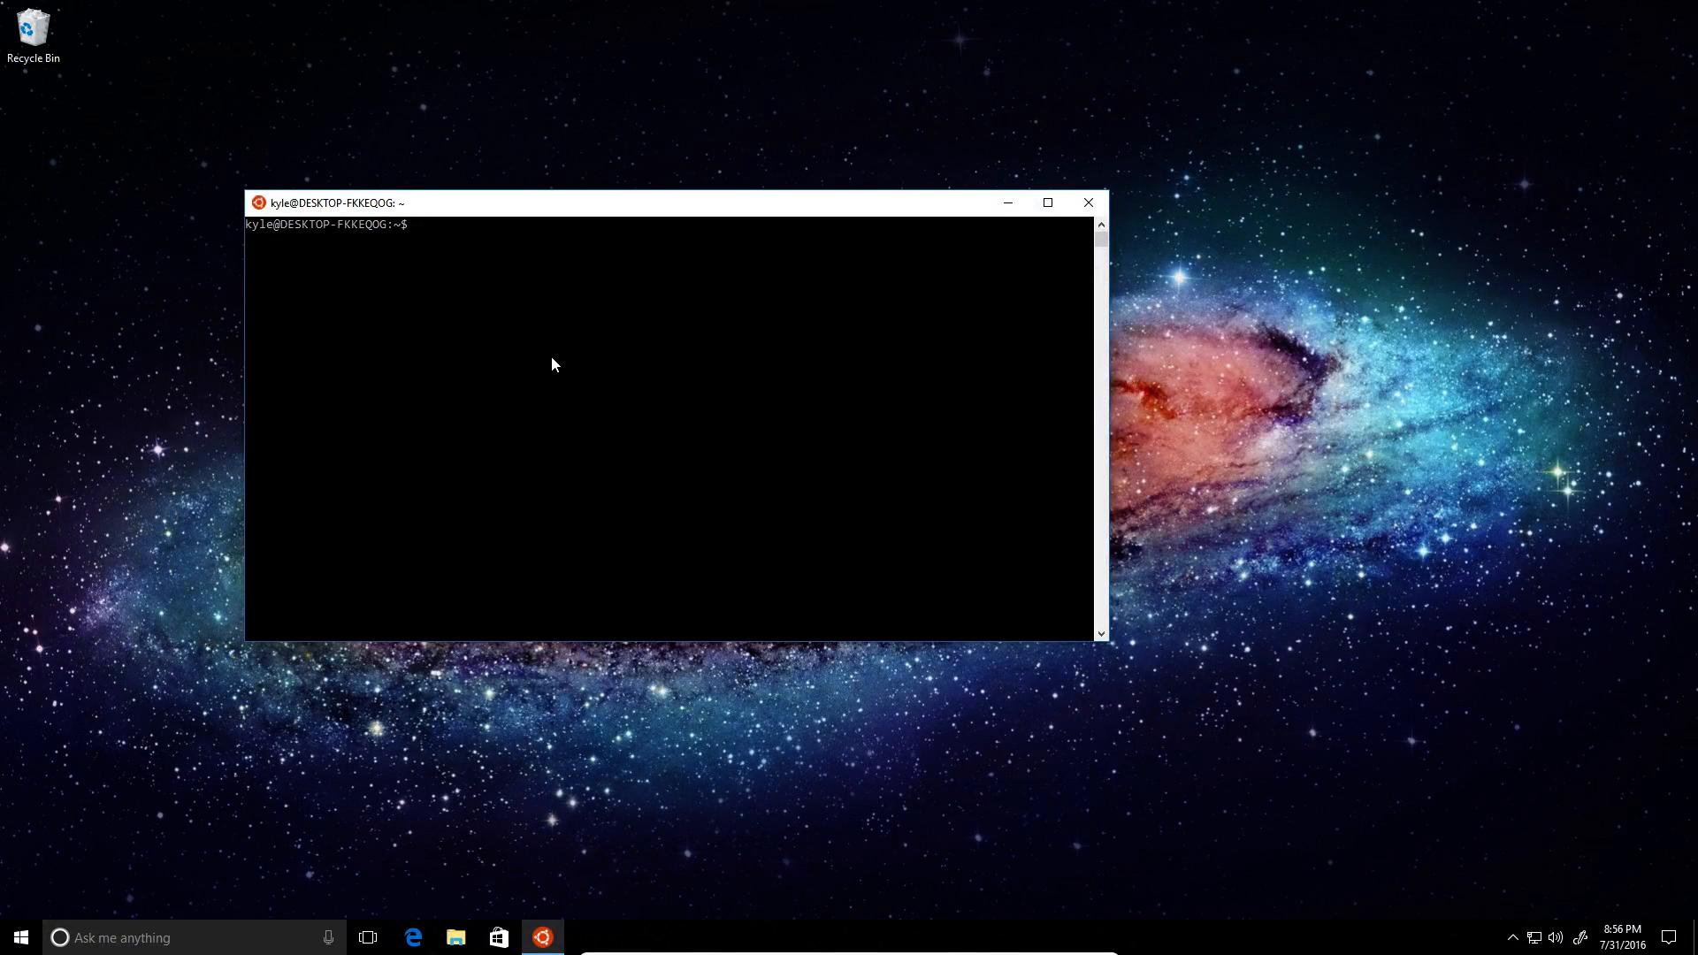
# Step: Change to the root directory with cd / and list its folders
pyautogui.write('cd')
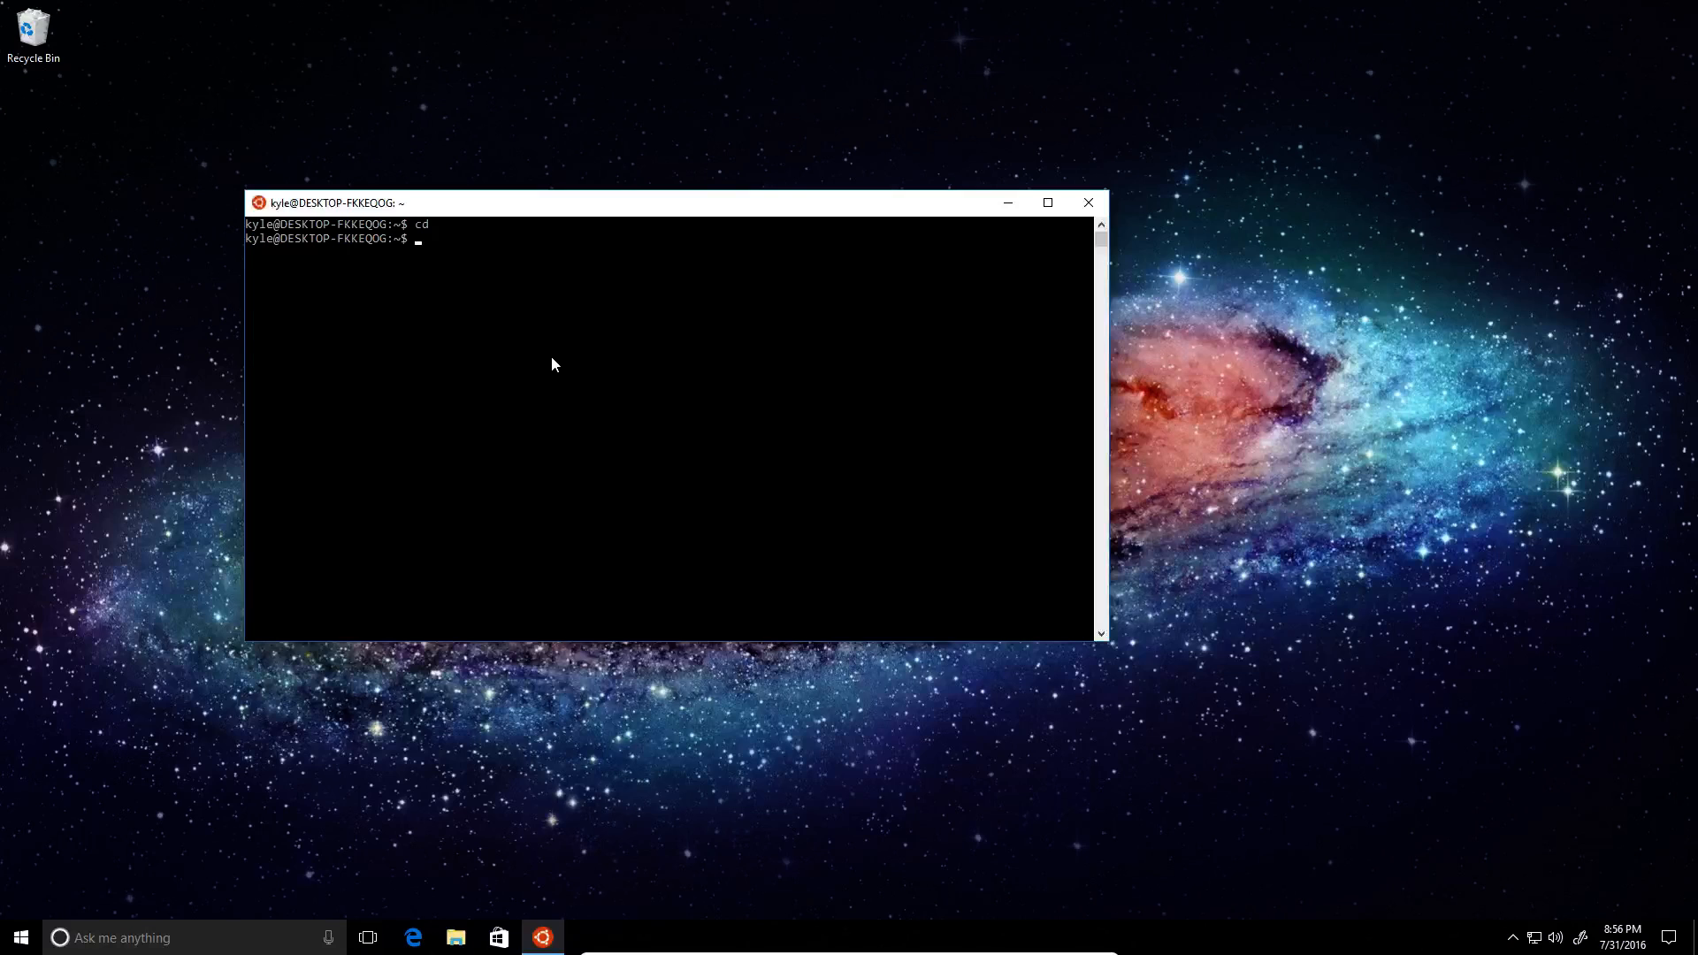
pyautogui.write('cd /')
pyautogui.write('ls')
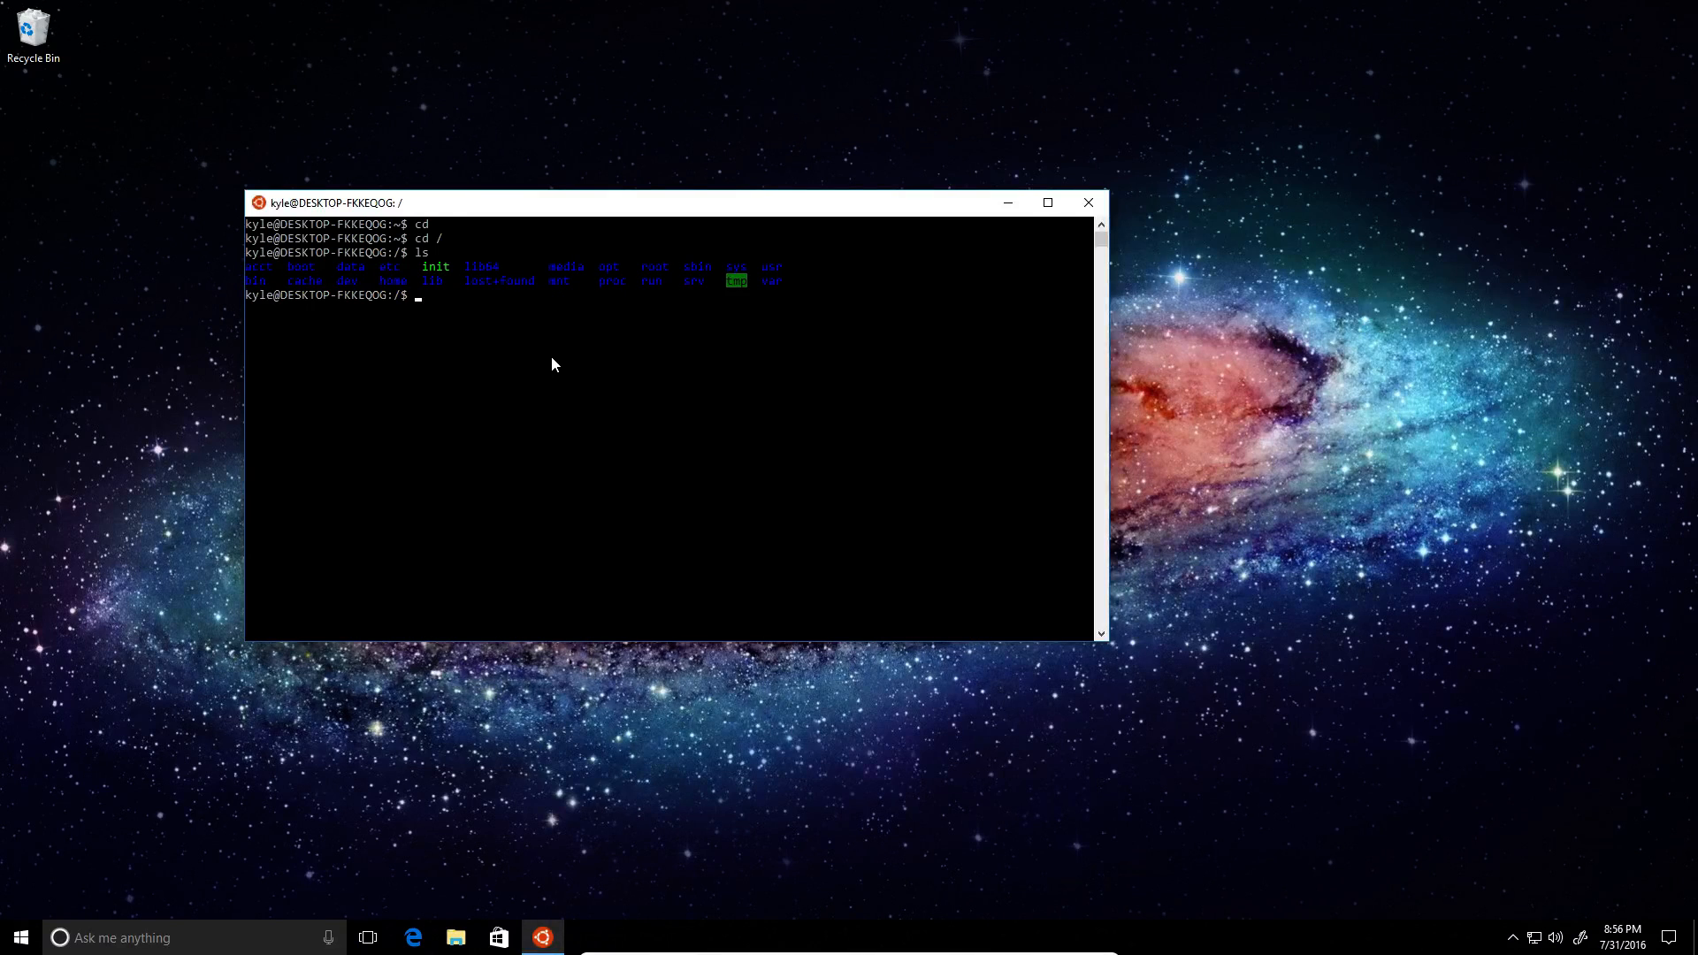
pyautogui.moveTo(867, 303)
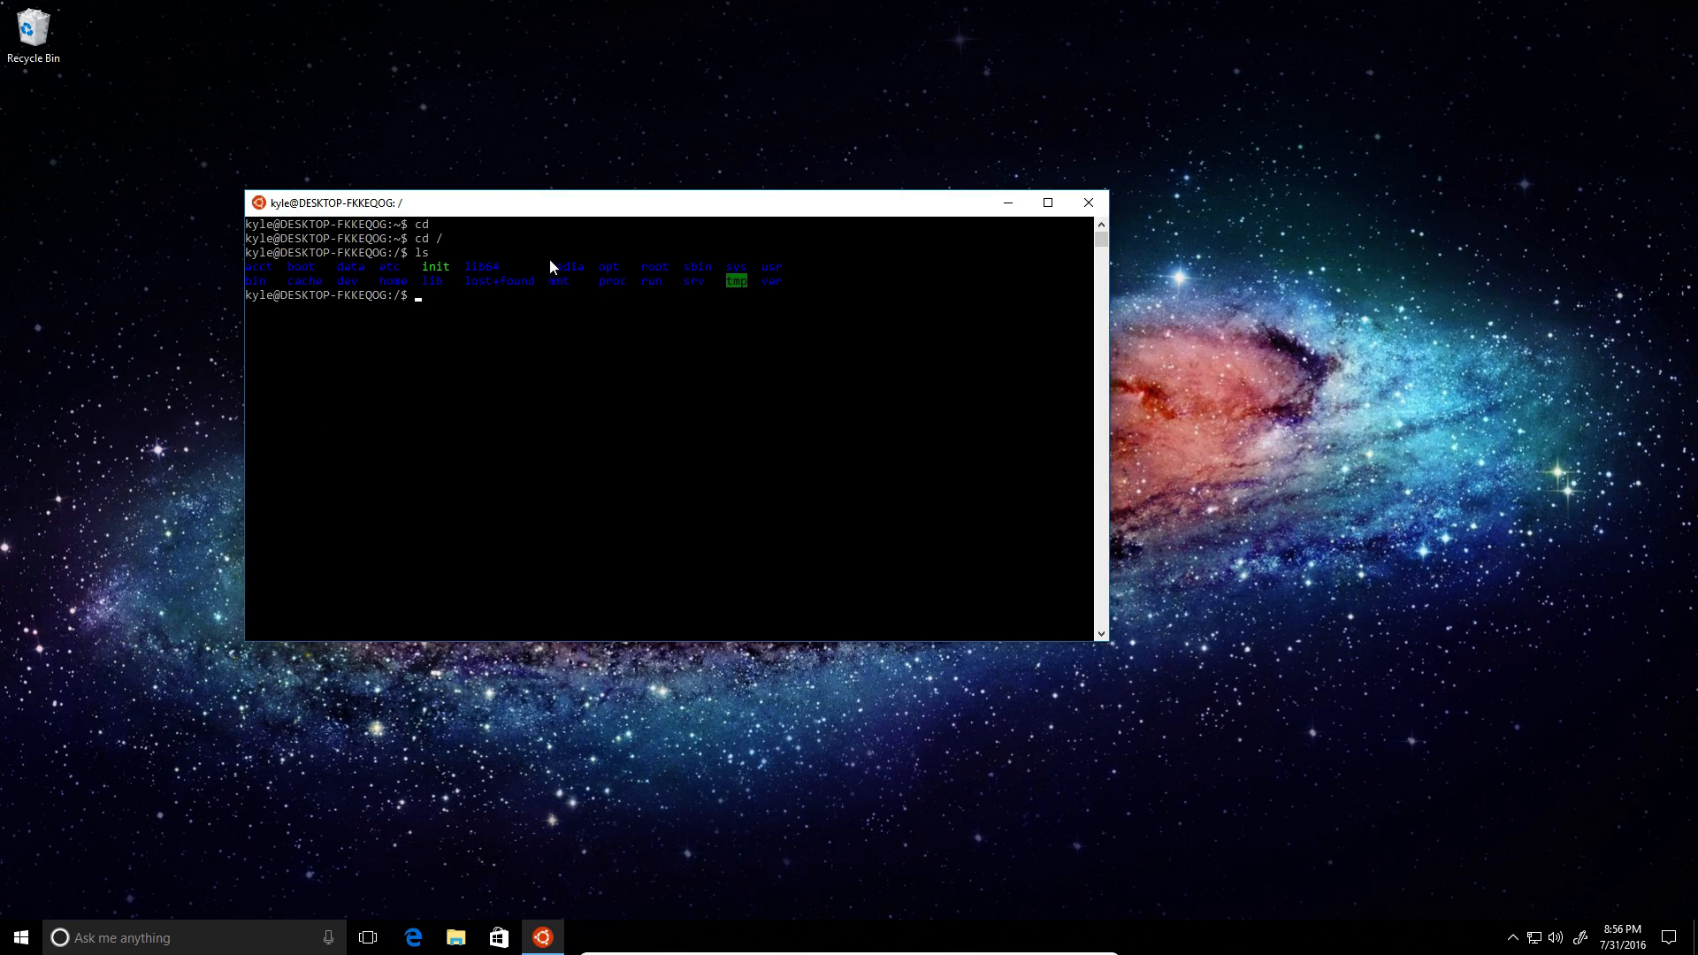
pyautogui.moveTo(1043, 287)
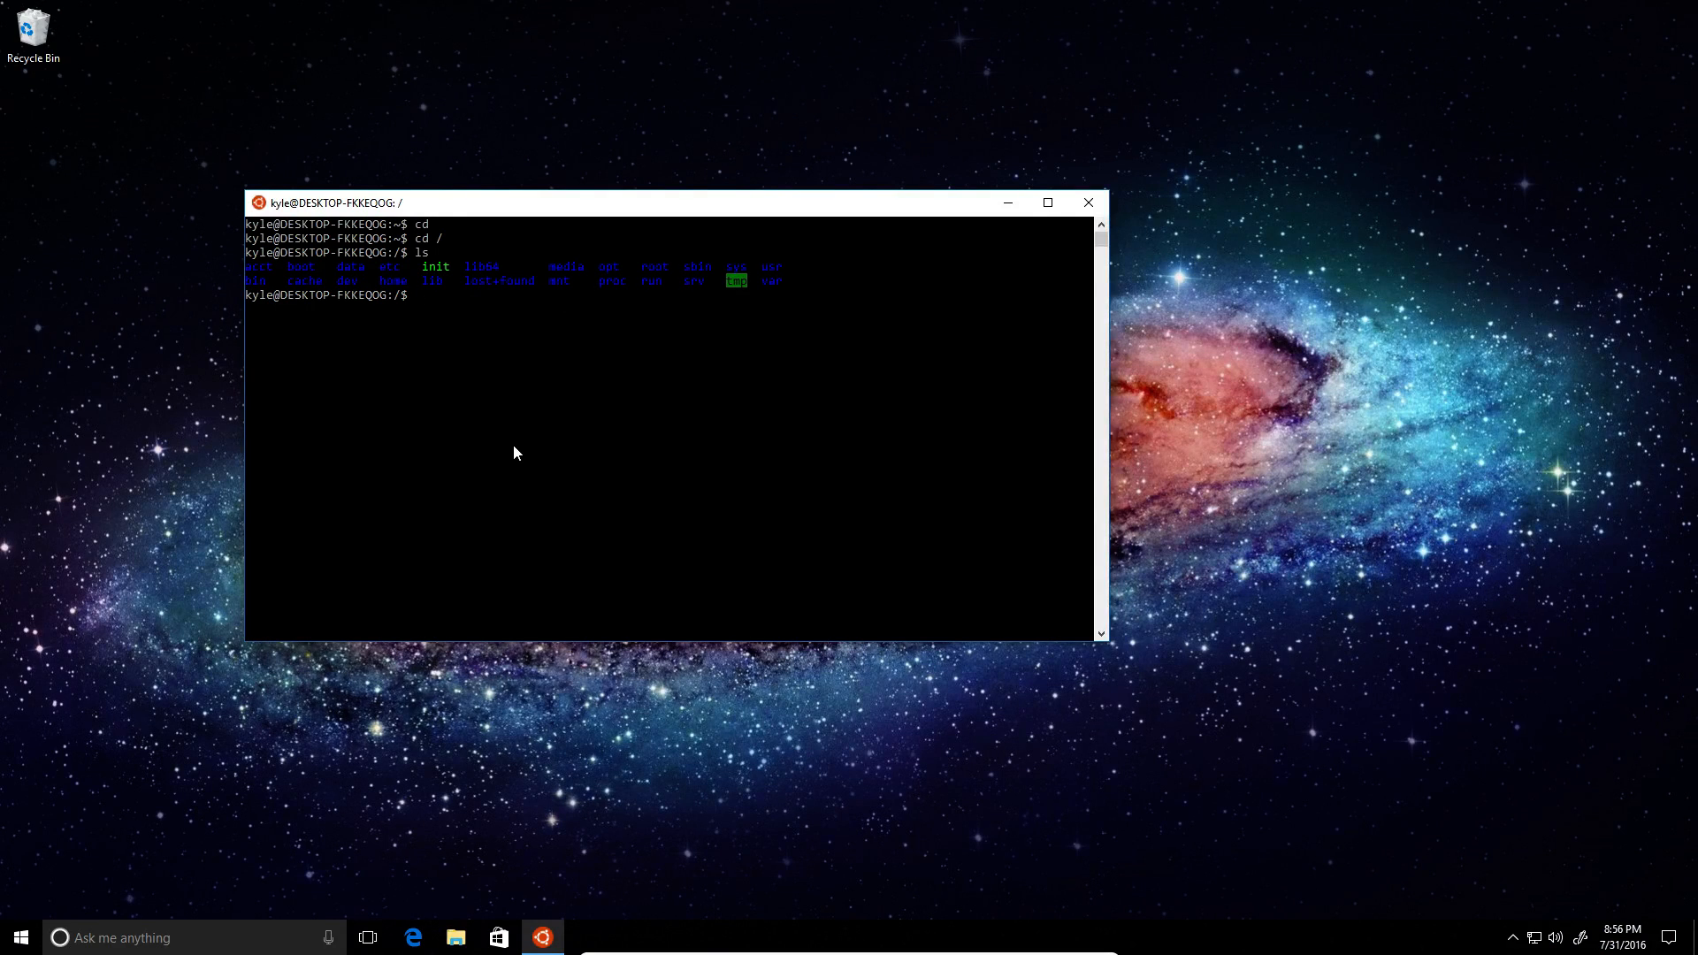
pyautogui.moveTo(511, 445)
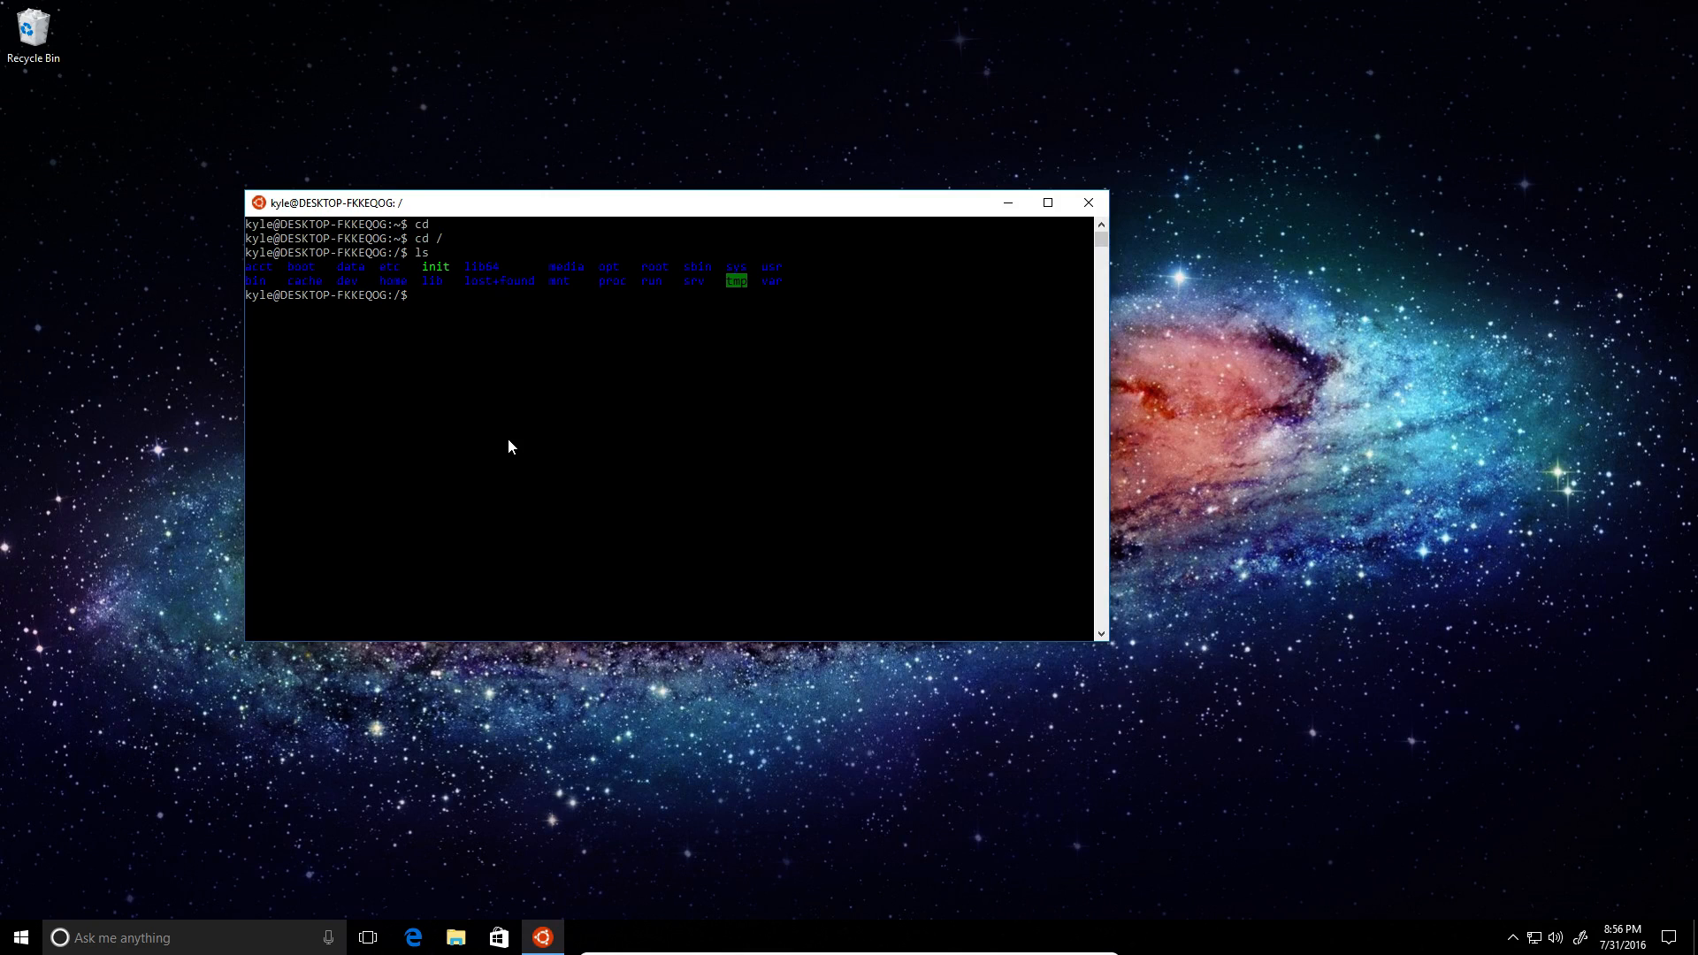
# Step: Run sudo rm -r / on root, which rm's root failsafe refuses
pyautogui.write('sudo')
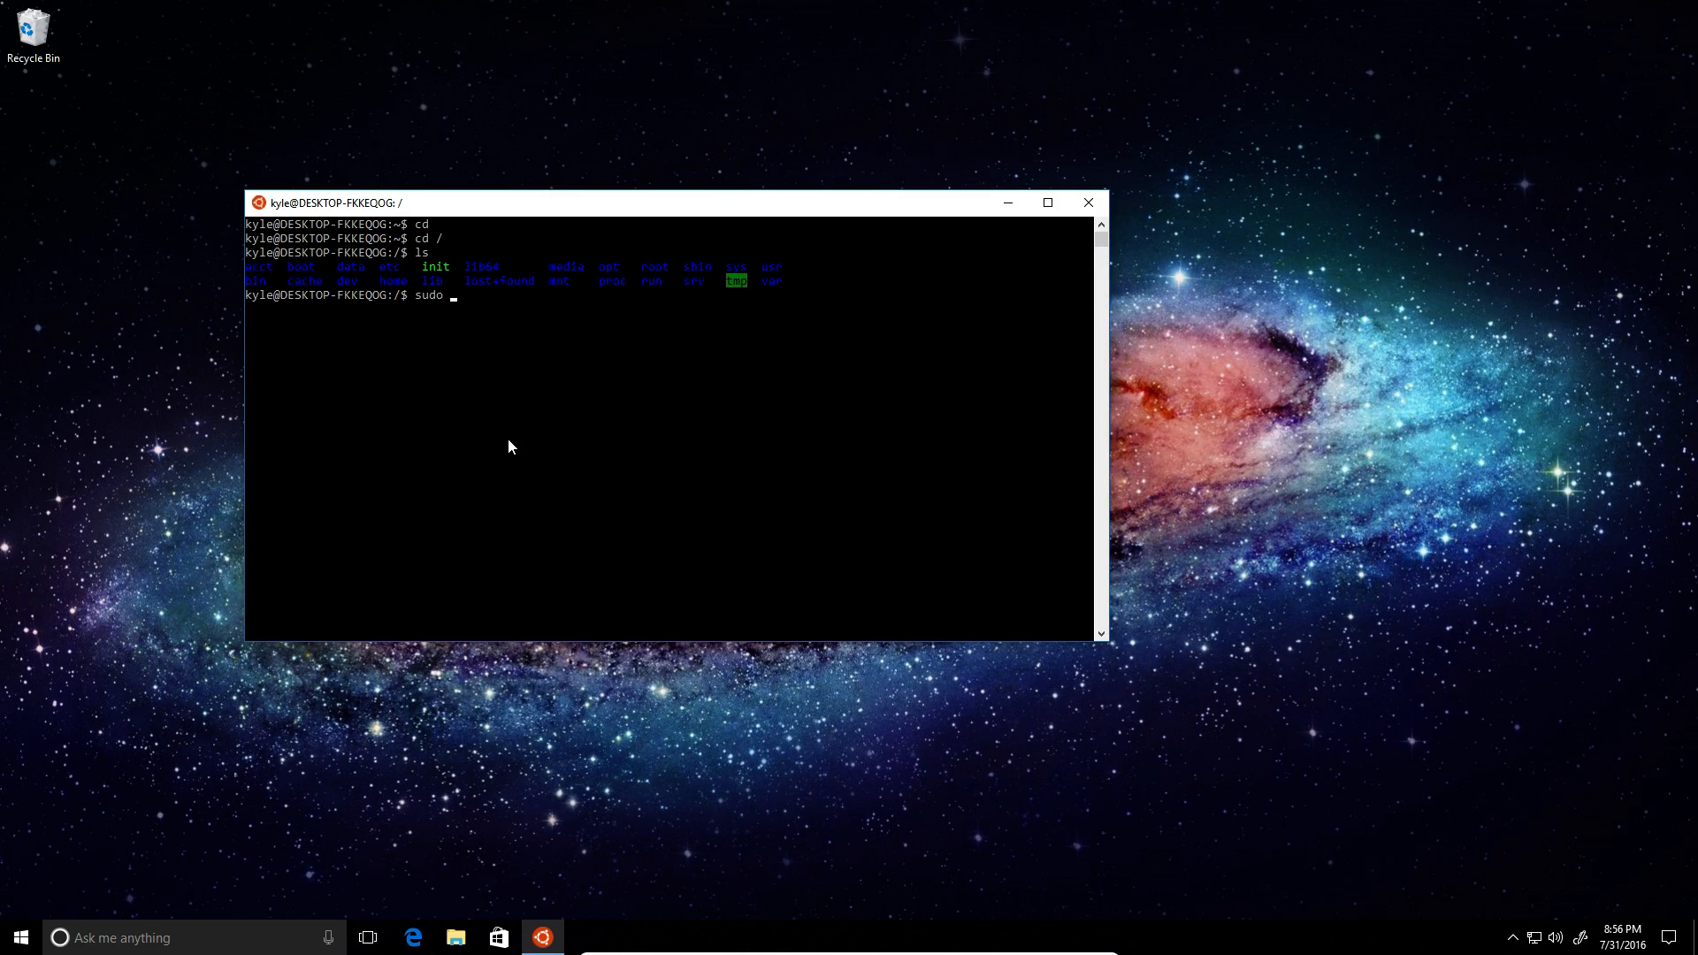
pyautogui.write('rm')
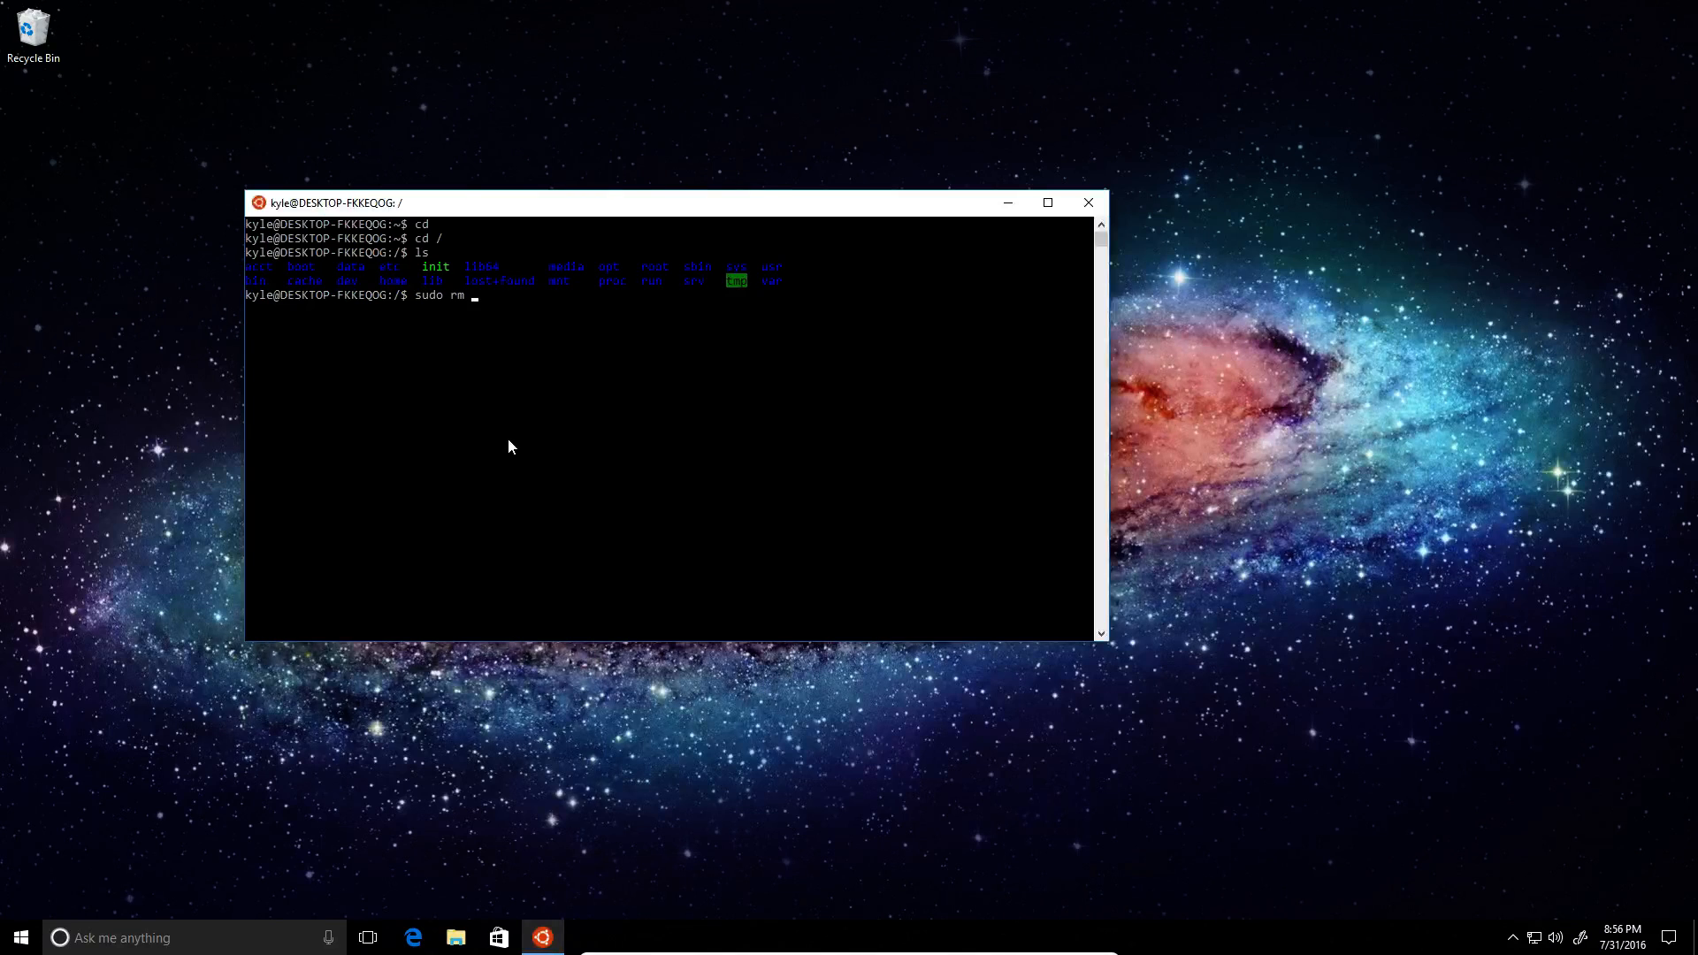
pyautogui.write('-r /')
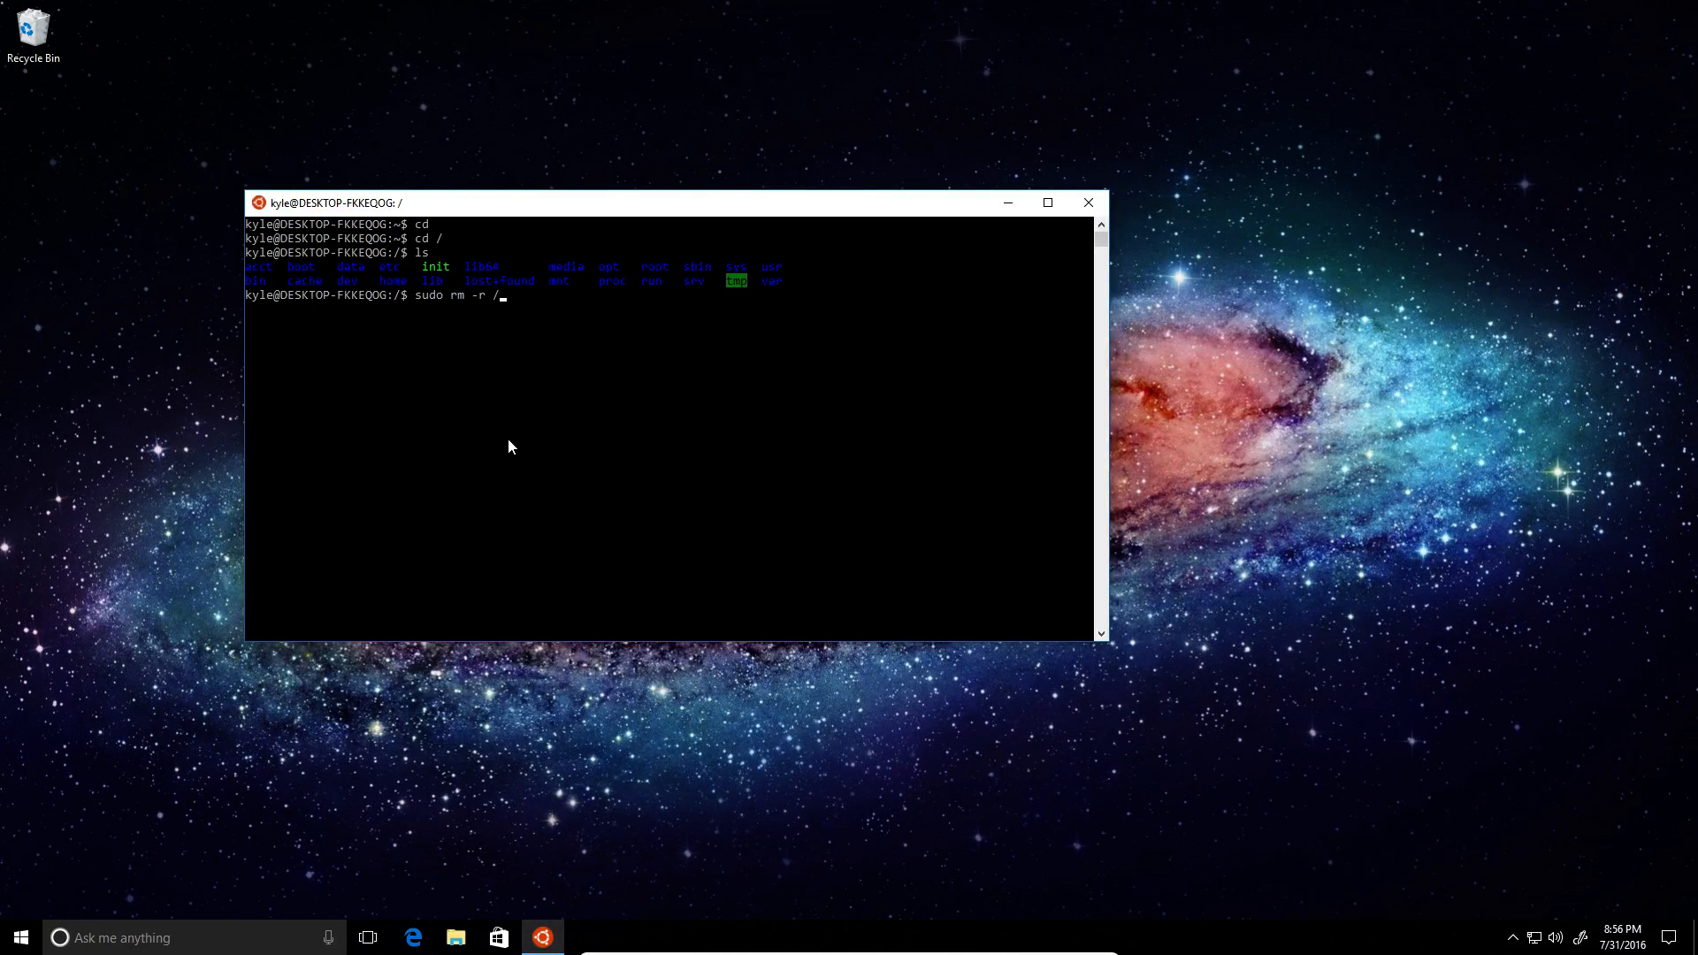
pyautogui.press('Return')
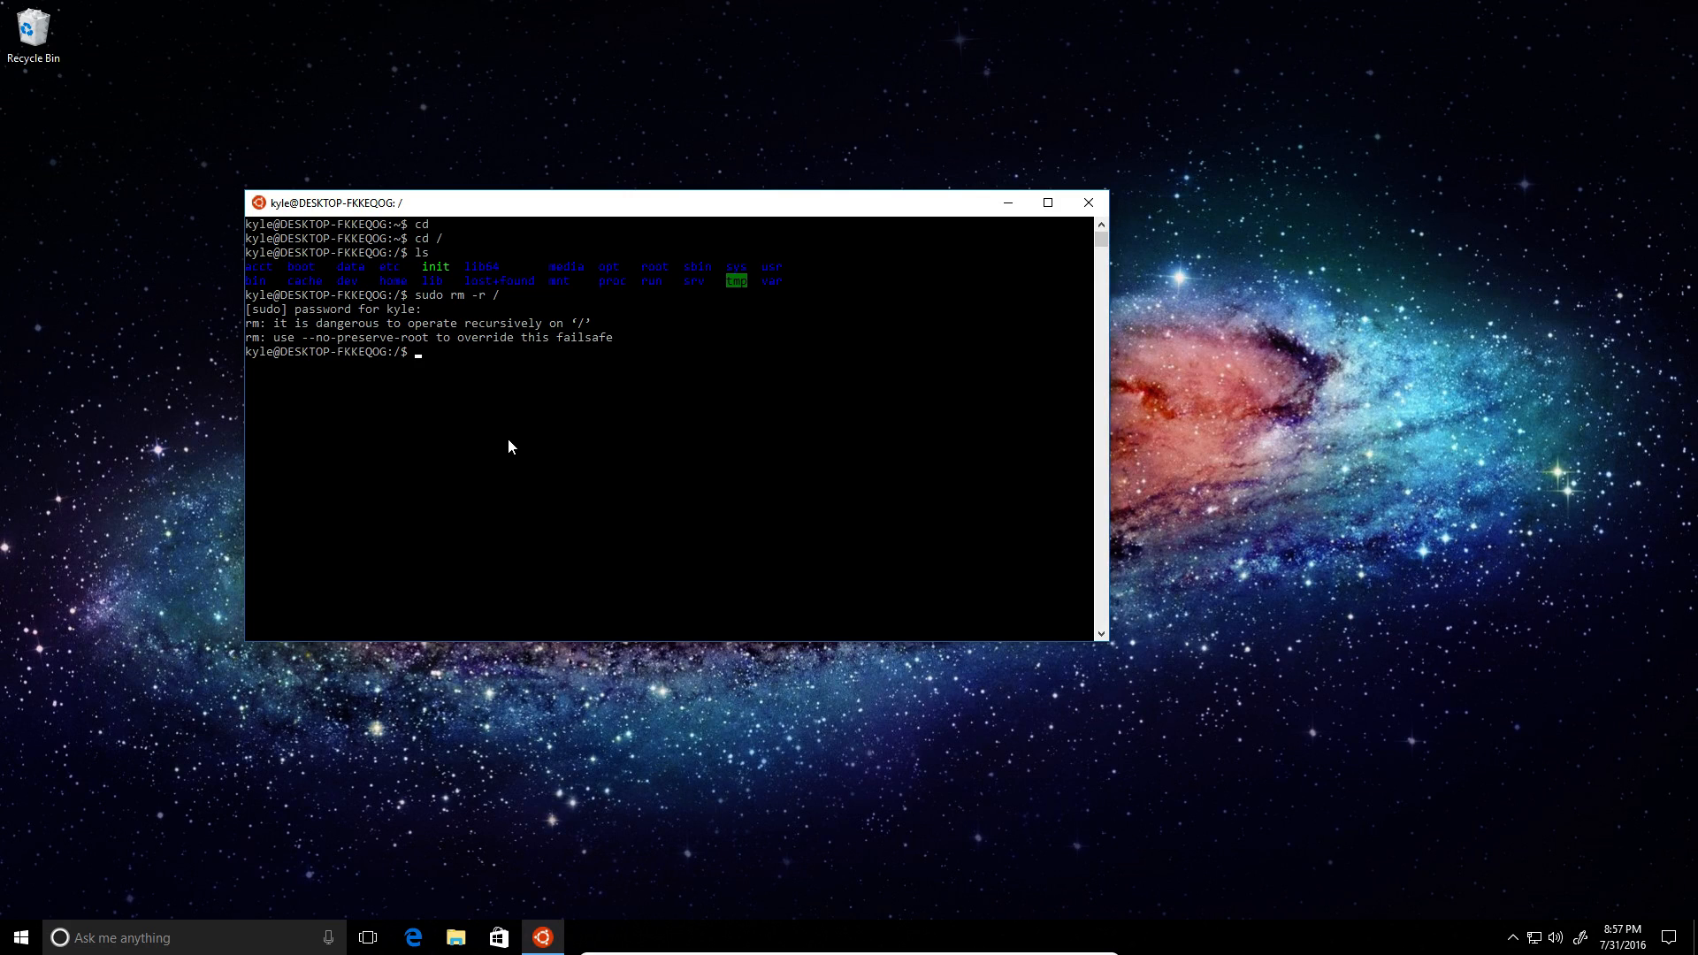
# Step: Retry with sudo -rm -r --no-preserve-root /, drawing sudo usage errors
pyautogui.write('sudo -rm')
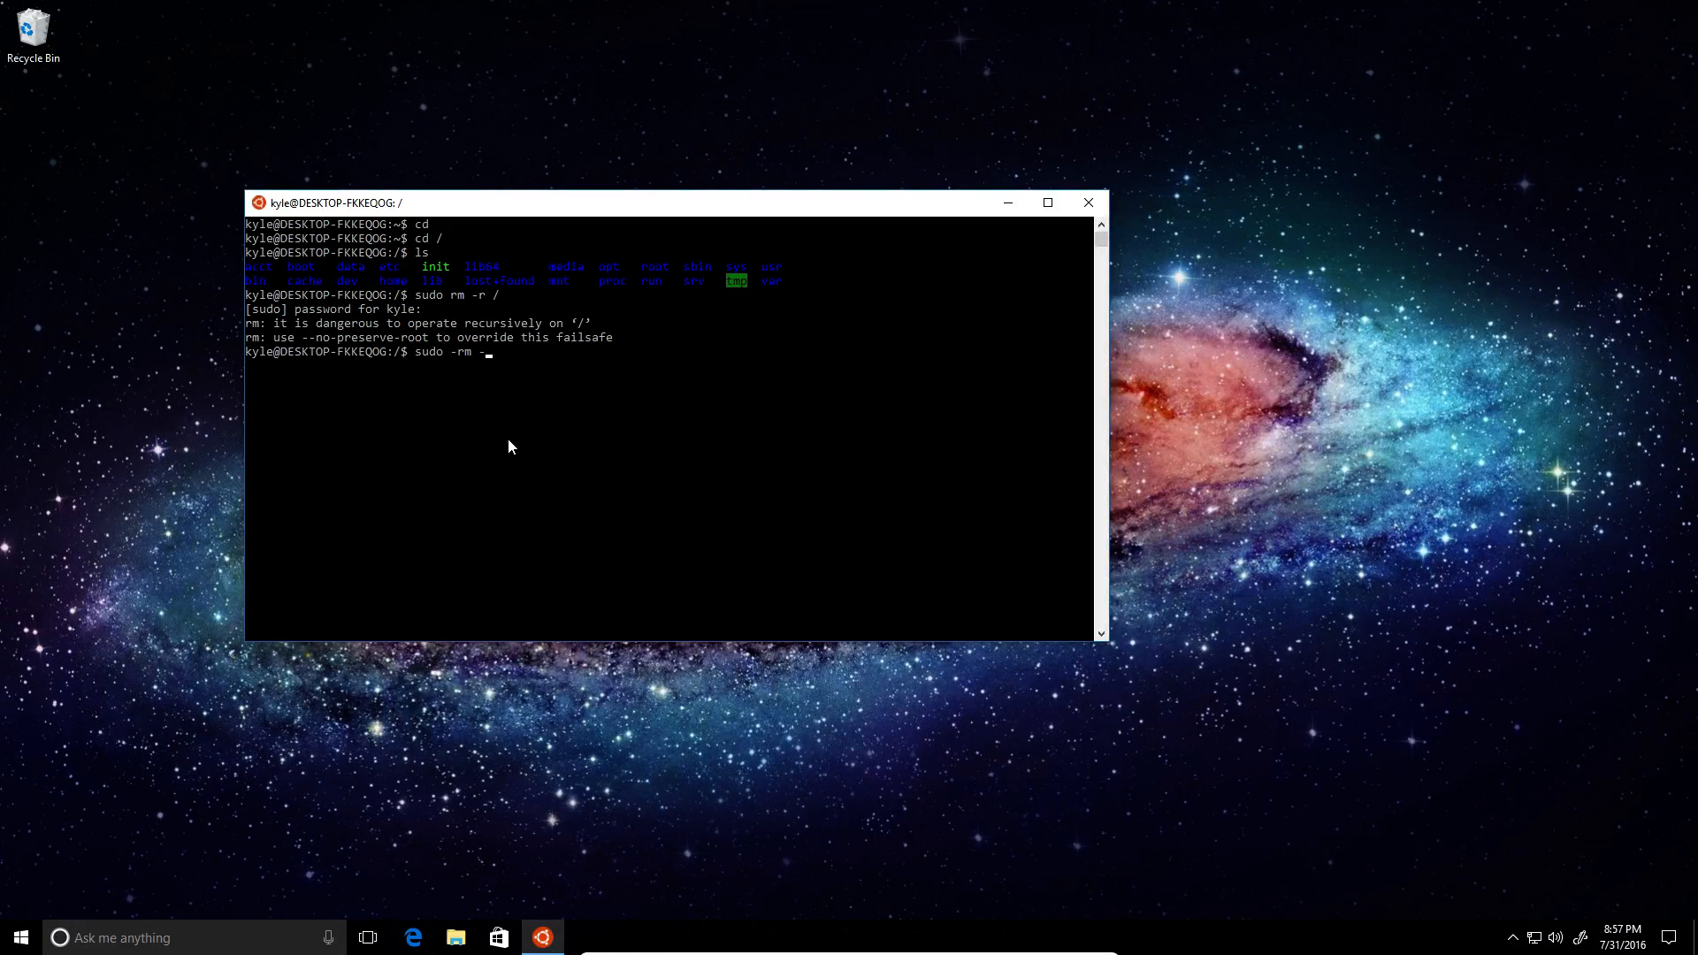
pyautogui.write('-r --')
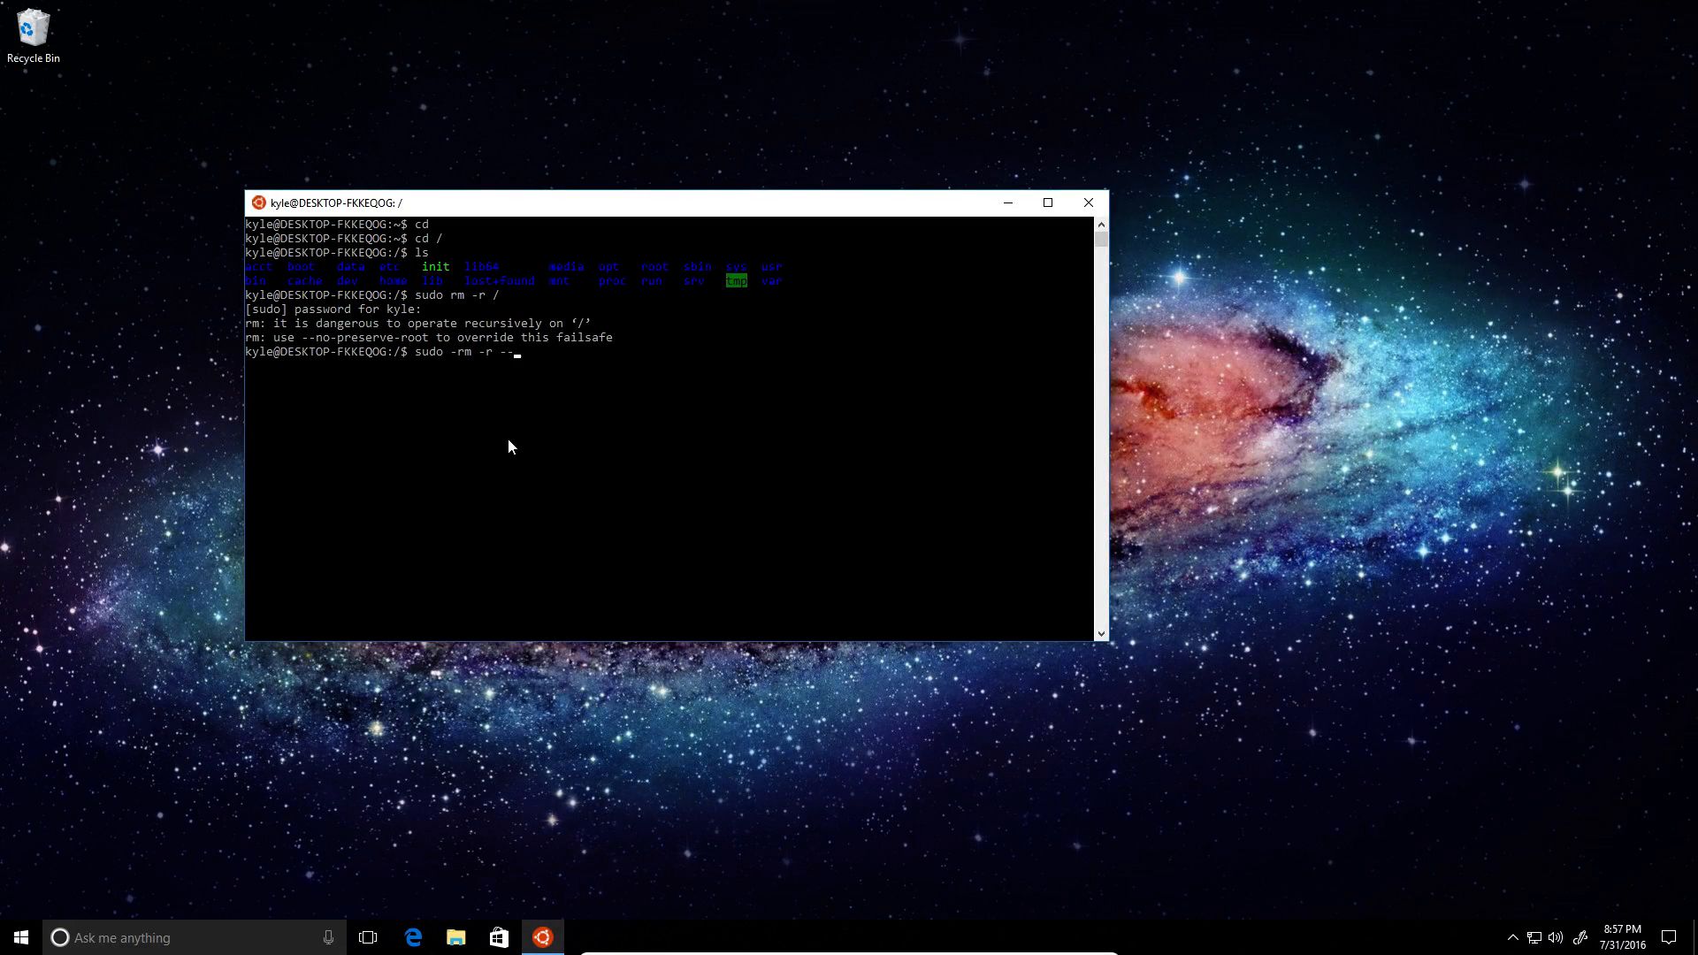
pyautogui.write('no-pre')
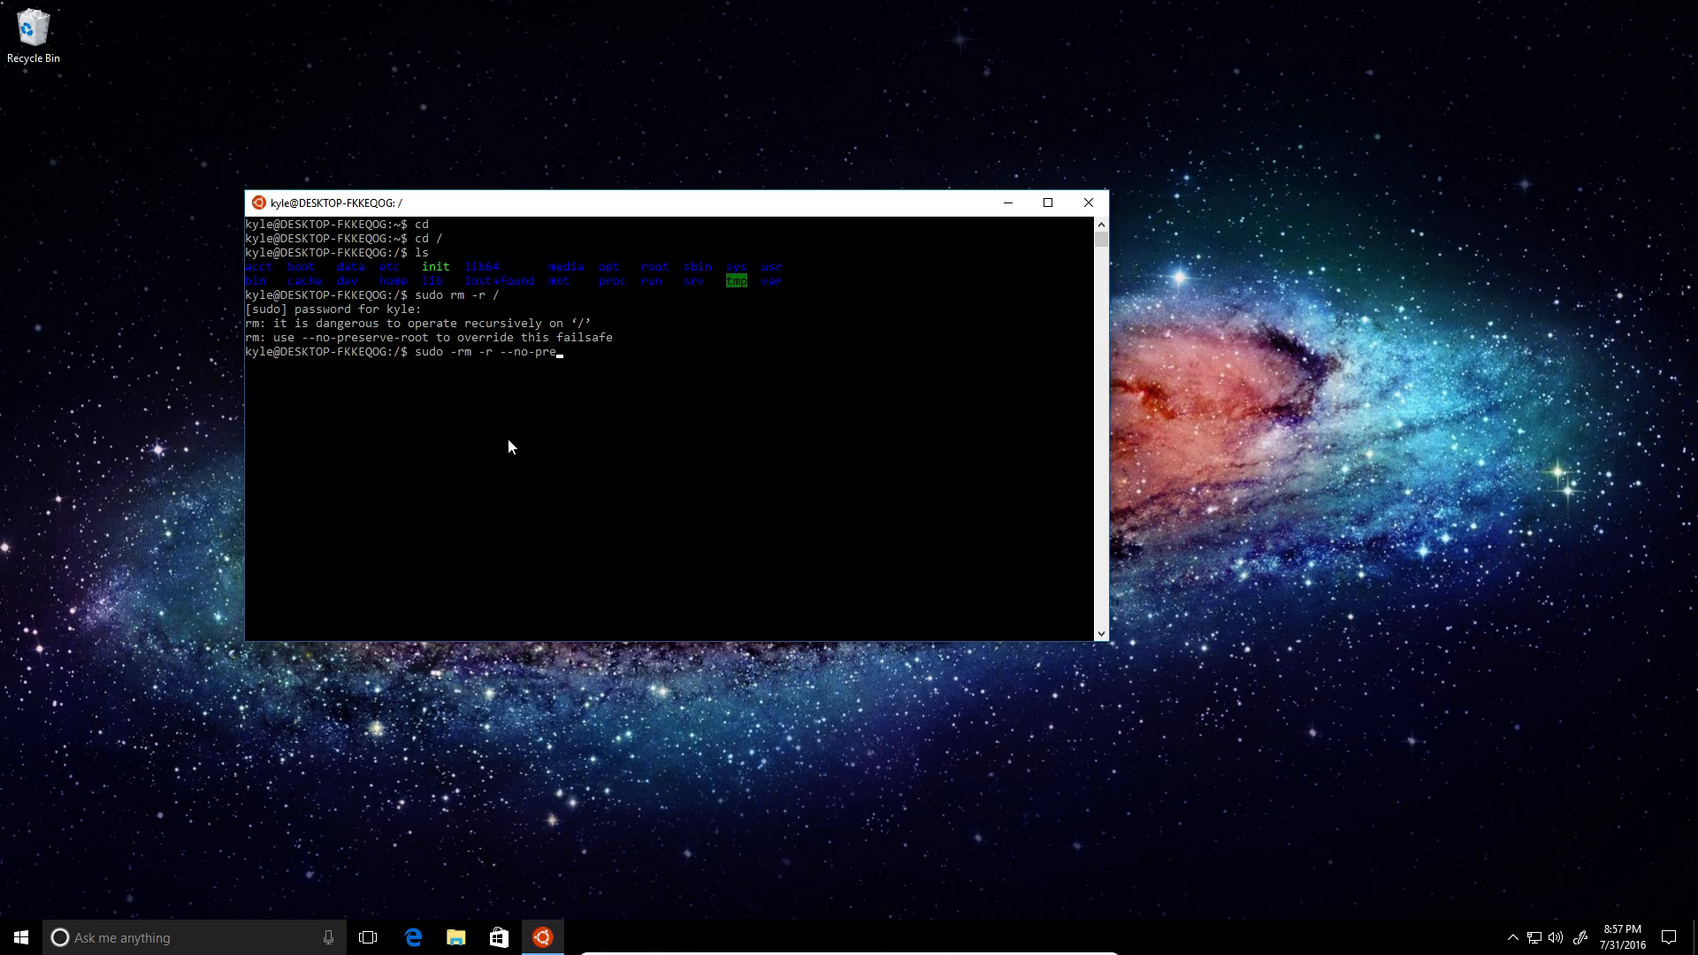
pyautogui.write('serve-root')
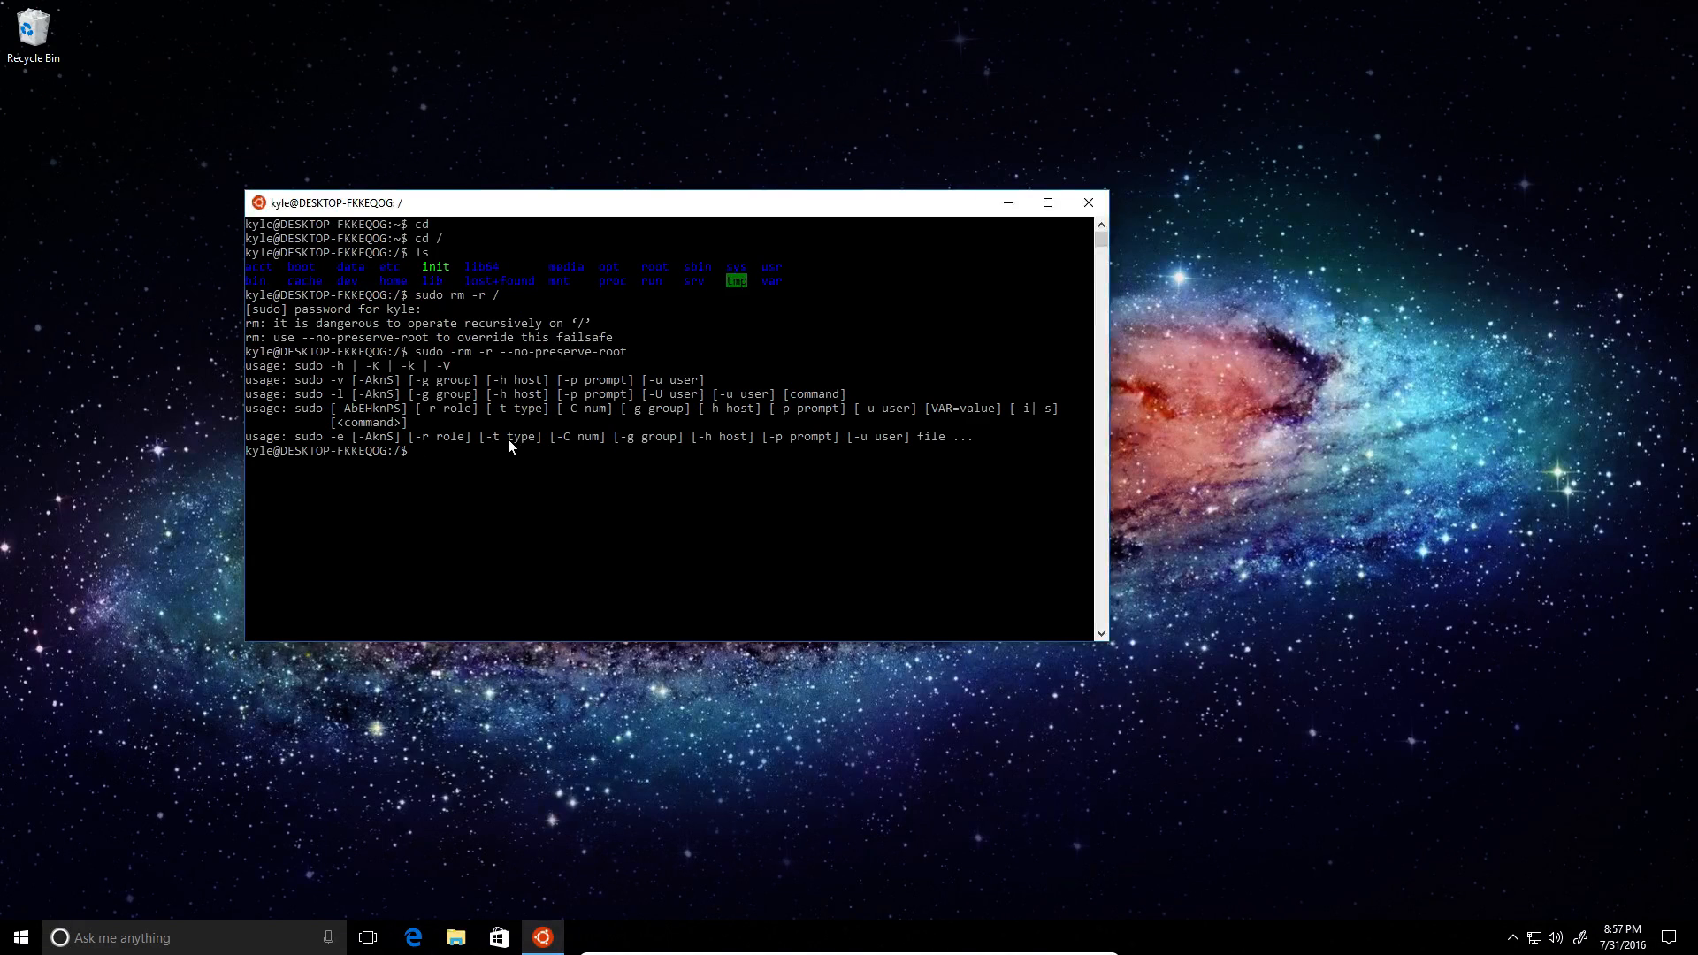
pyautogui.write('sudo -rm -r --no-preserve-root')
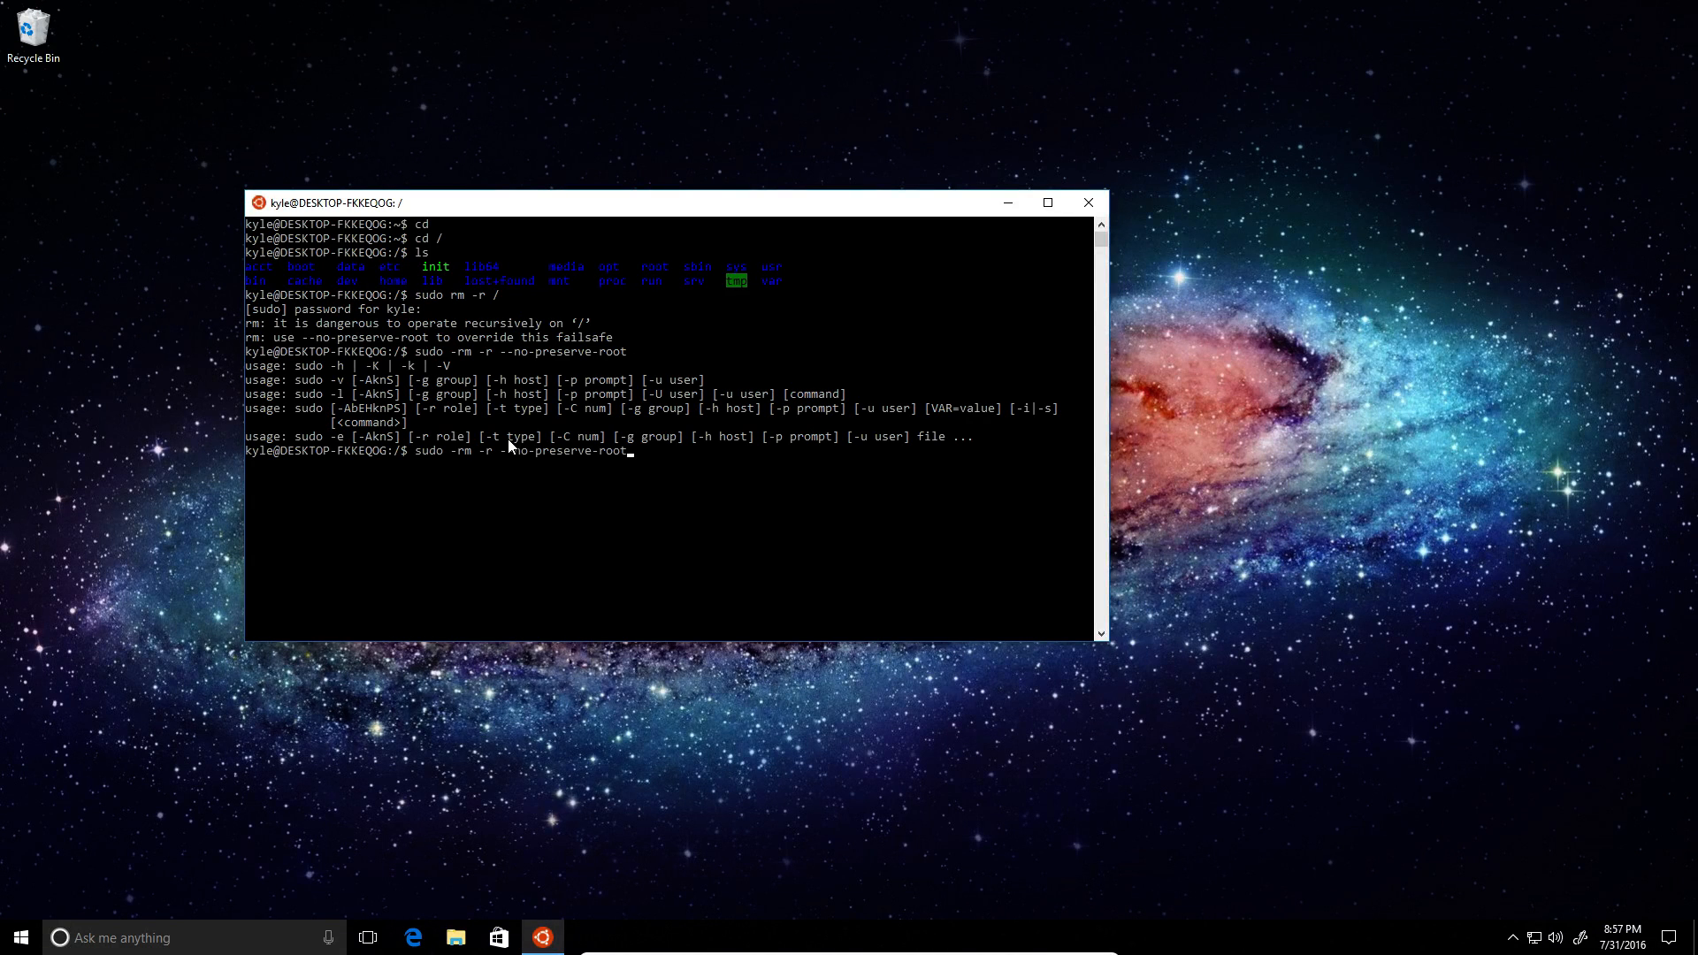
pyautogui.write('/')
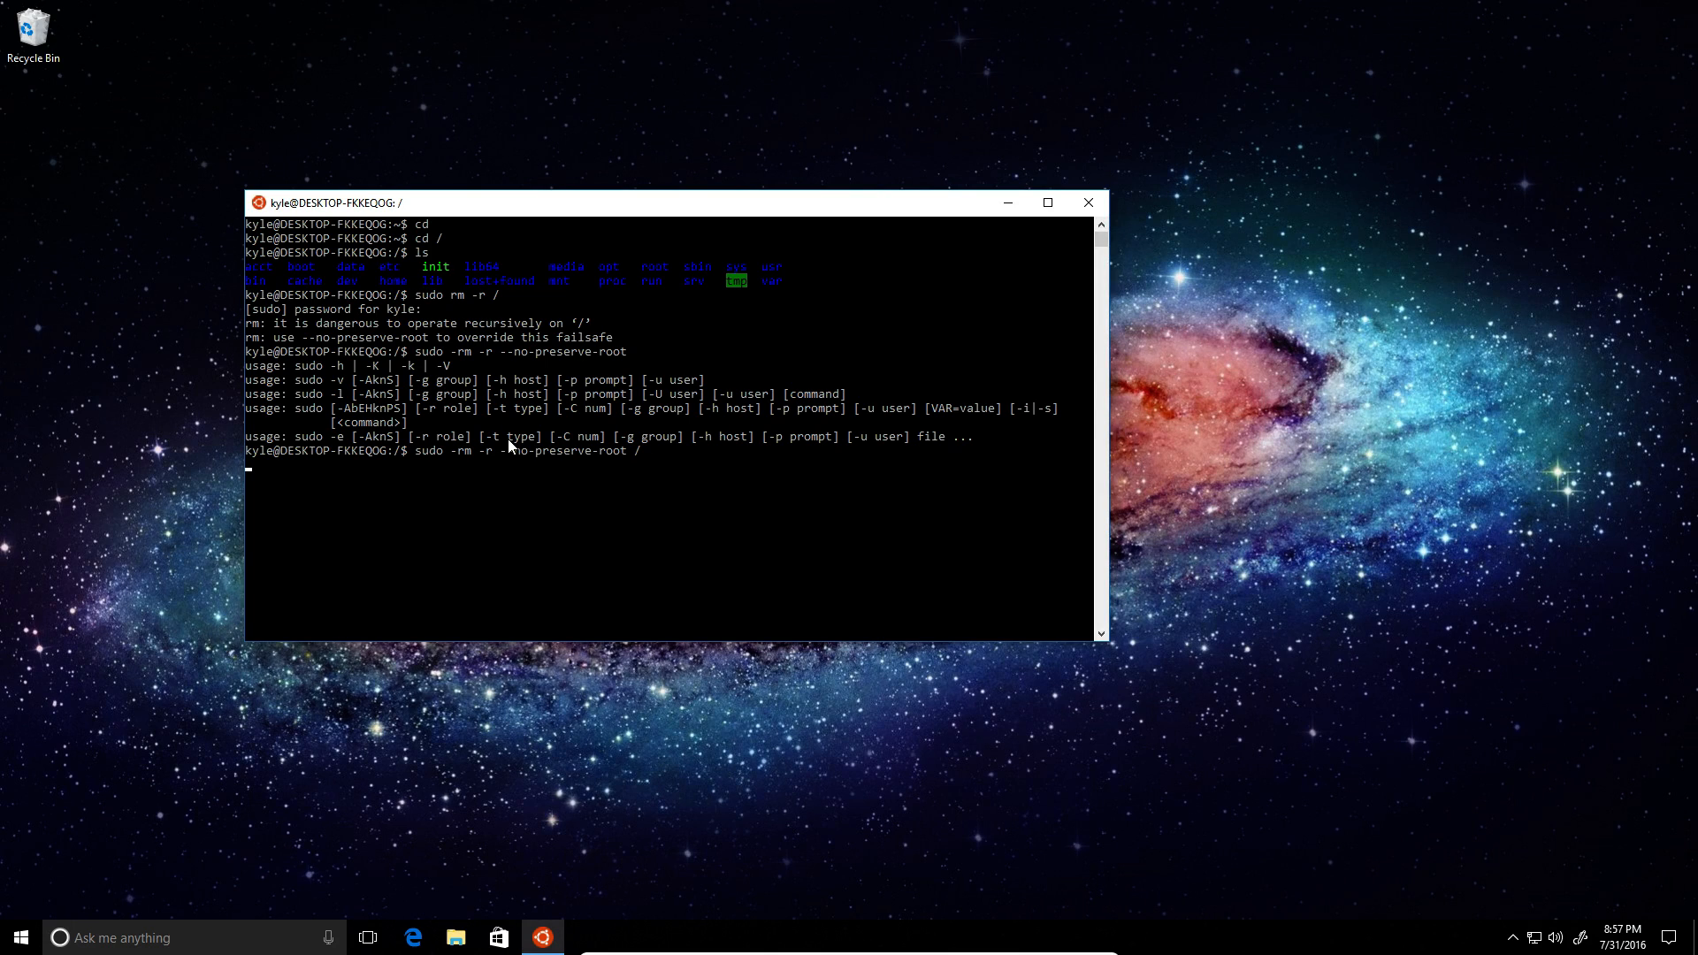
pyautogui.moveTo(861, 191)
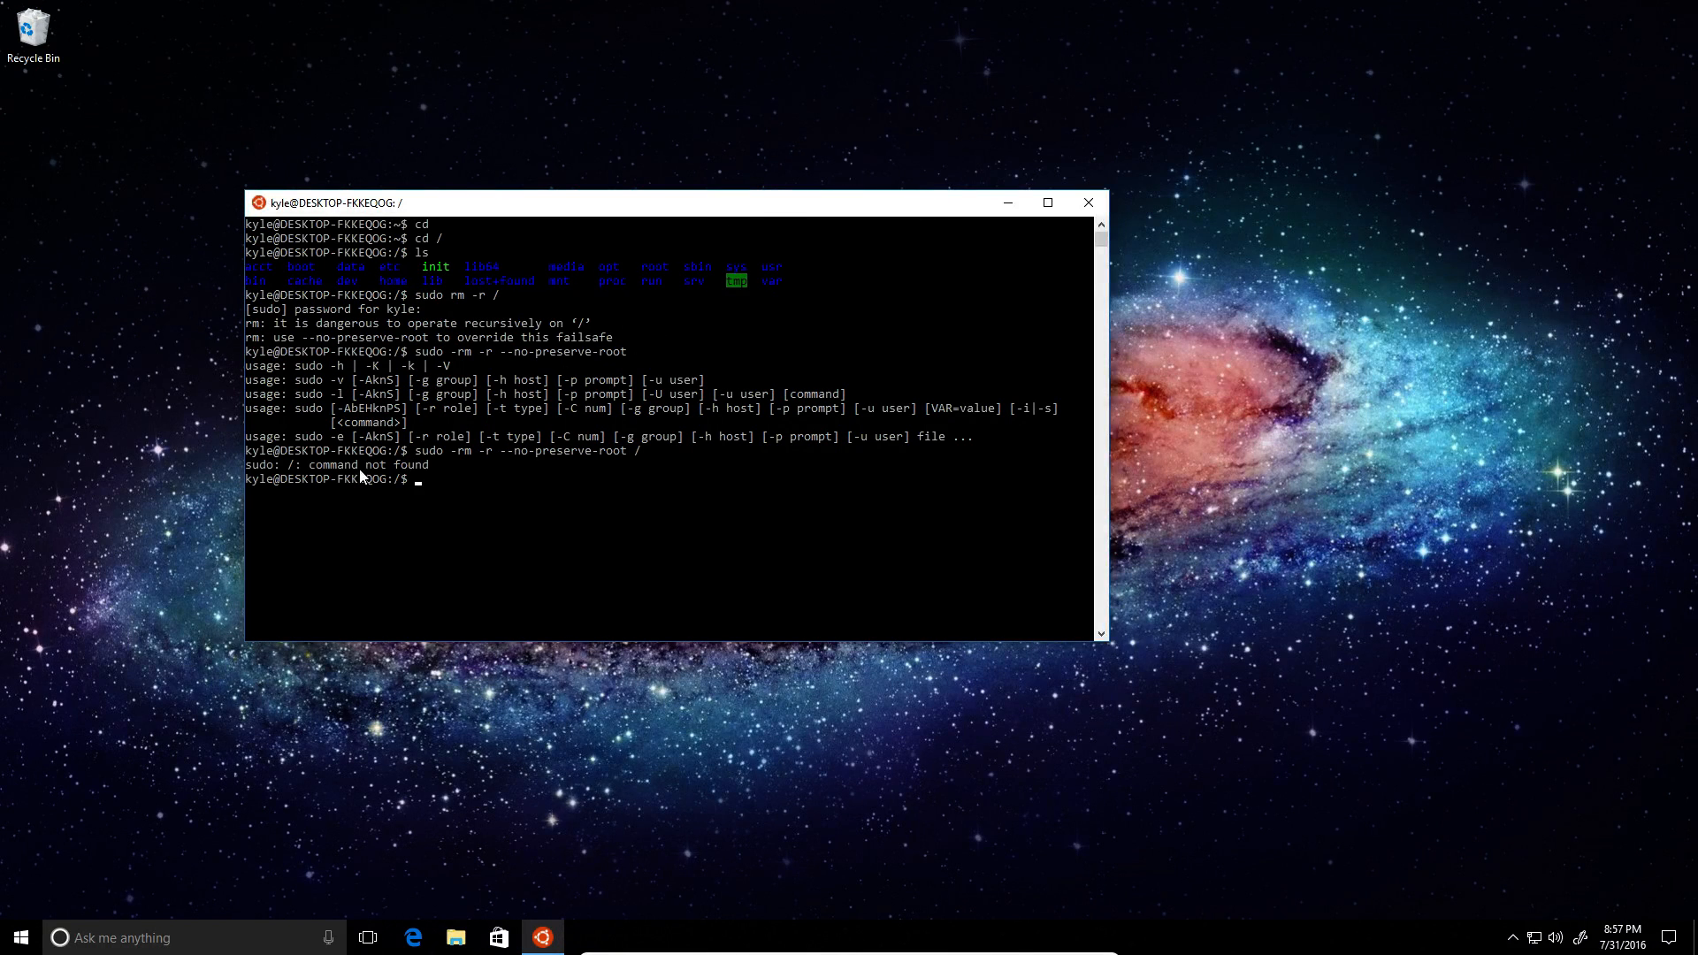
pyautogui.moveTo(509, 569)
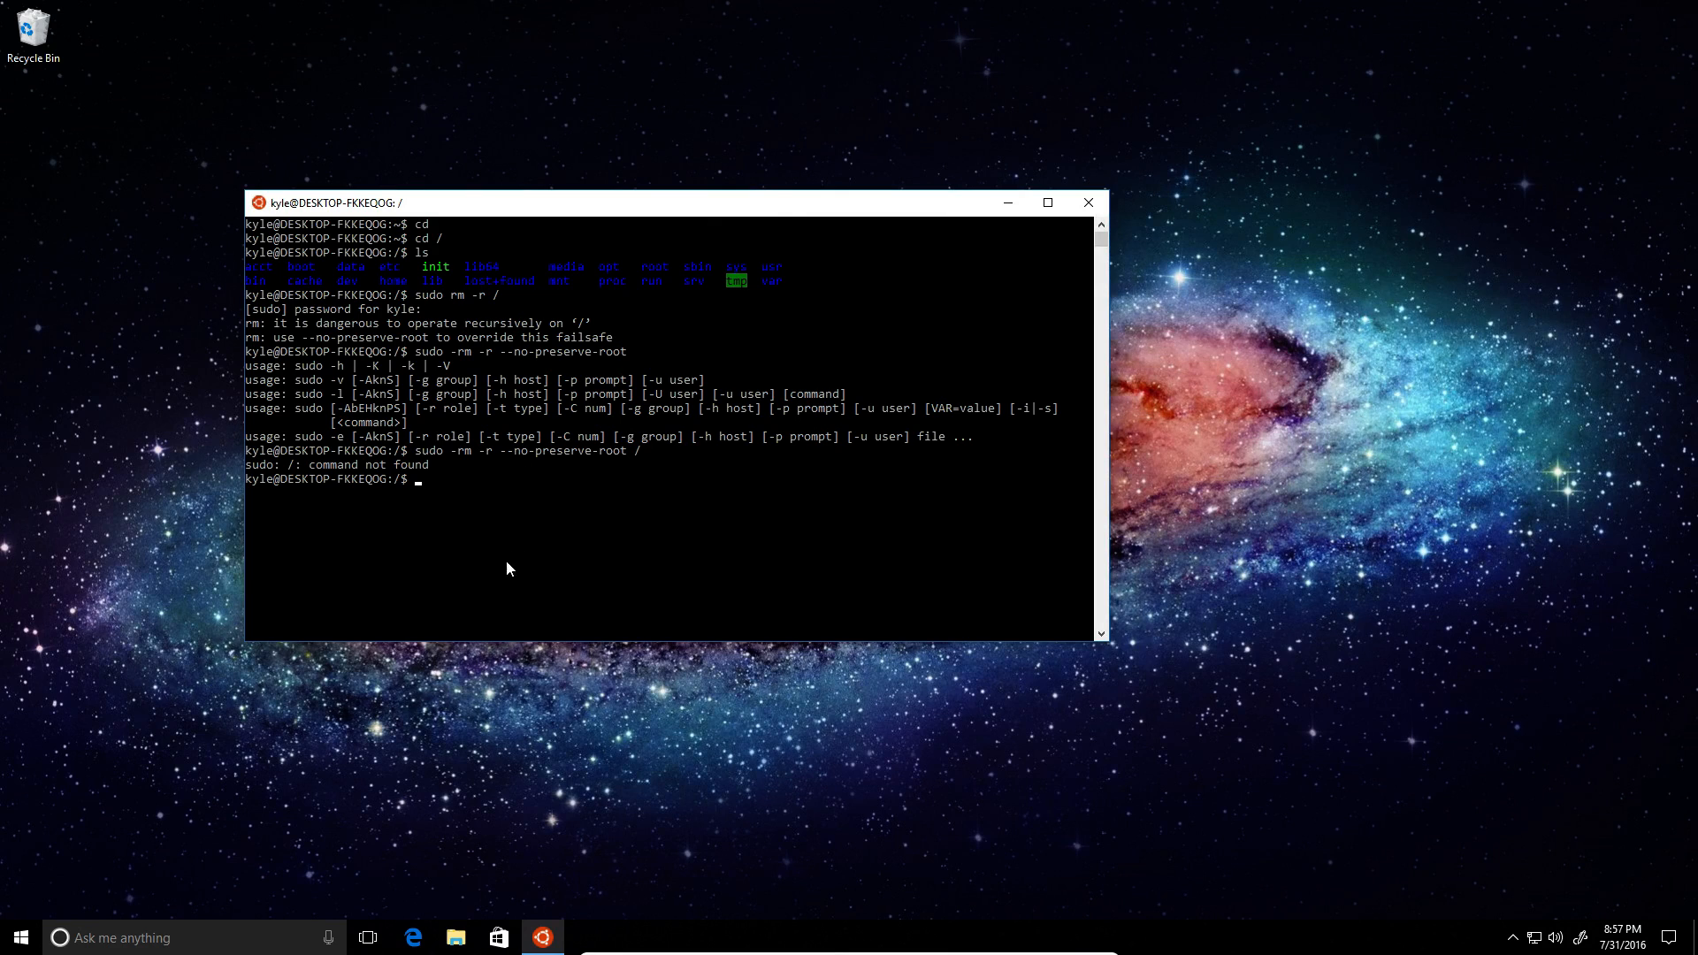
pyautogui.moveTo(748, 389)
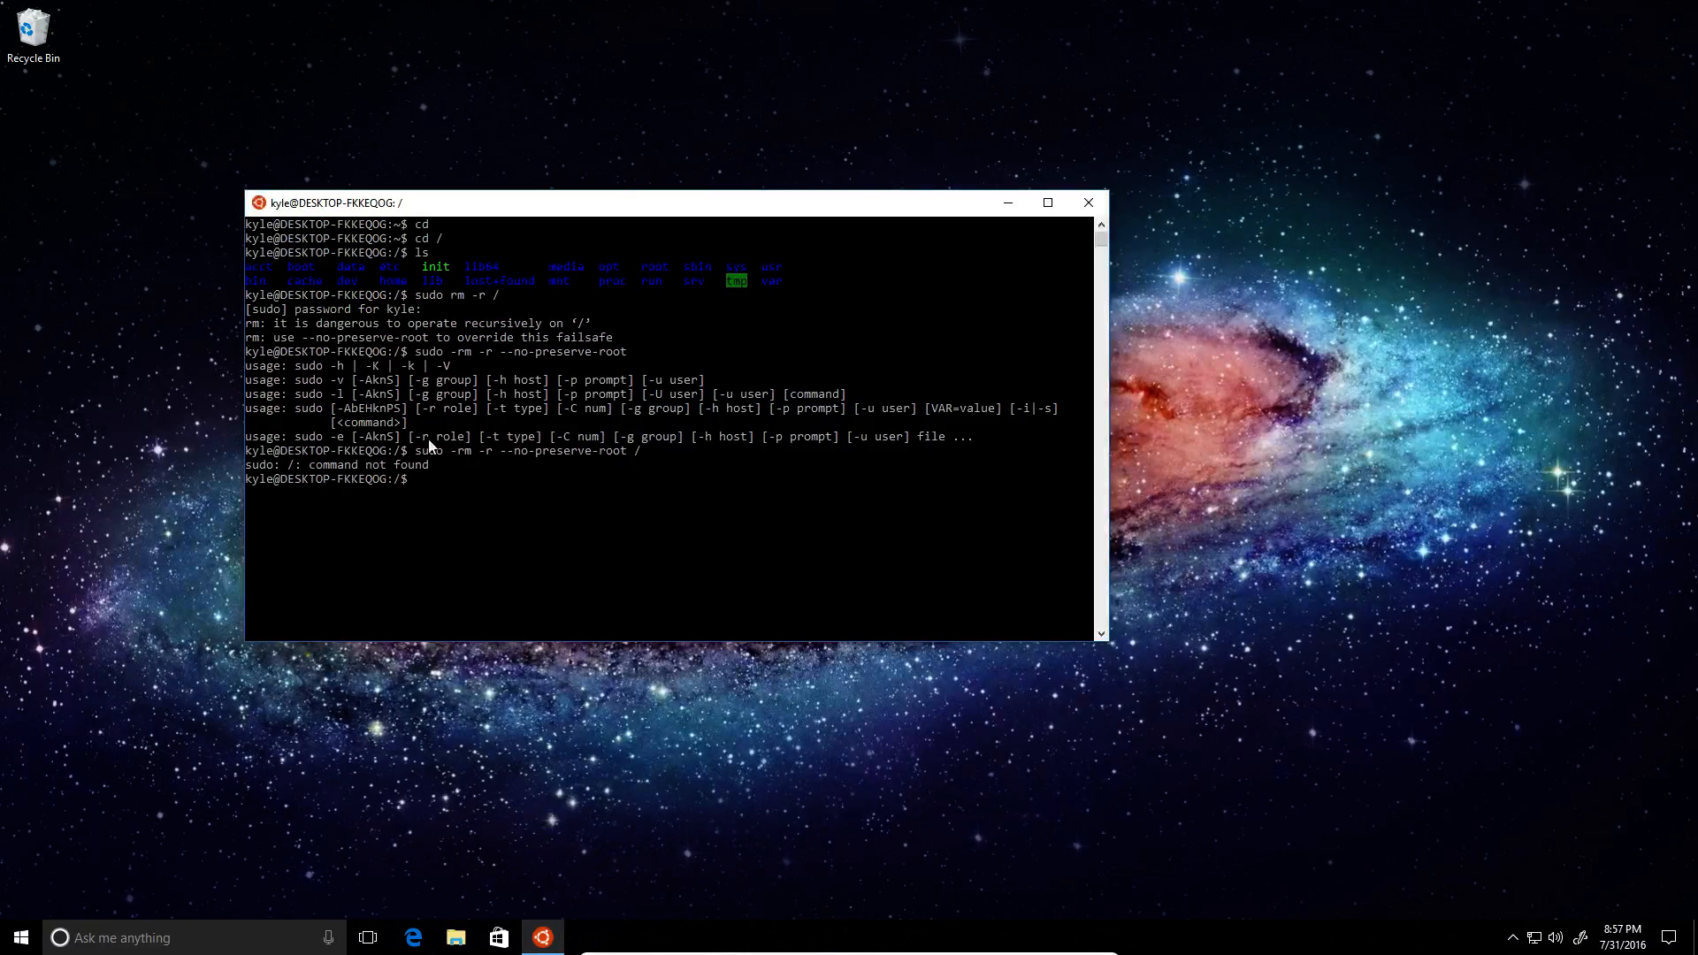
pyautogui.moveTo(796, 526)
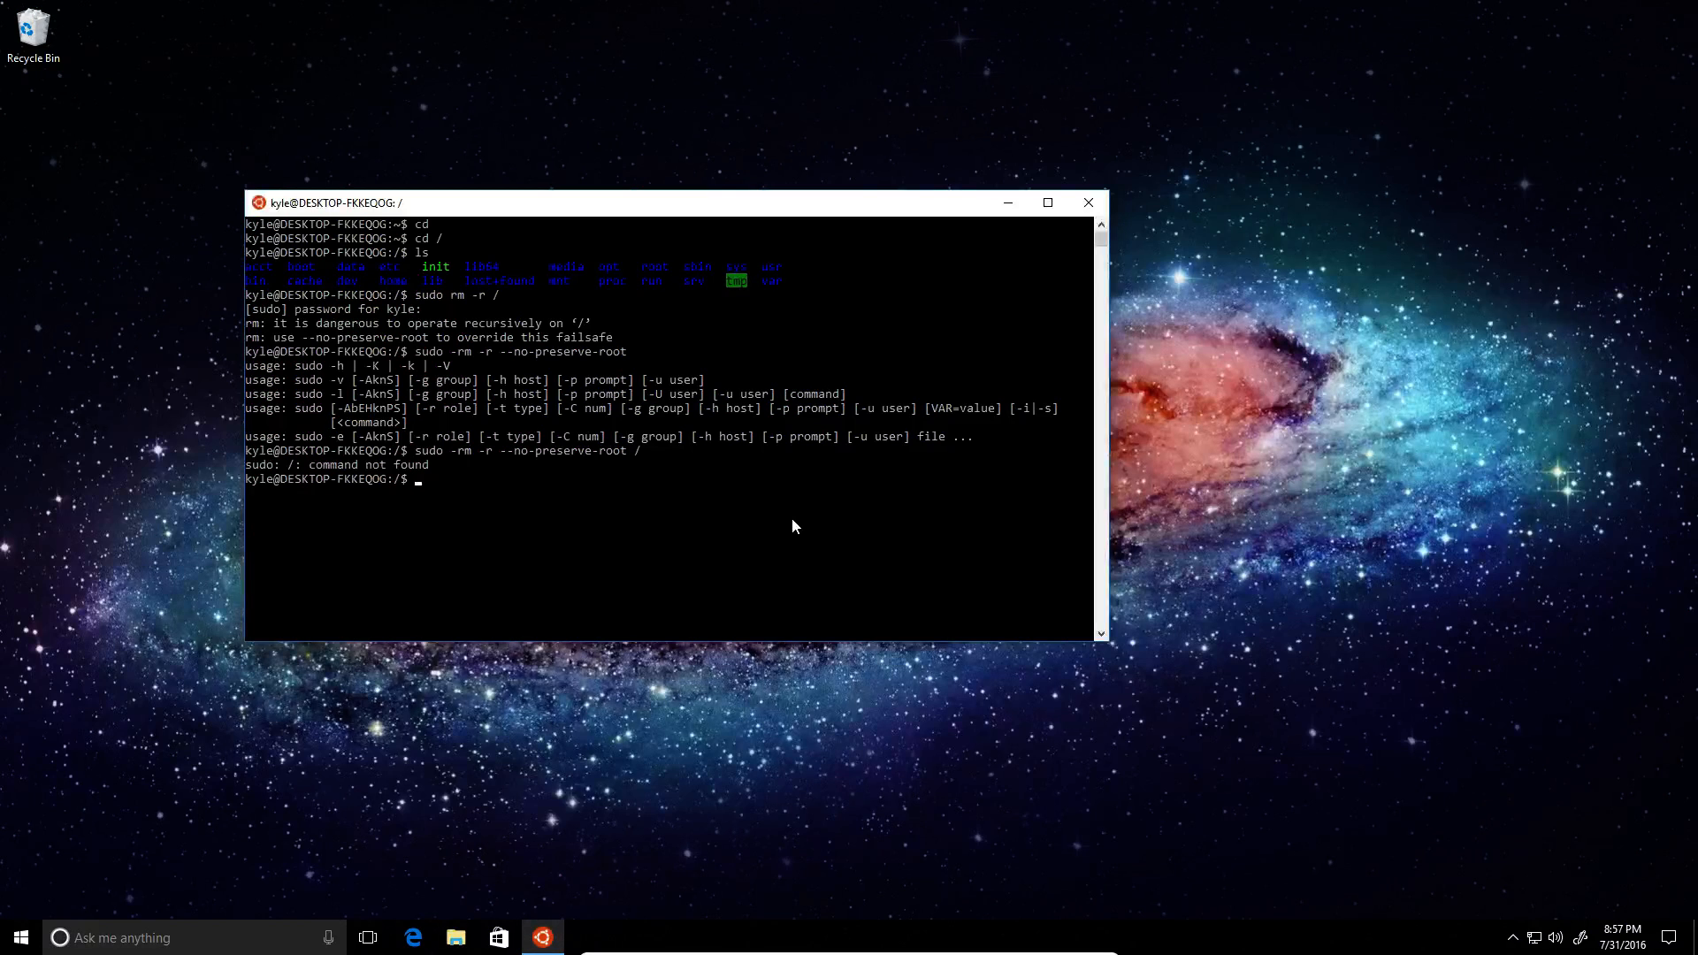
# Step: Change into /mnt, list it, then move into the mounted C drive
pyautogui.write('cd')
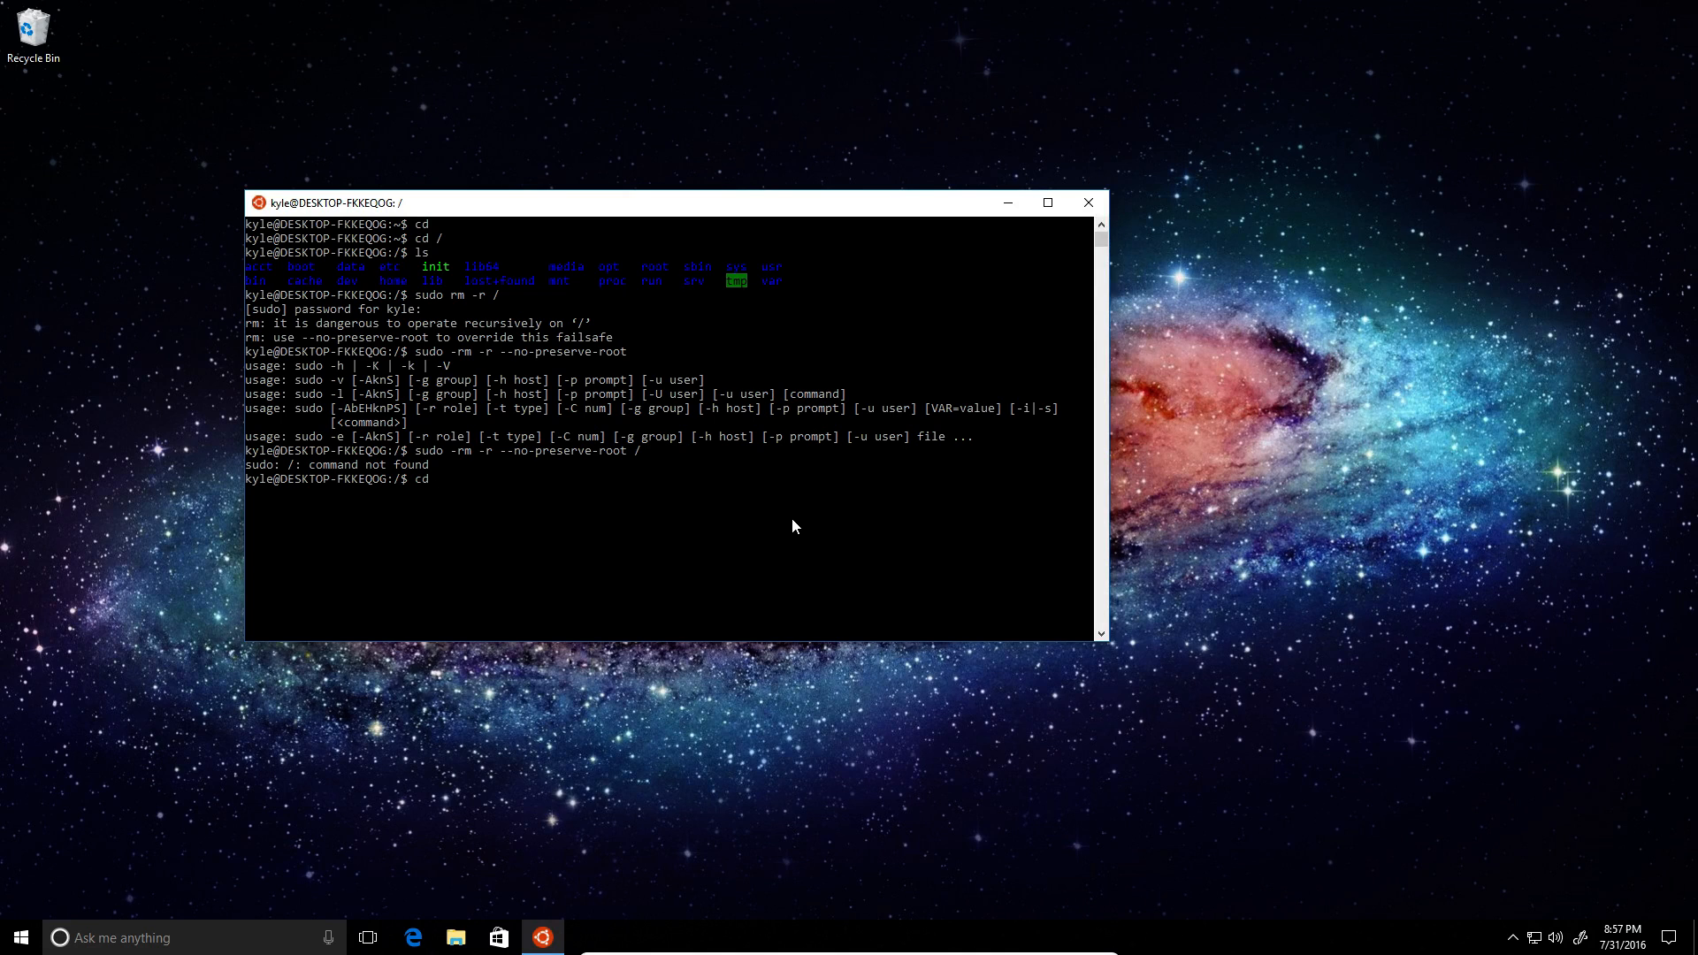
pyautogui.write('mnt')
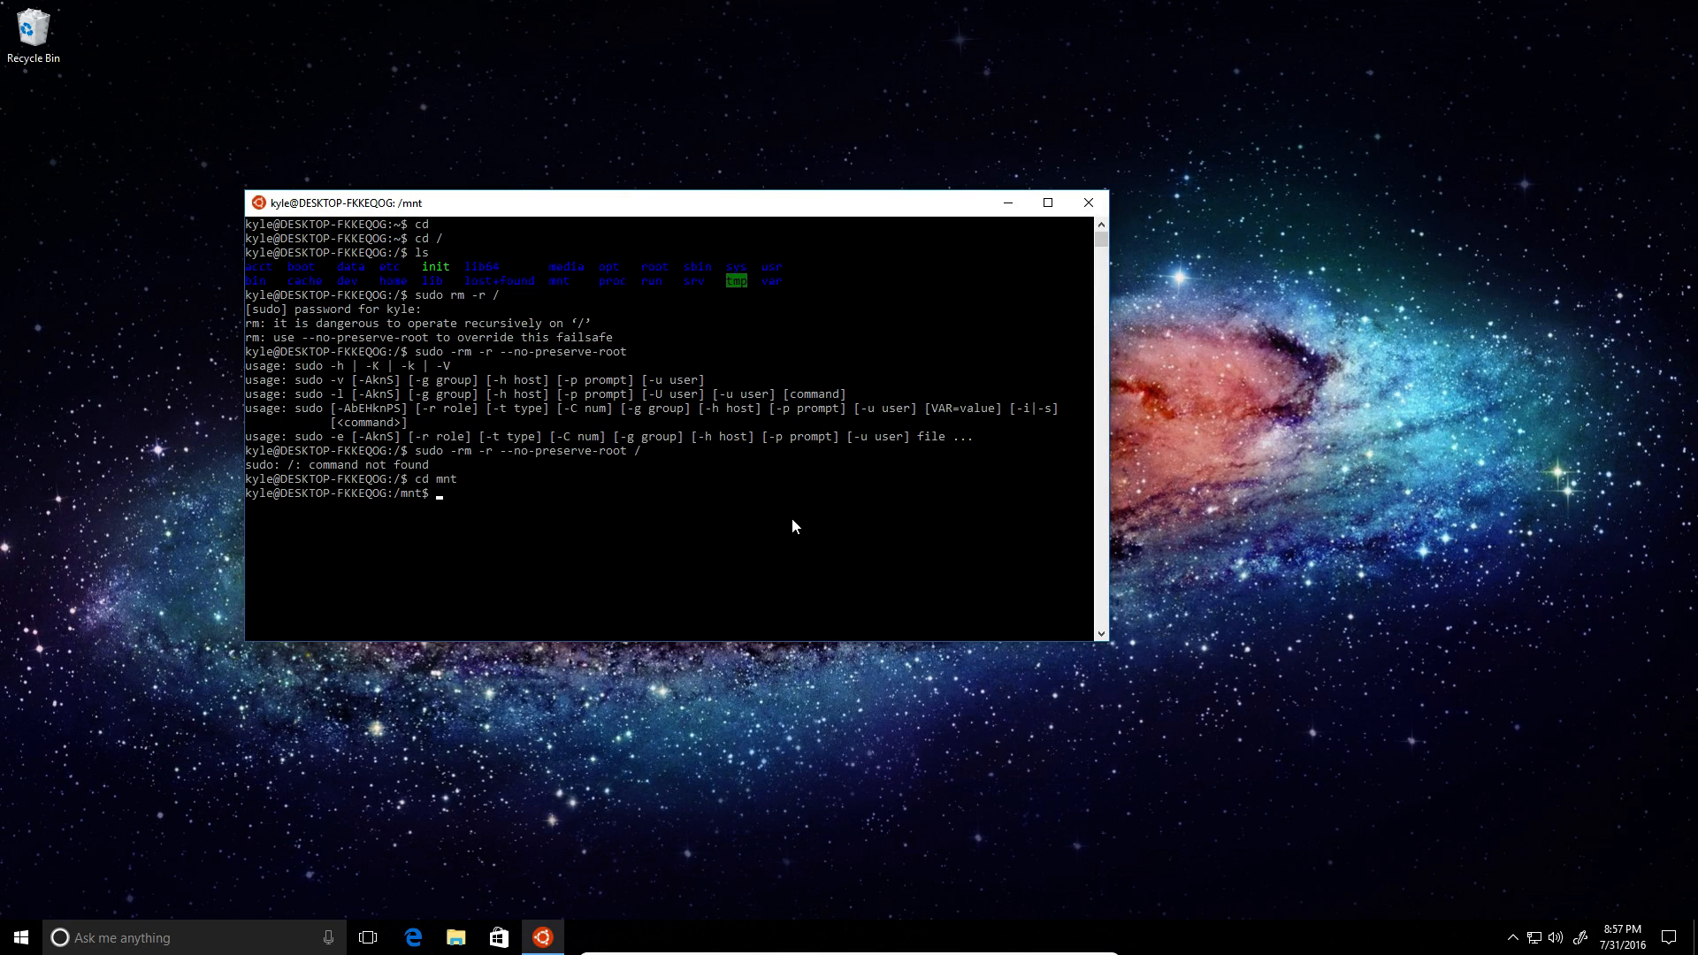
pyautogui.write('ls')
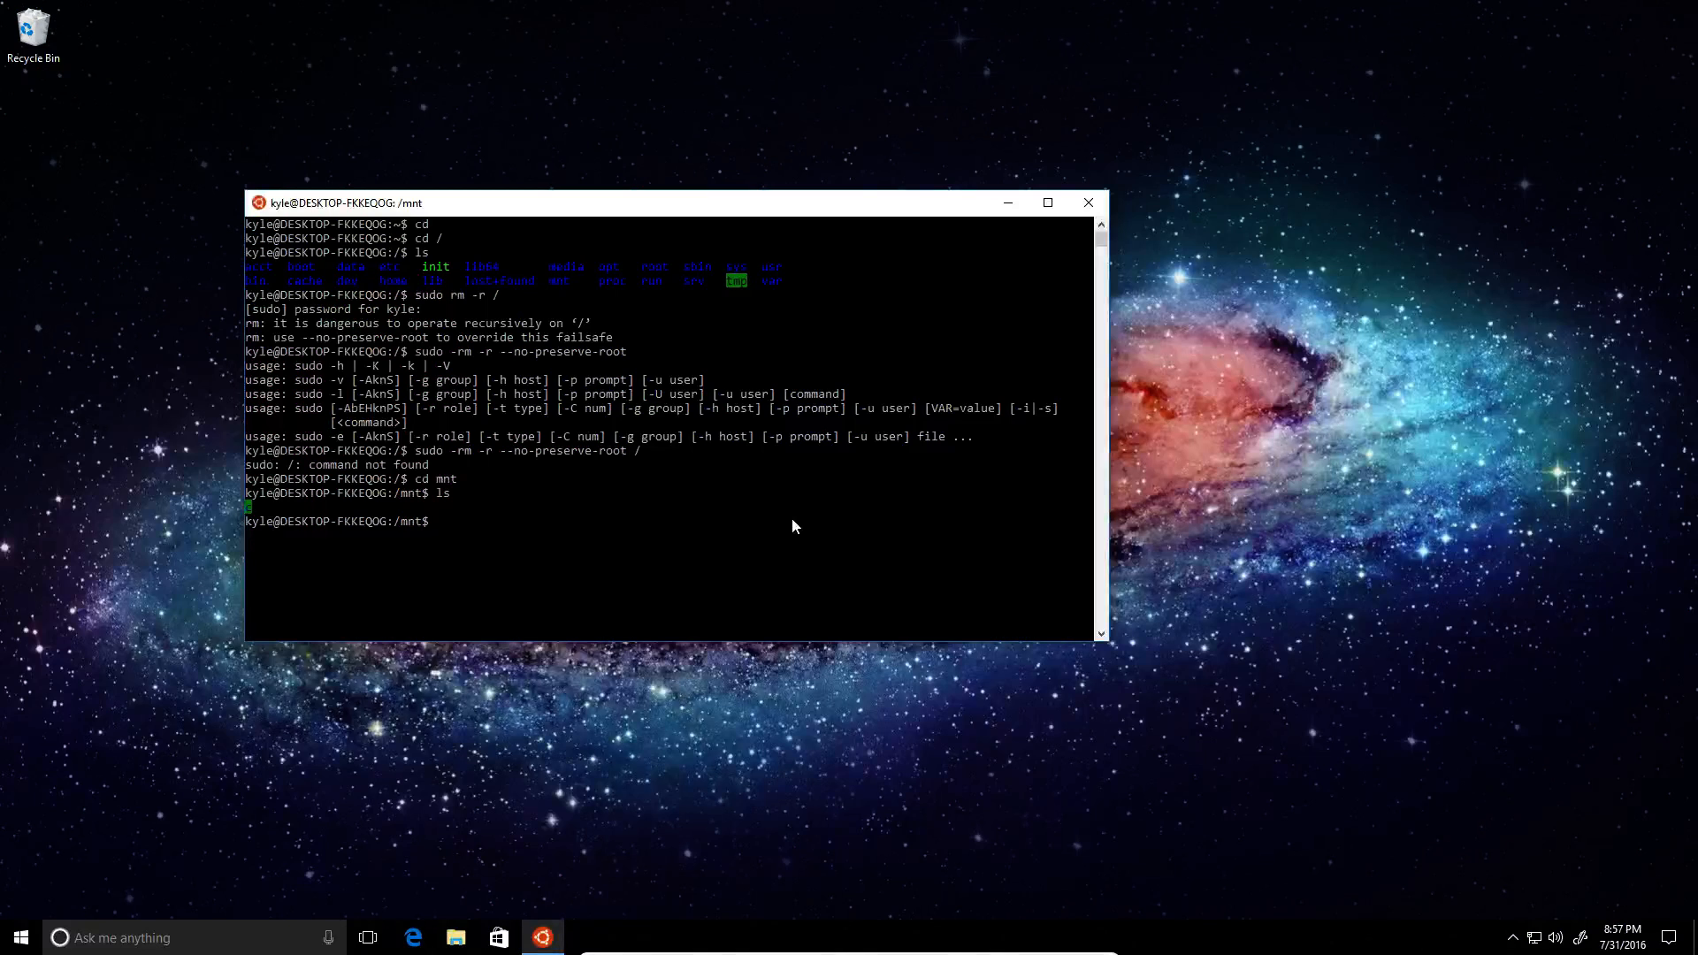
pyautogui.write('cd cd')
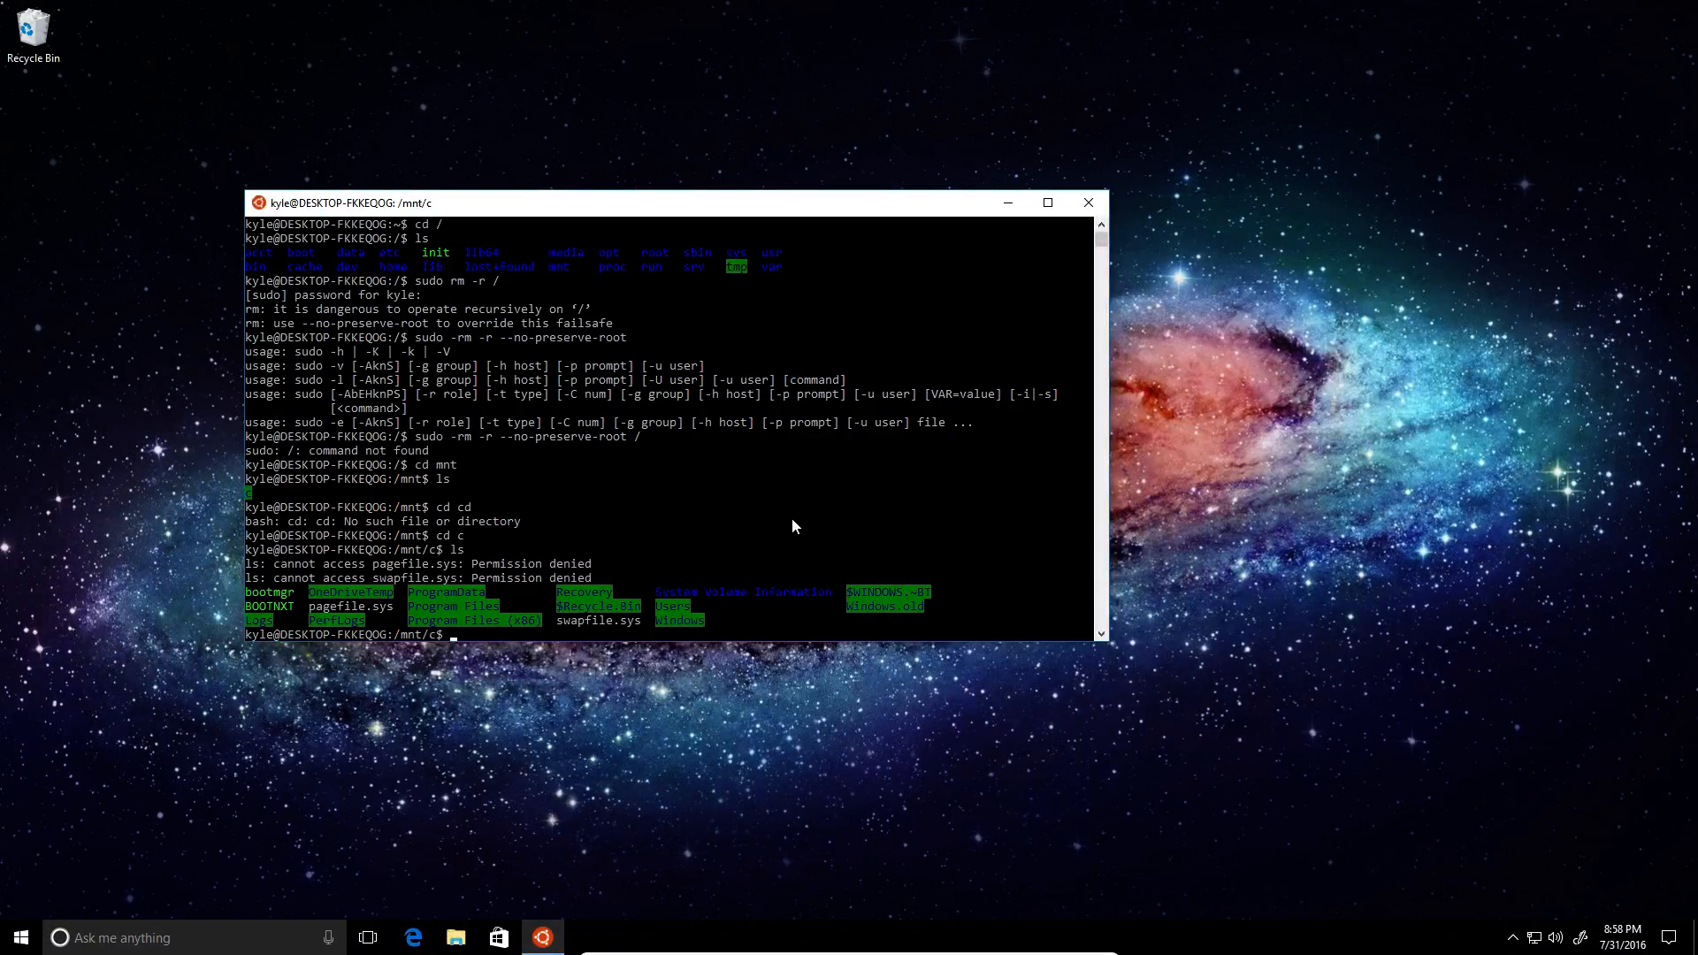
# Step: Run sudo rm -r ./ in /mnt/c, then start typing sudo rm -r /mnt/c/
pyautogui.write('rm -')
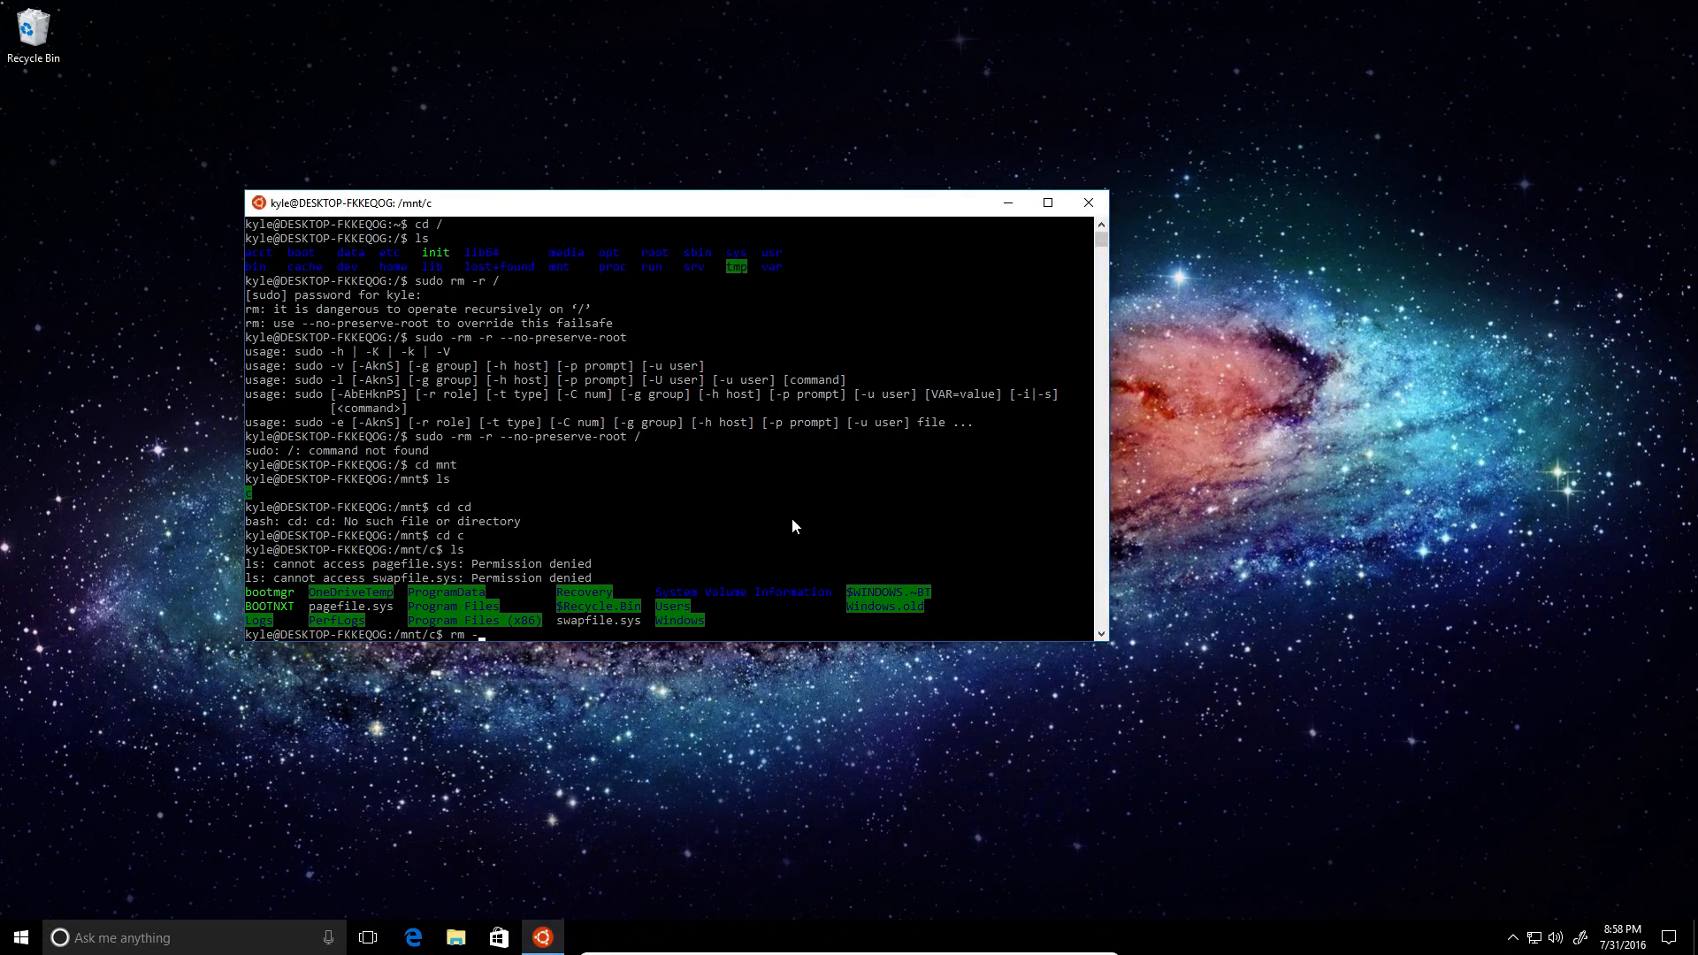
pyautogui.write('r')
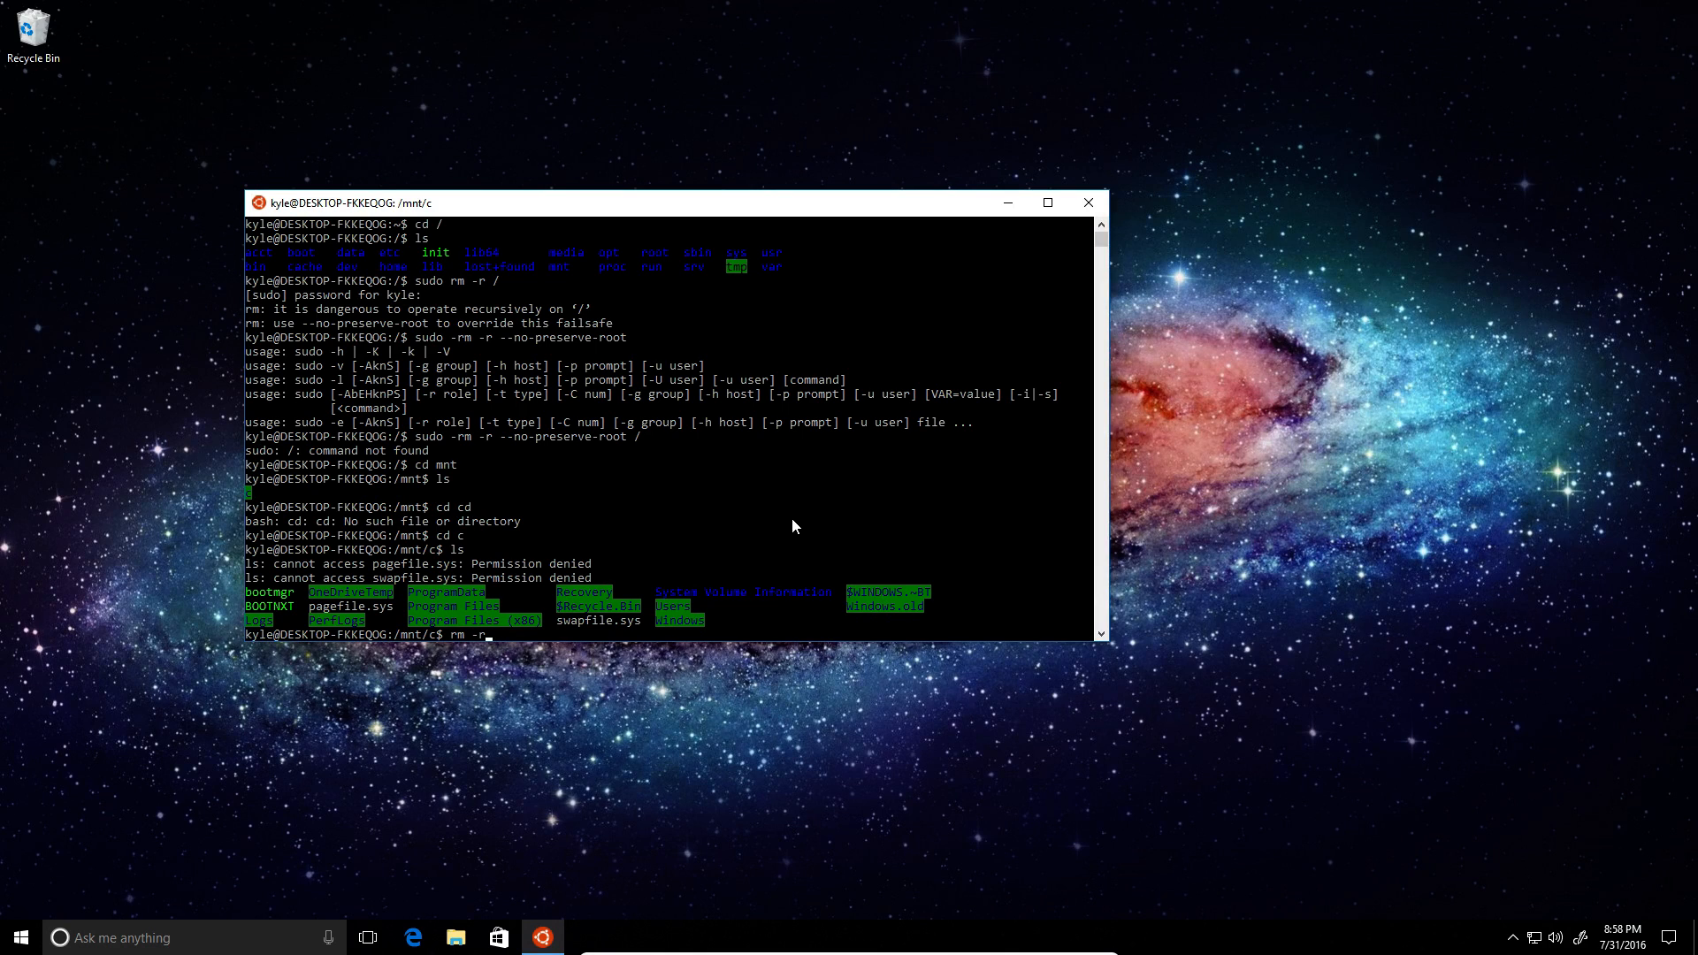
pyautogui.write('sudo rm')
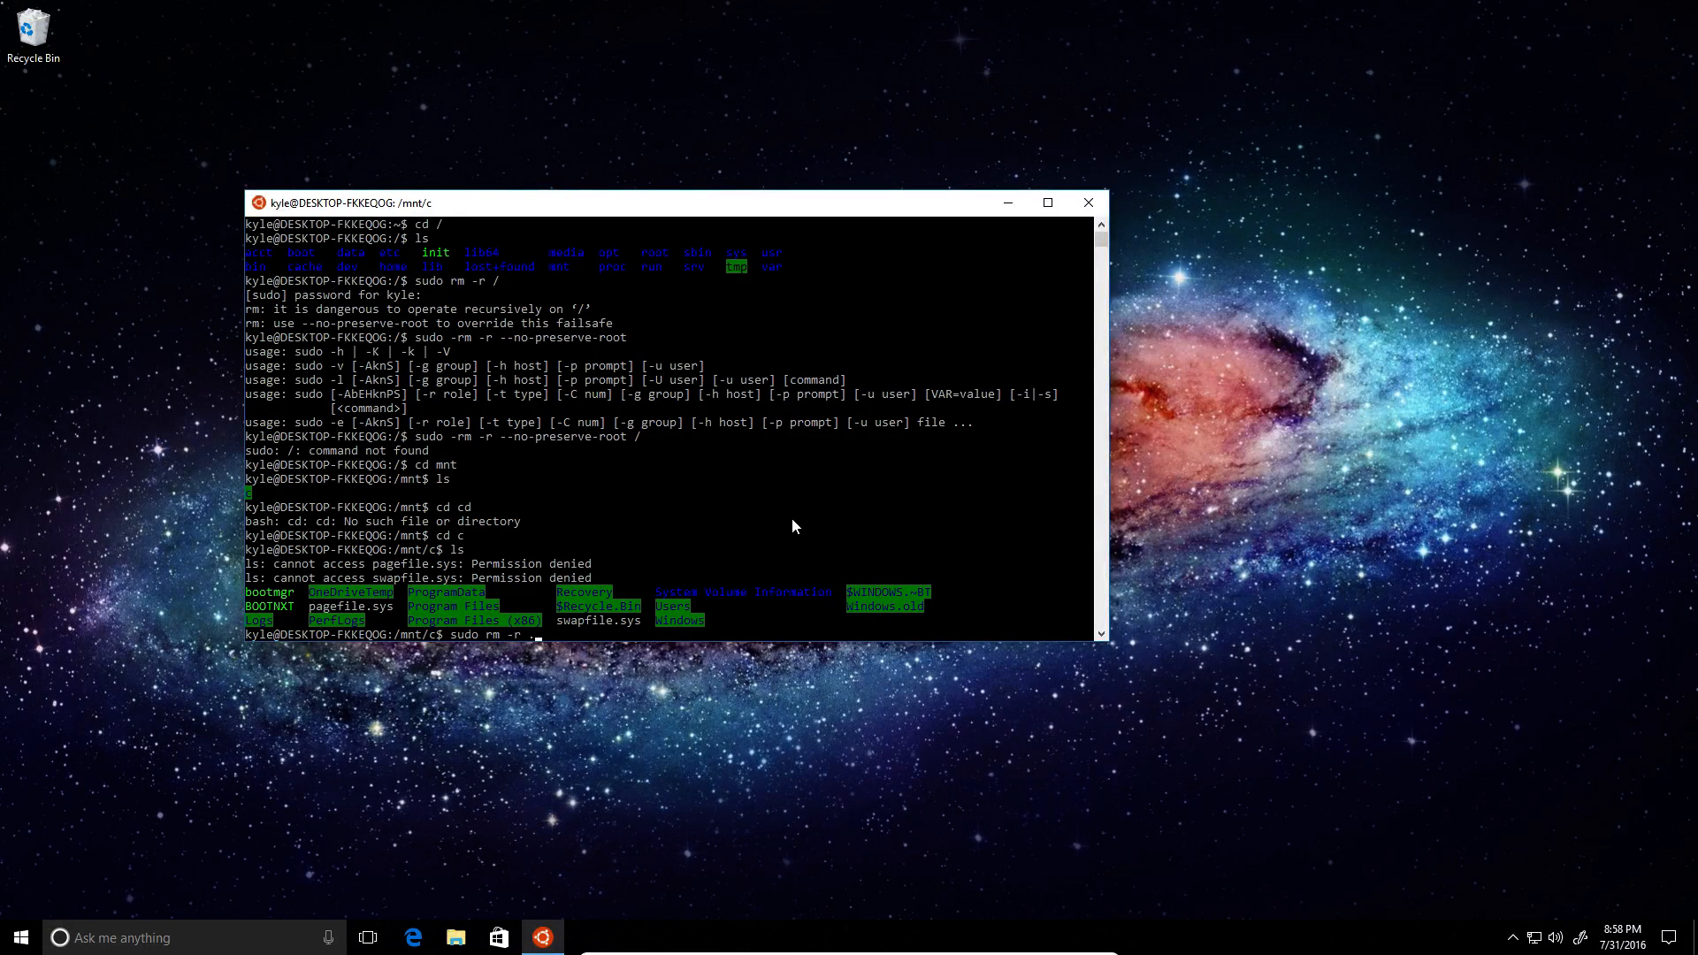
pyautogui.write('/')
pyautogui.press('Return')
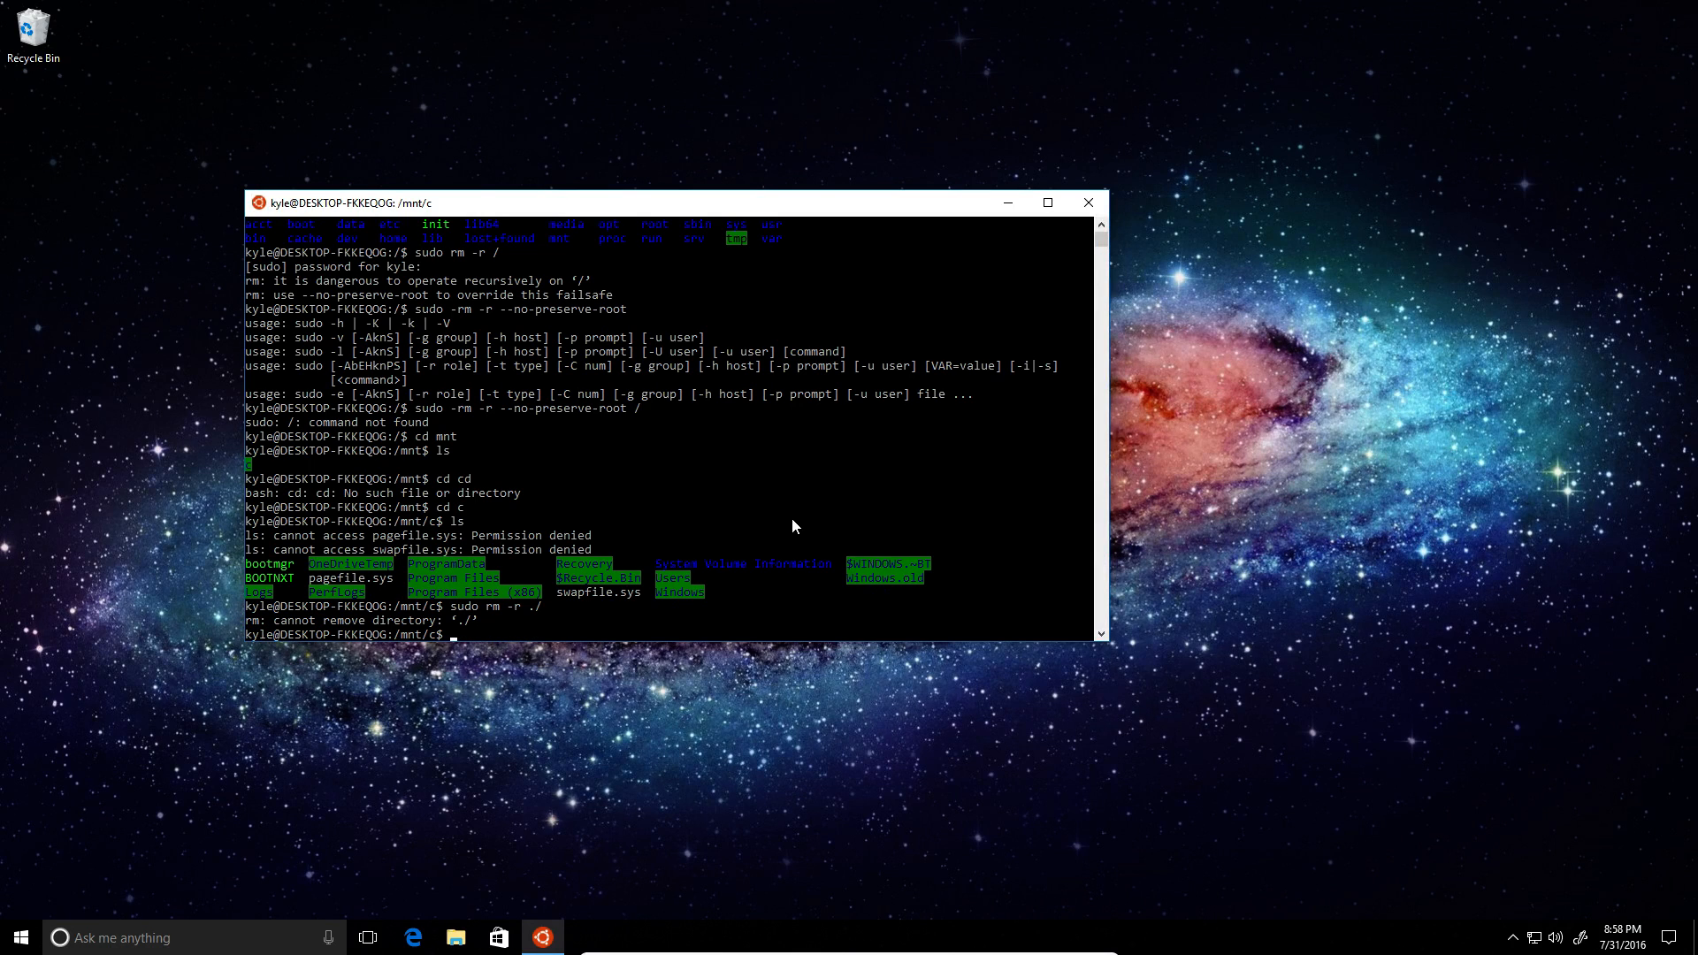
pyautogui.write('sudo rm -r ./')
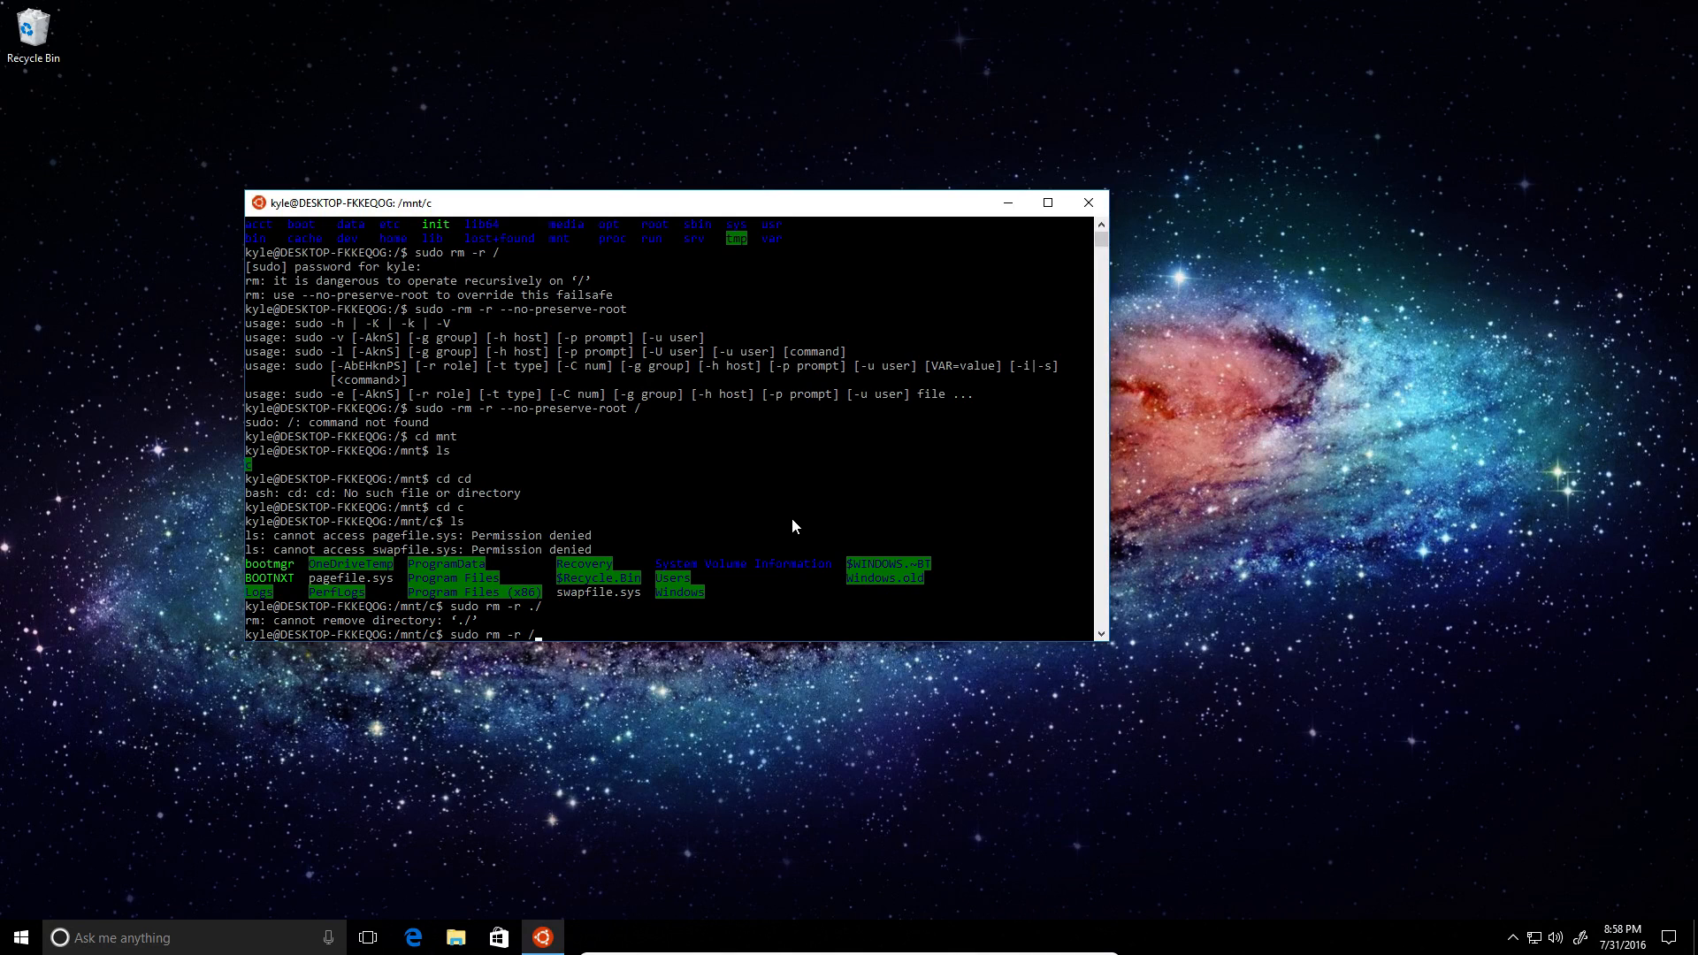
pyautogui.write('mnt/c/')
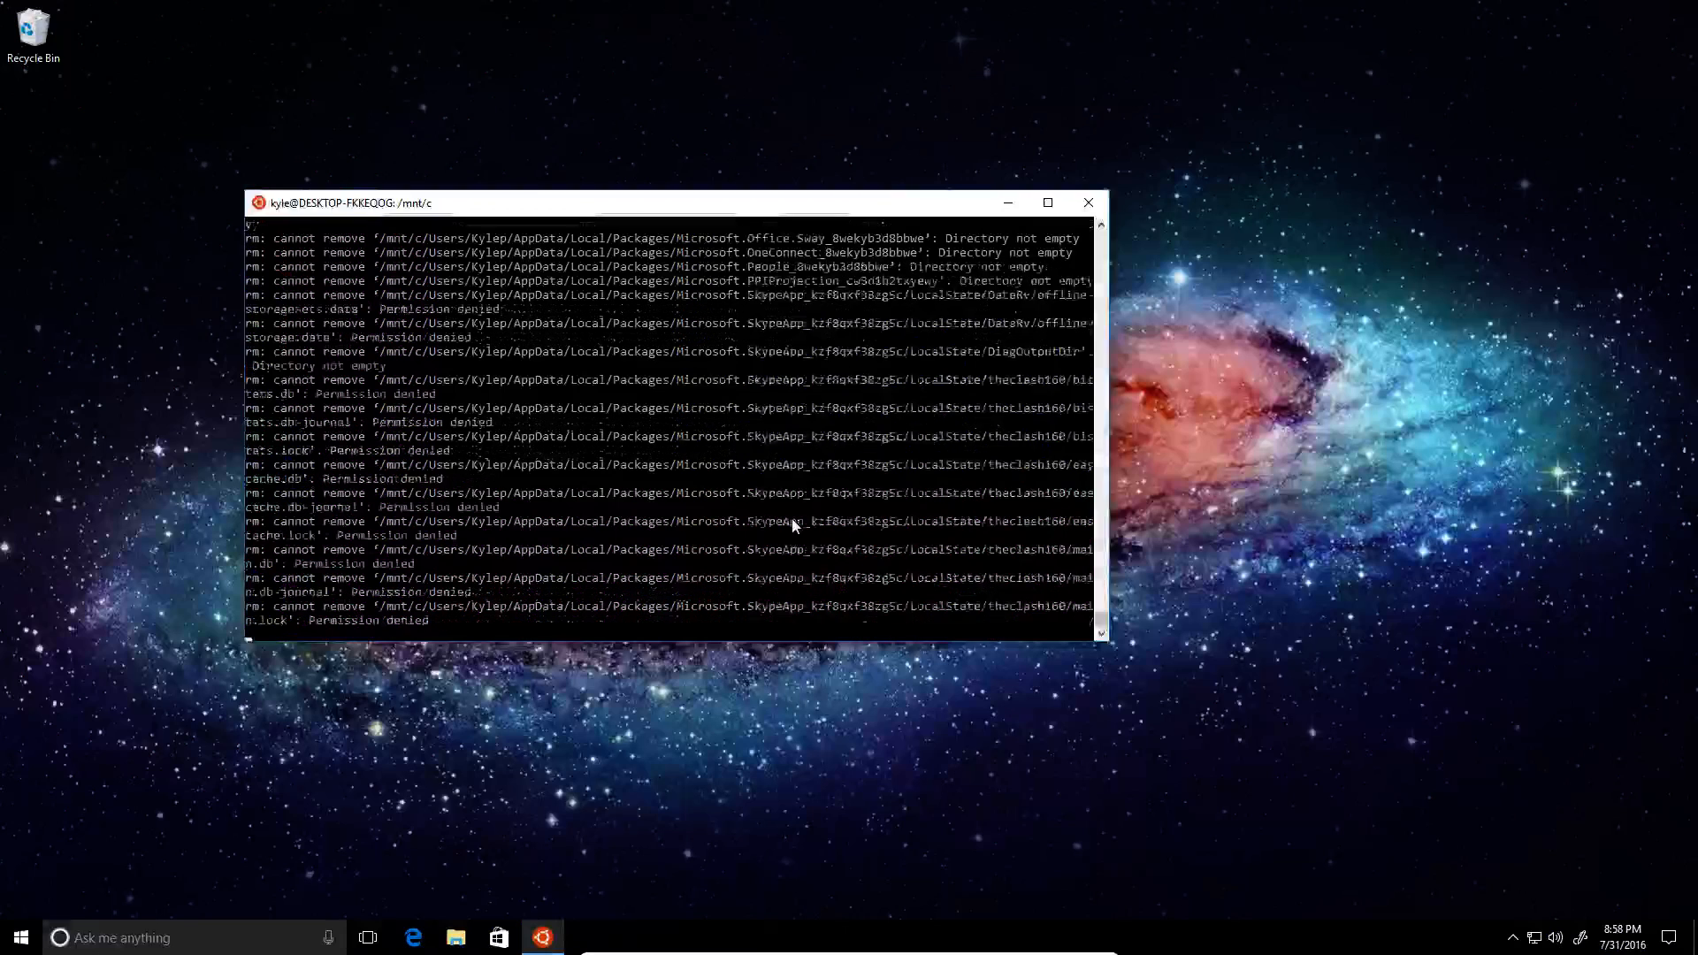
# Step: Scroll through the permission-denied errors from sudo rm -r /mnt/c/
pyautogui.scroll(-3)
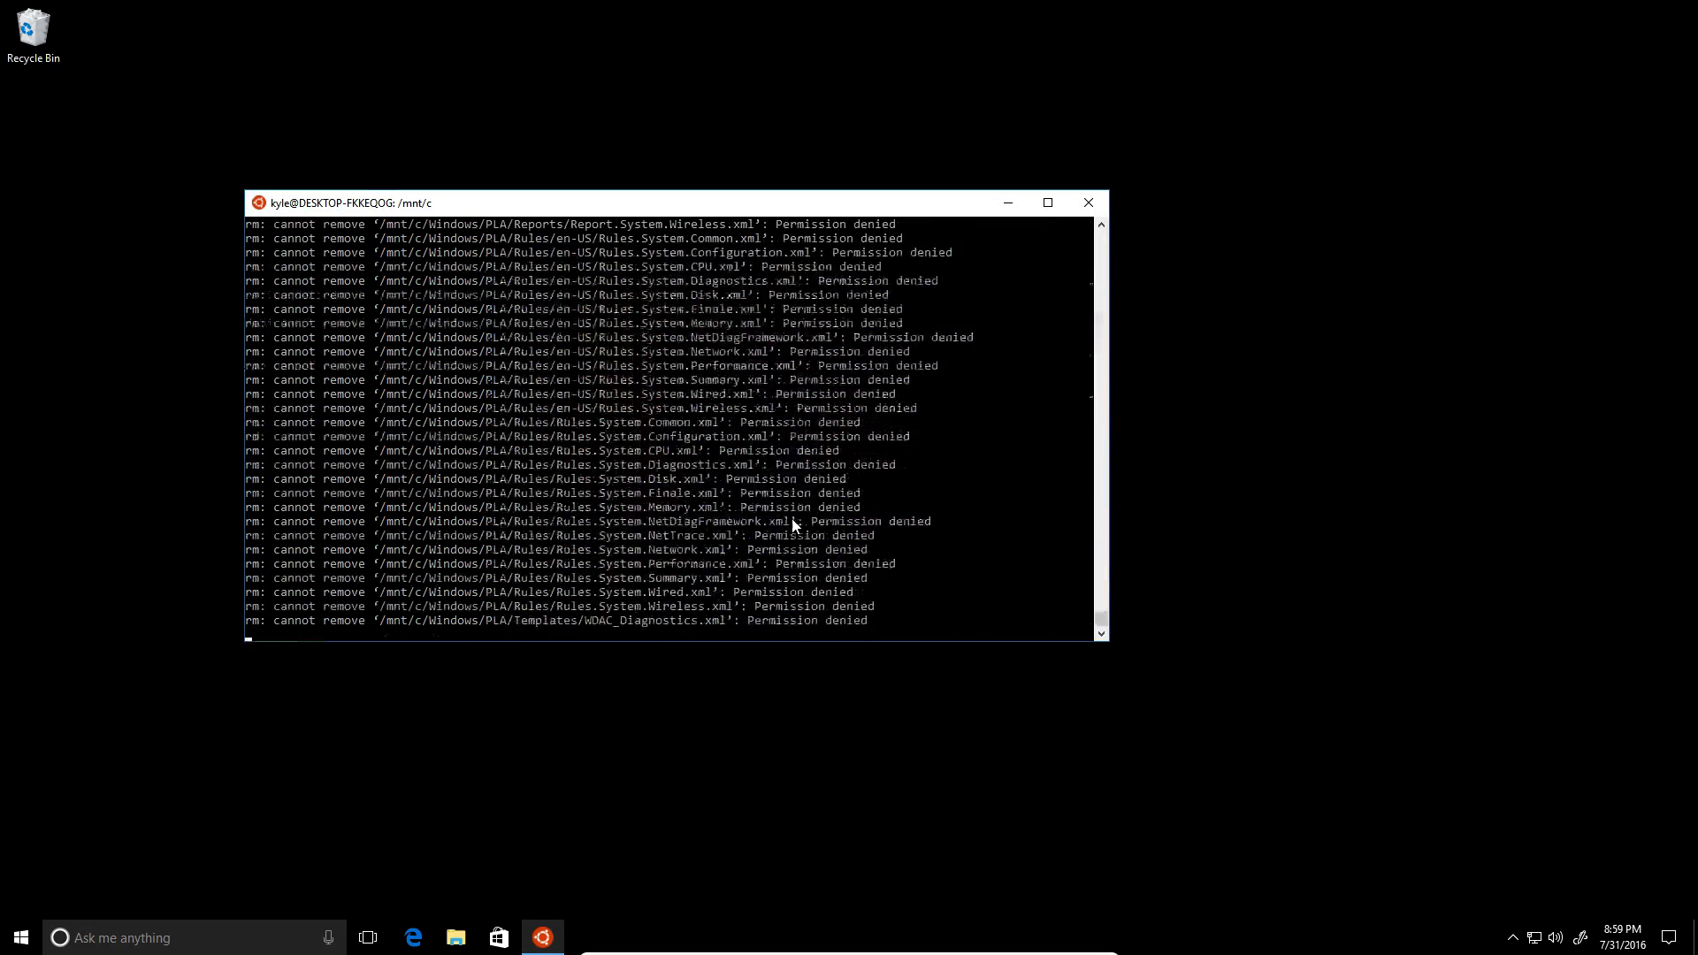
# Step: Scroll the output as rm works through /mnt/c/Windows into the component store manifests
pyautogui.scroll(-3)
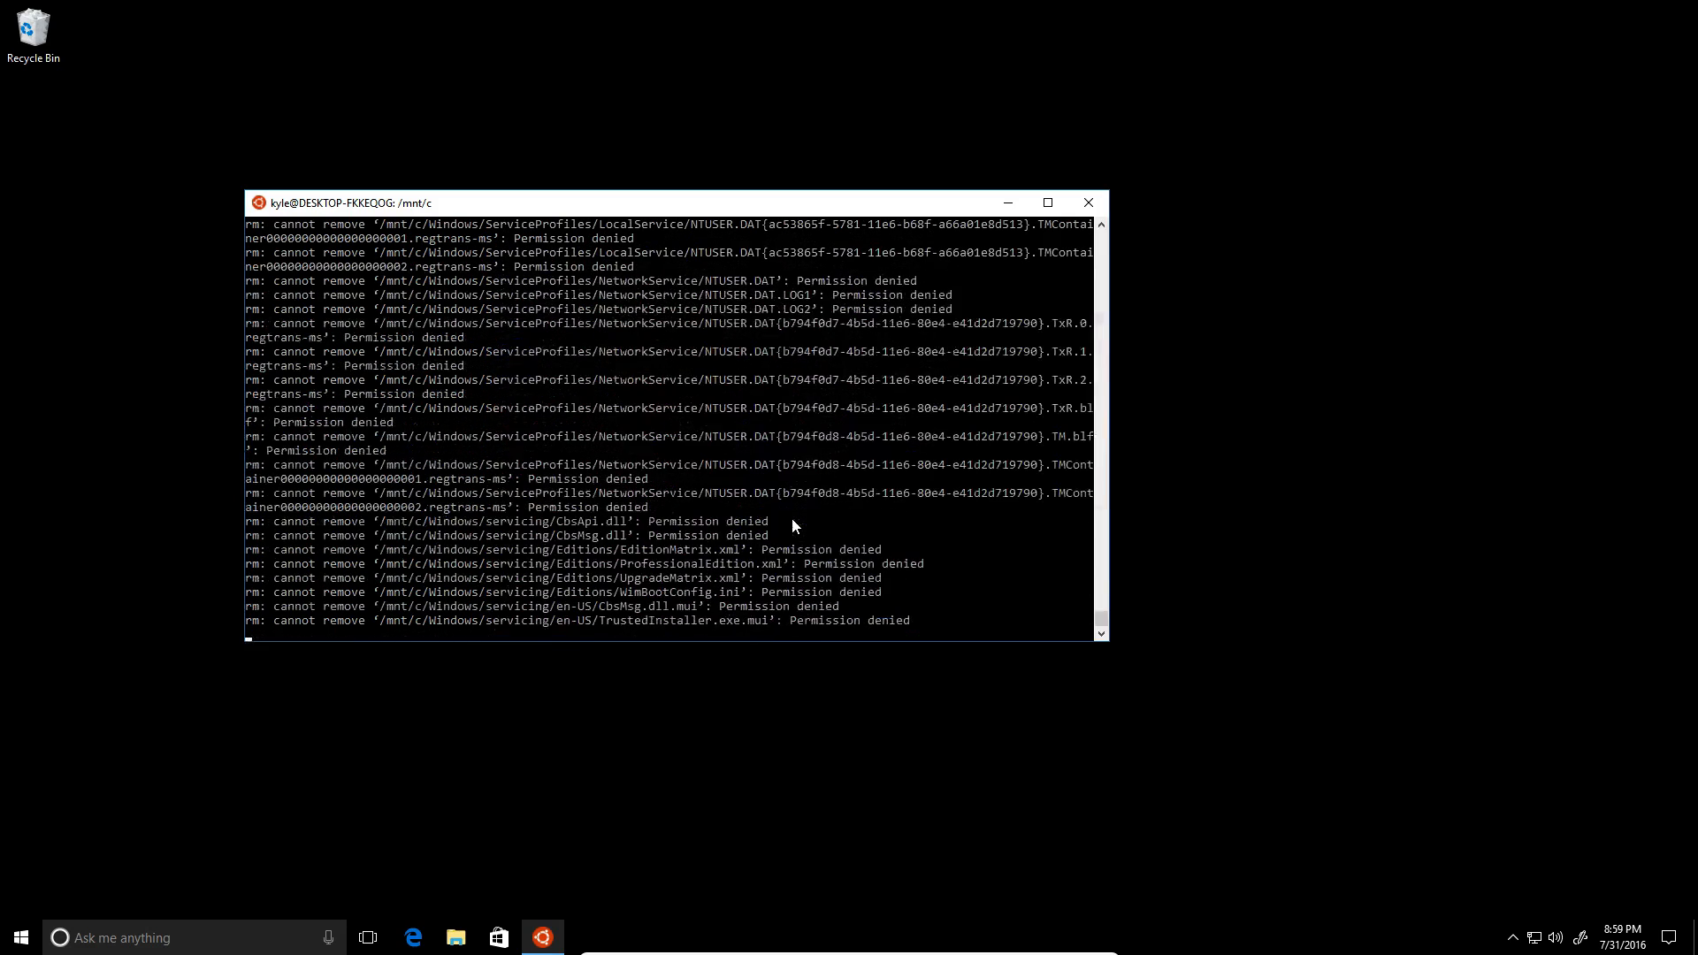
pyautogui.scroll(-3)
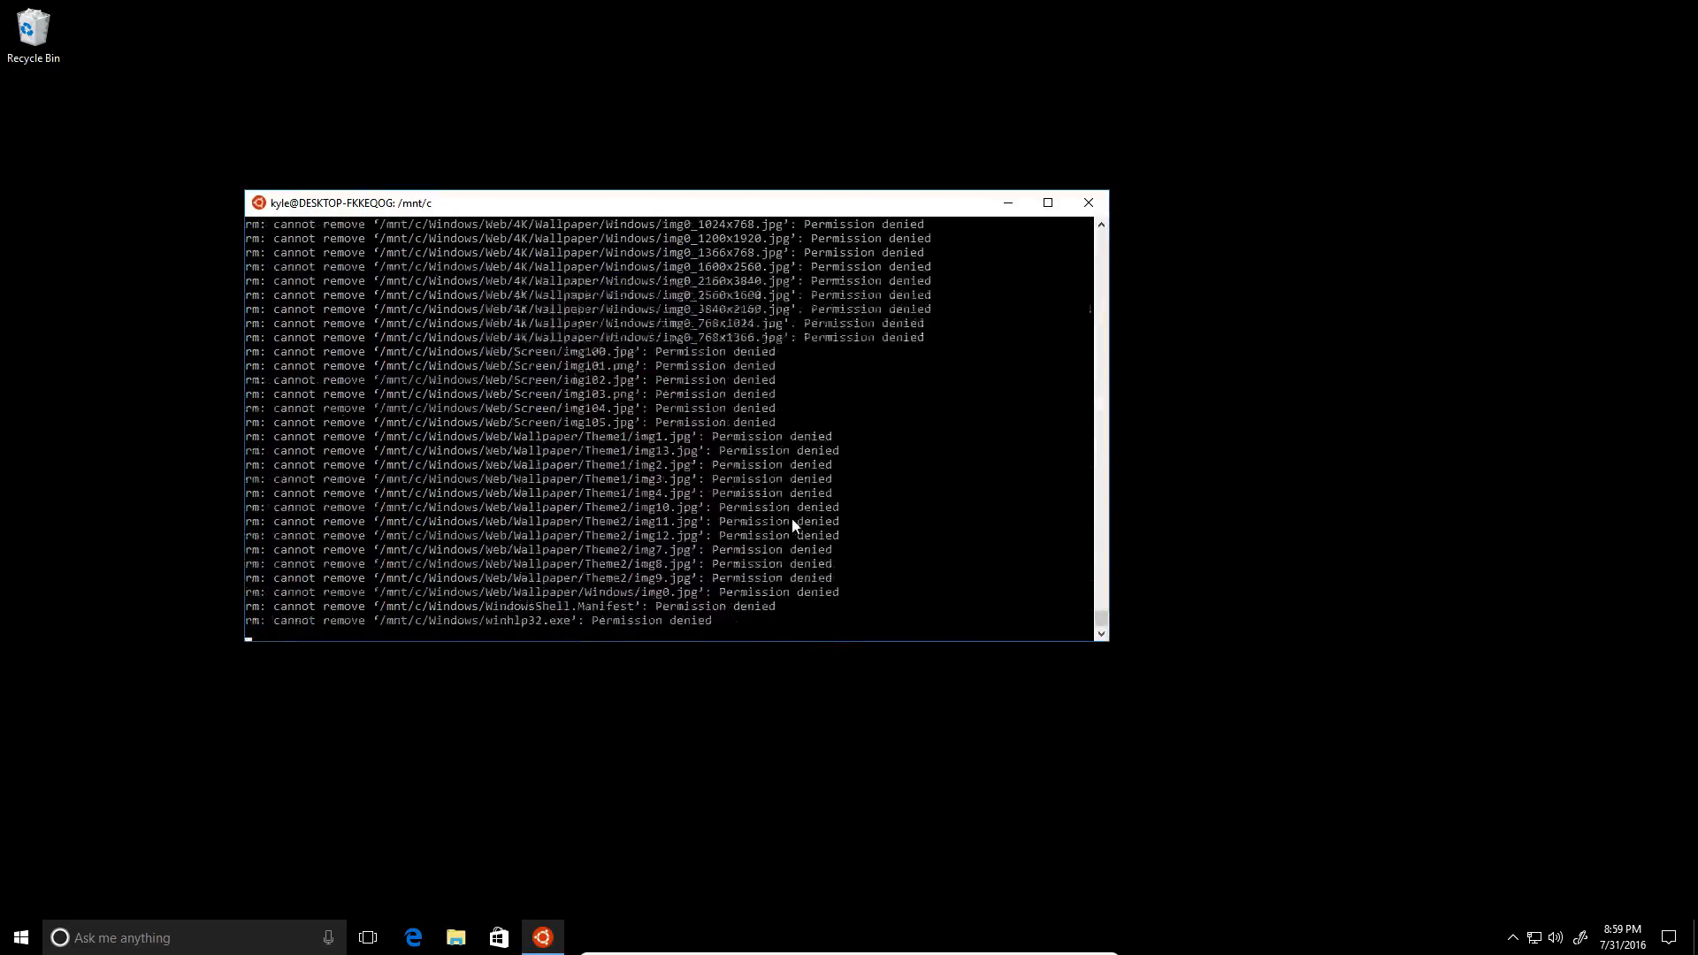
pyautogui.scroll(-3)
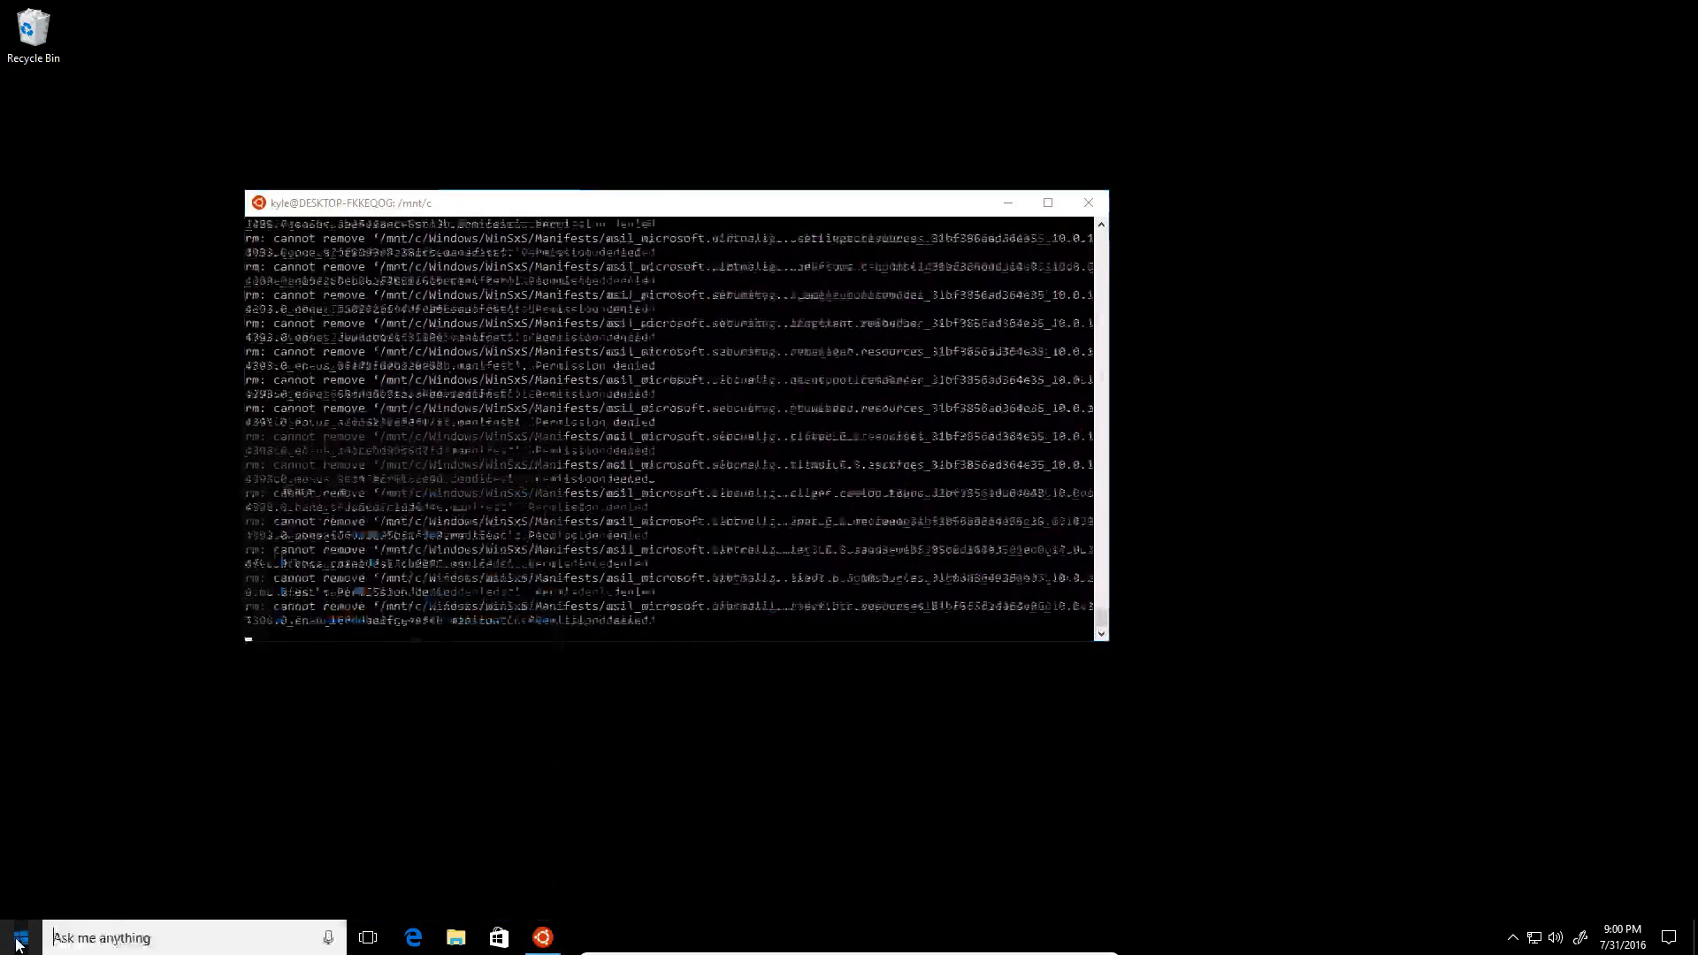
# Step: Scroll the Start menu tiles and launch the Store app
pyautogui.click(16, 937)
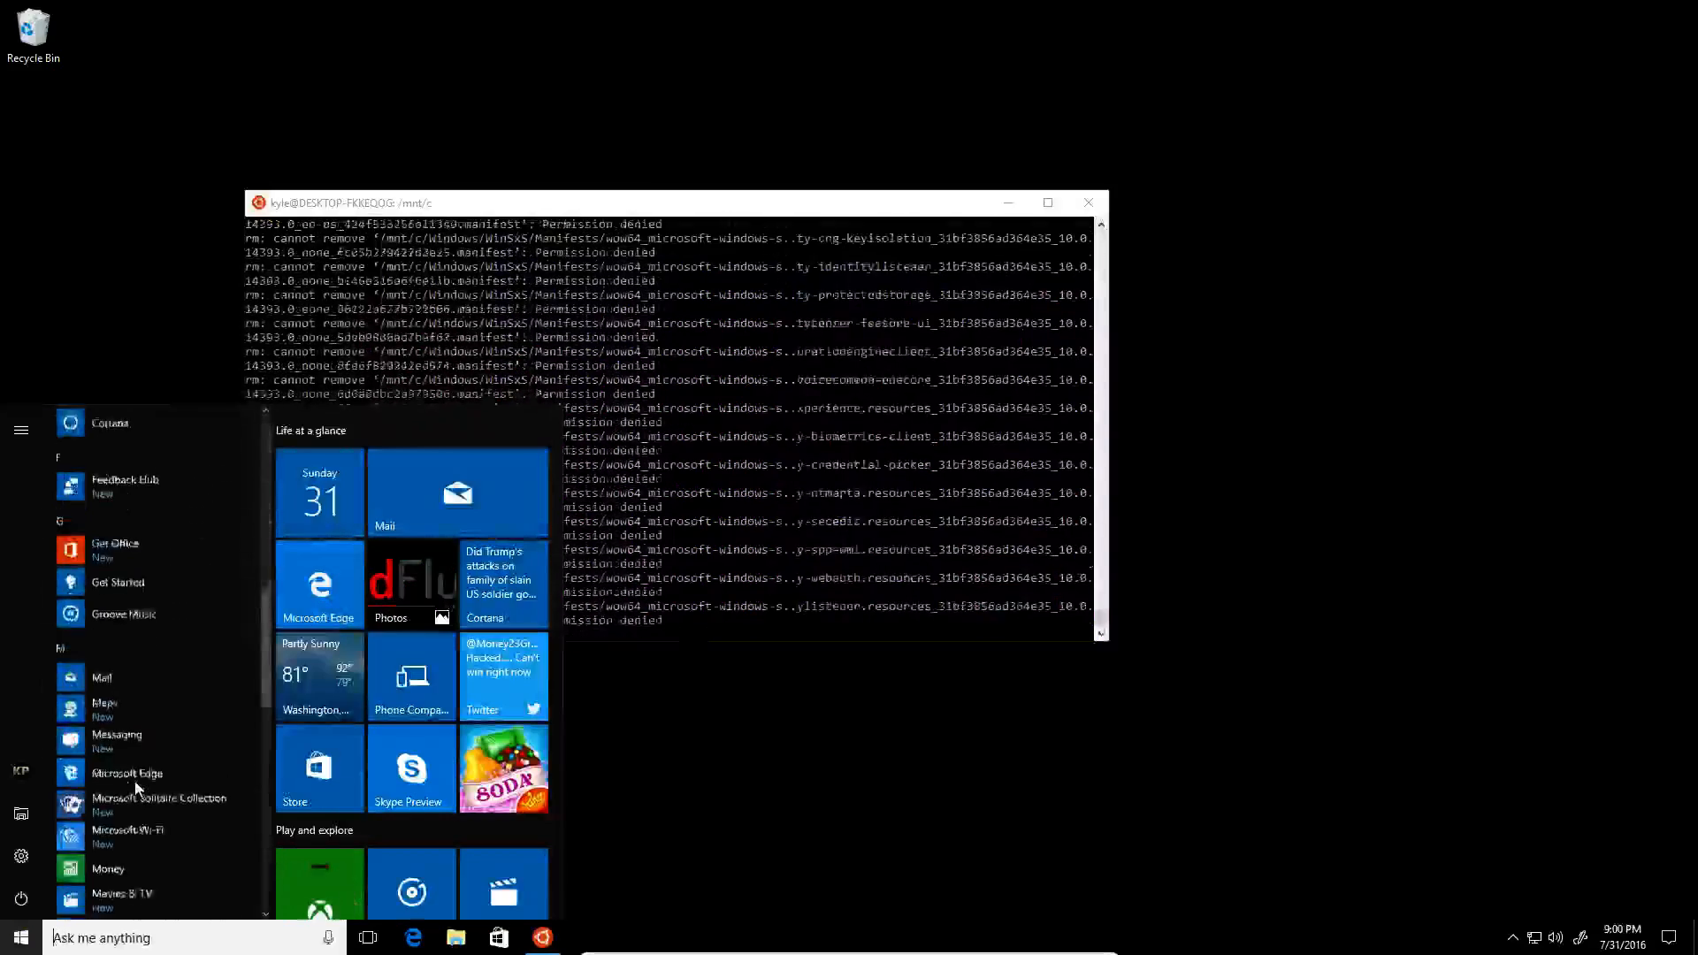
pyautogui.scroll(-3)
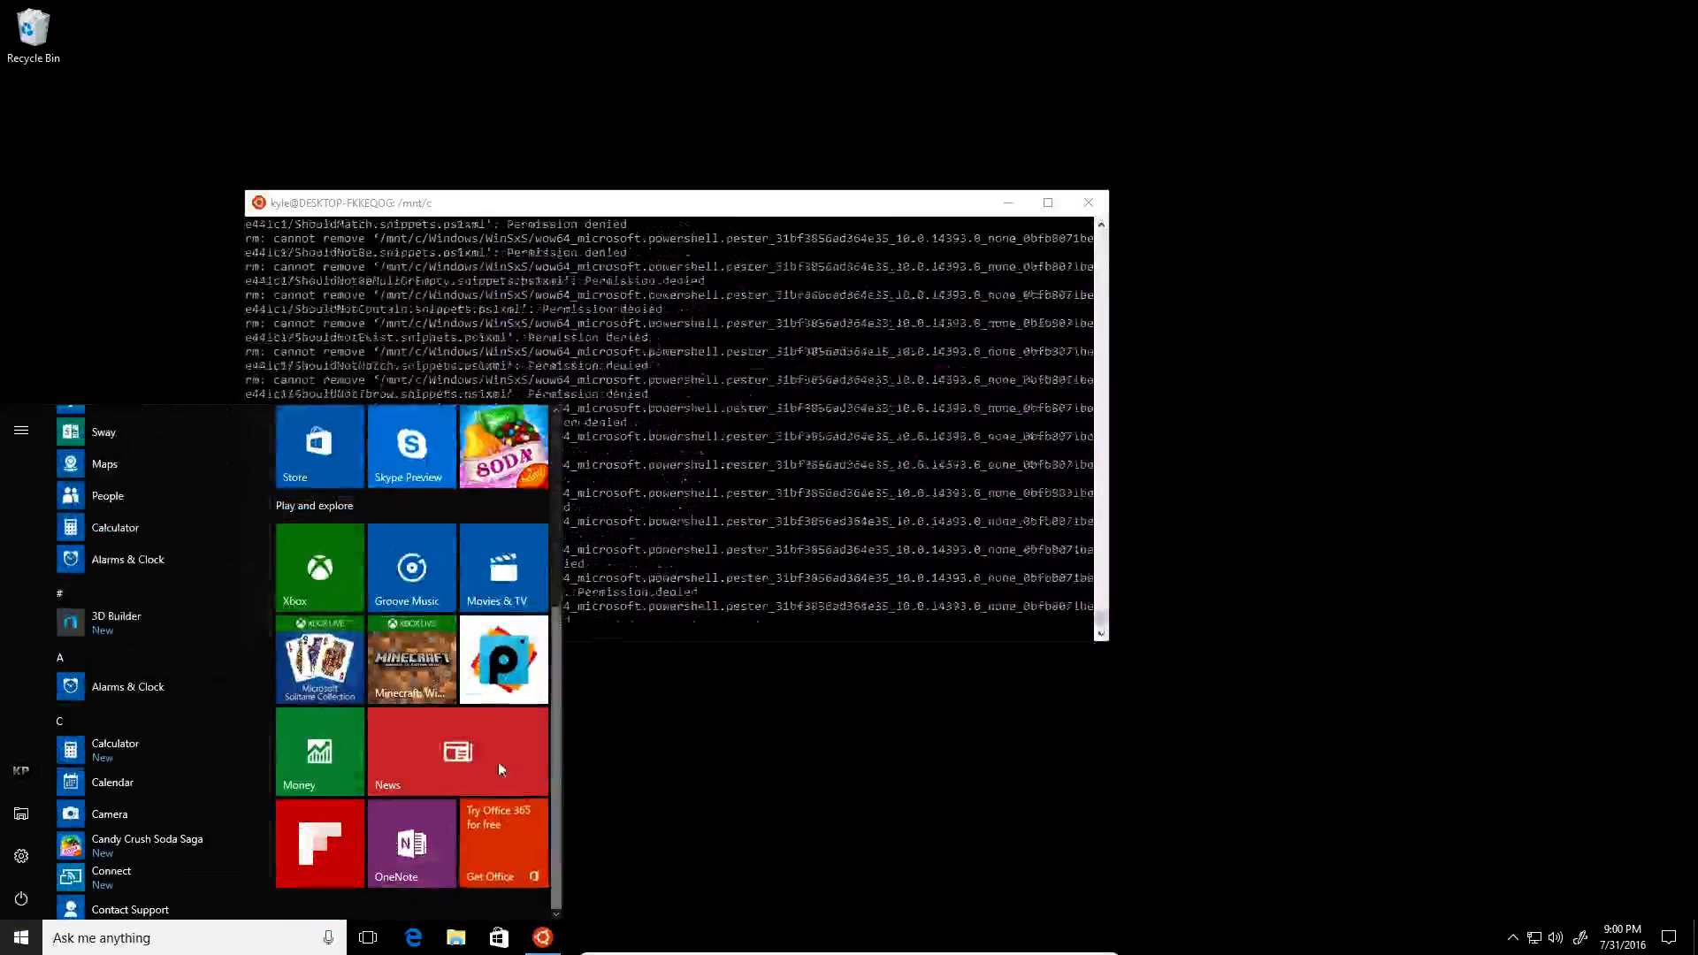
pyautogui.click(457, 752)
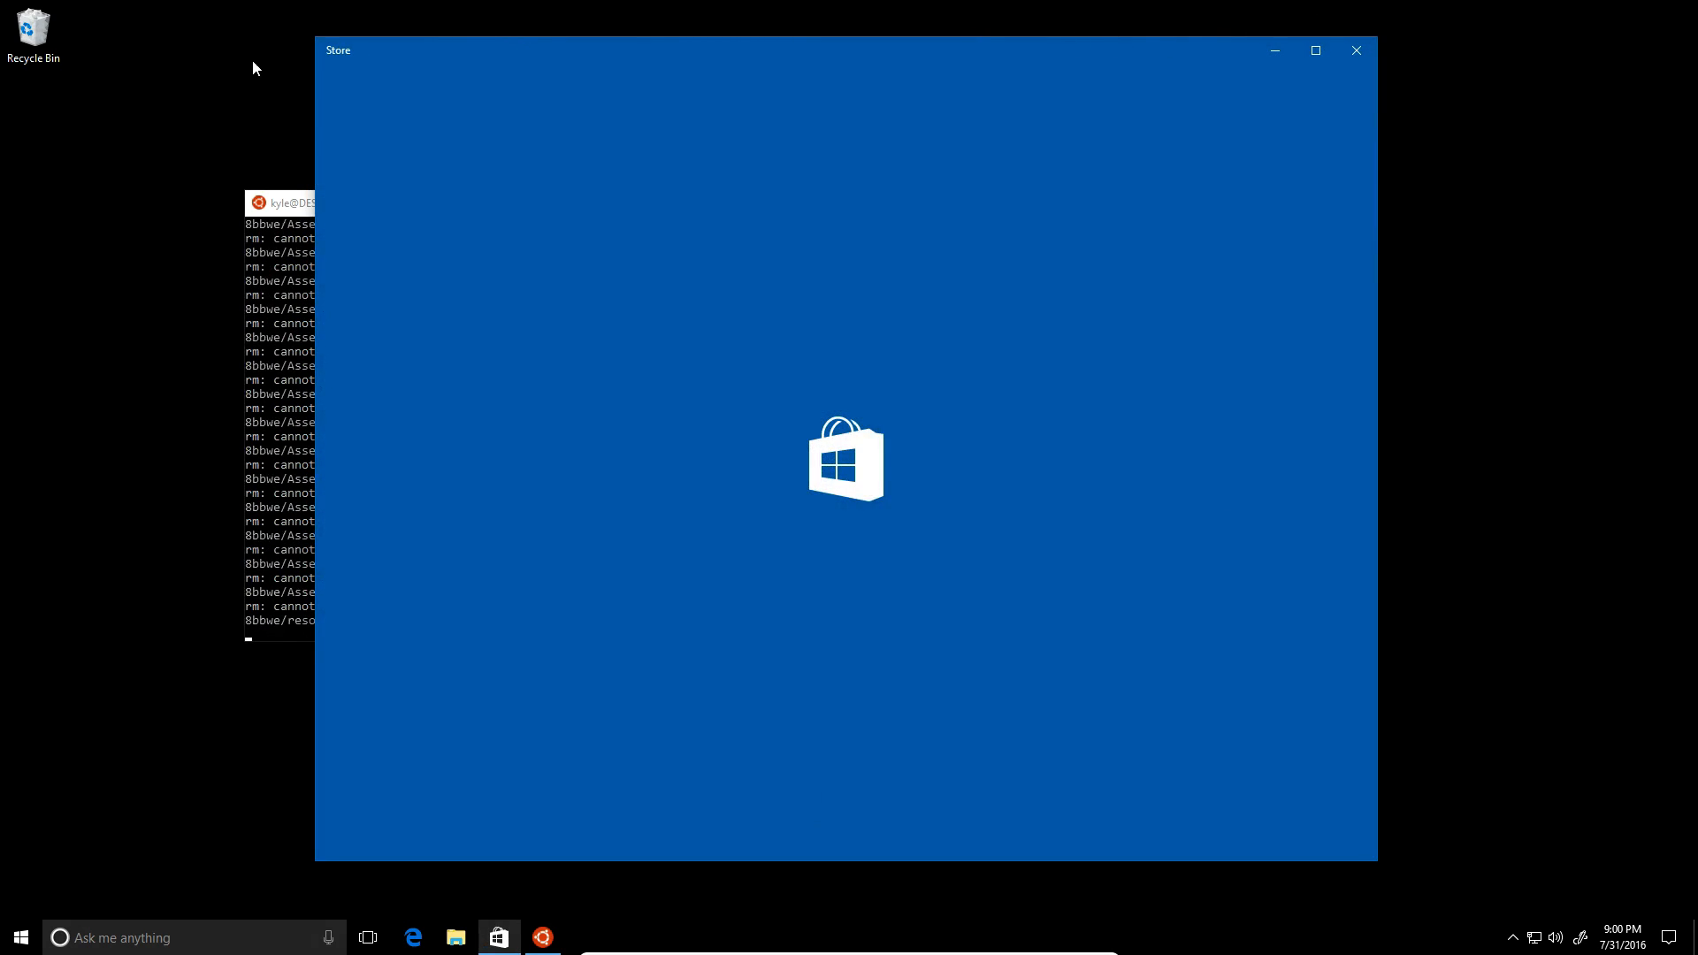
pyautogui.moveTo(1637, 438)
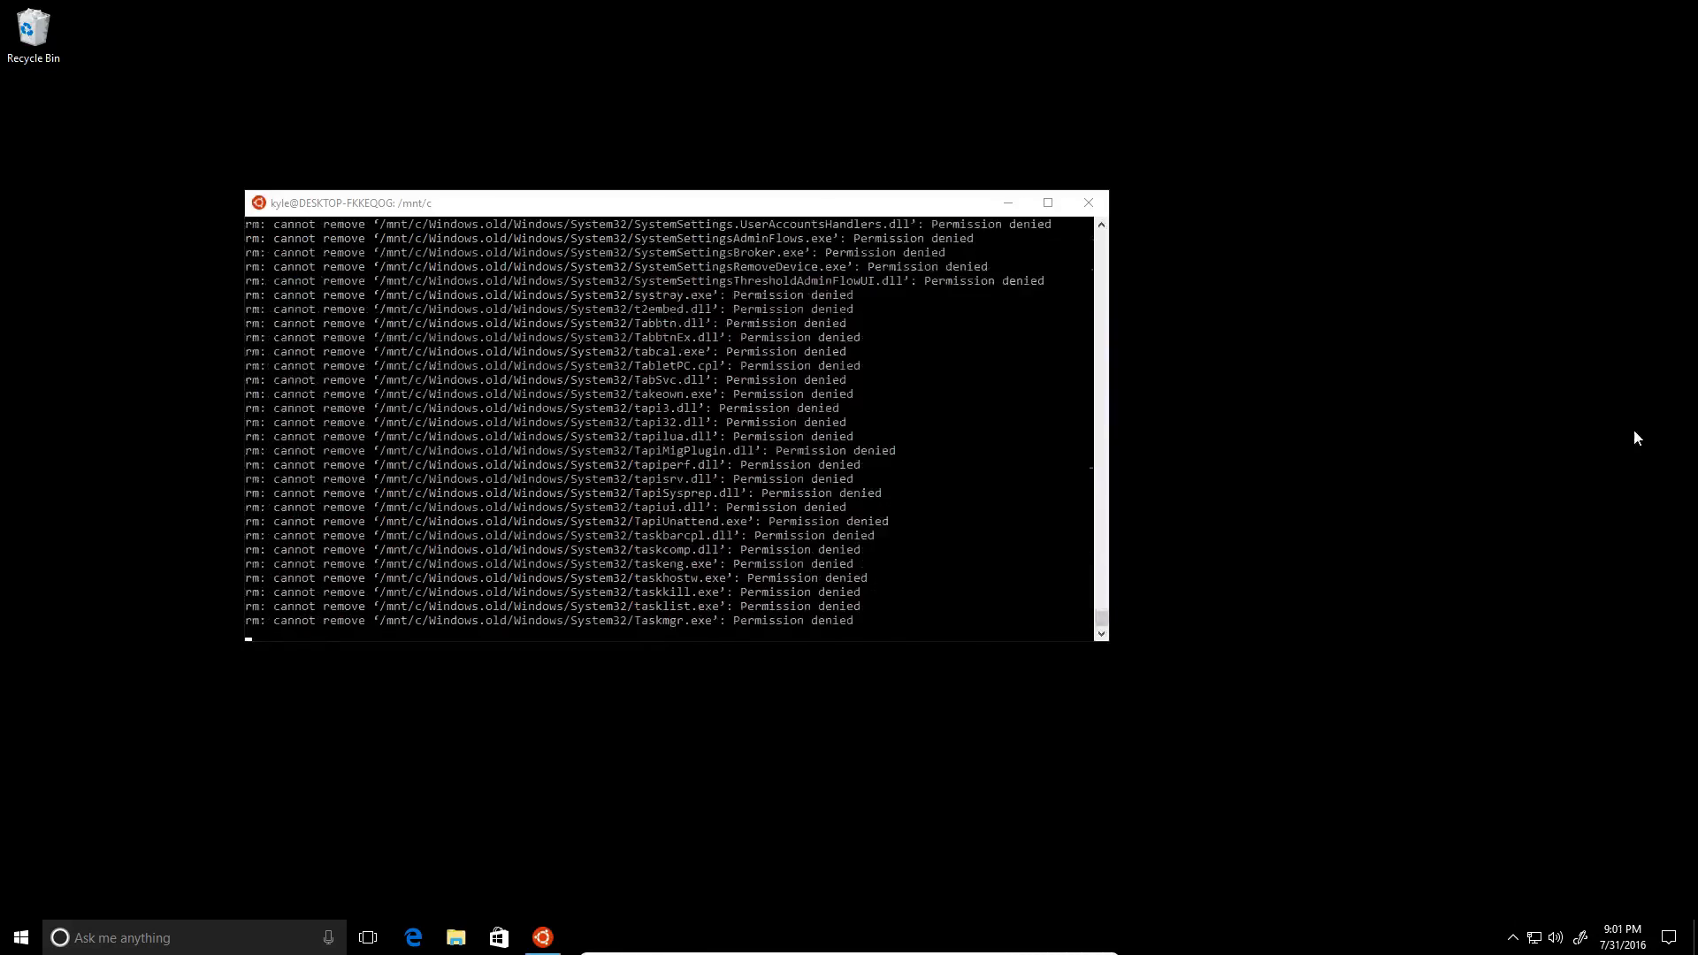
# Step: Scroll the output as rm finishes Windows.old and the prompt returns
pyautogui.scroll(-3)
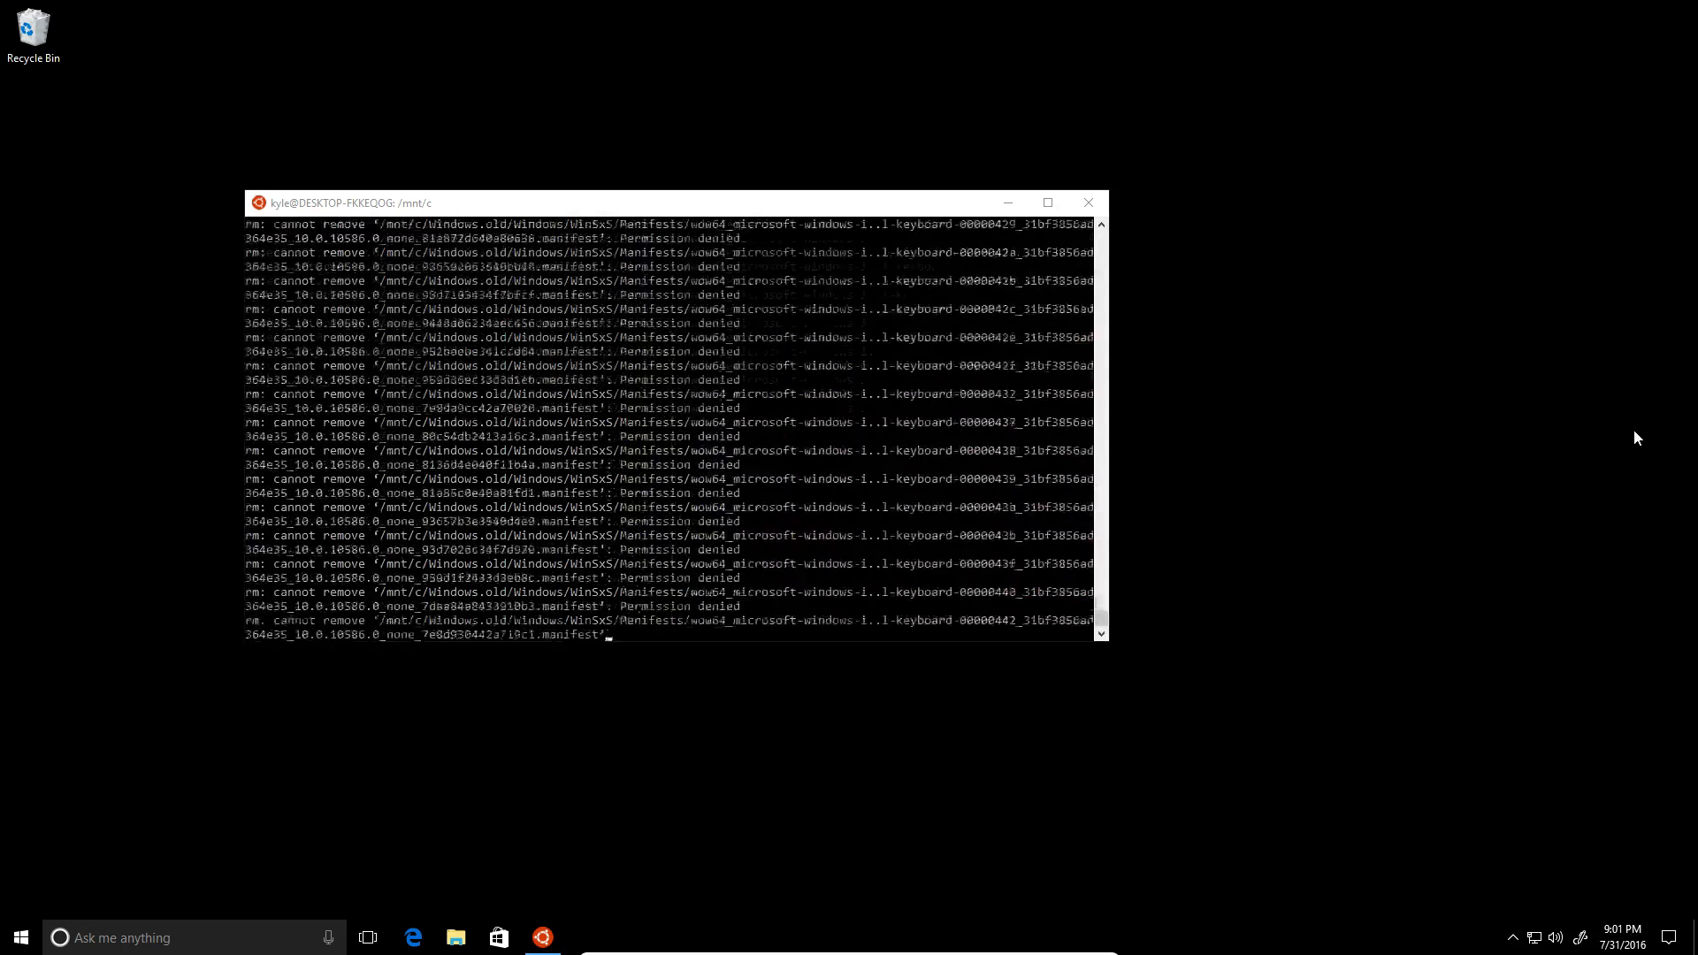
pyautogui.scroll(-3)
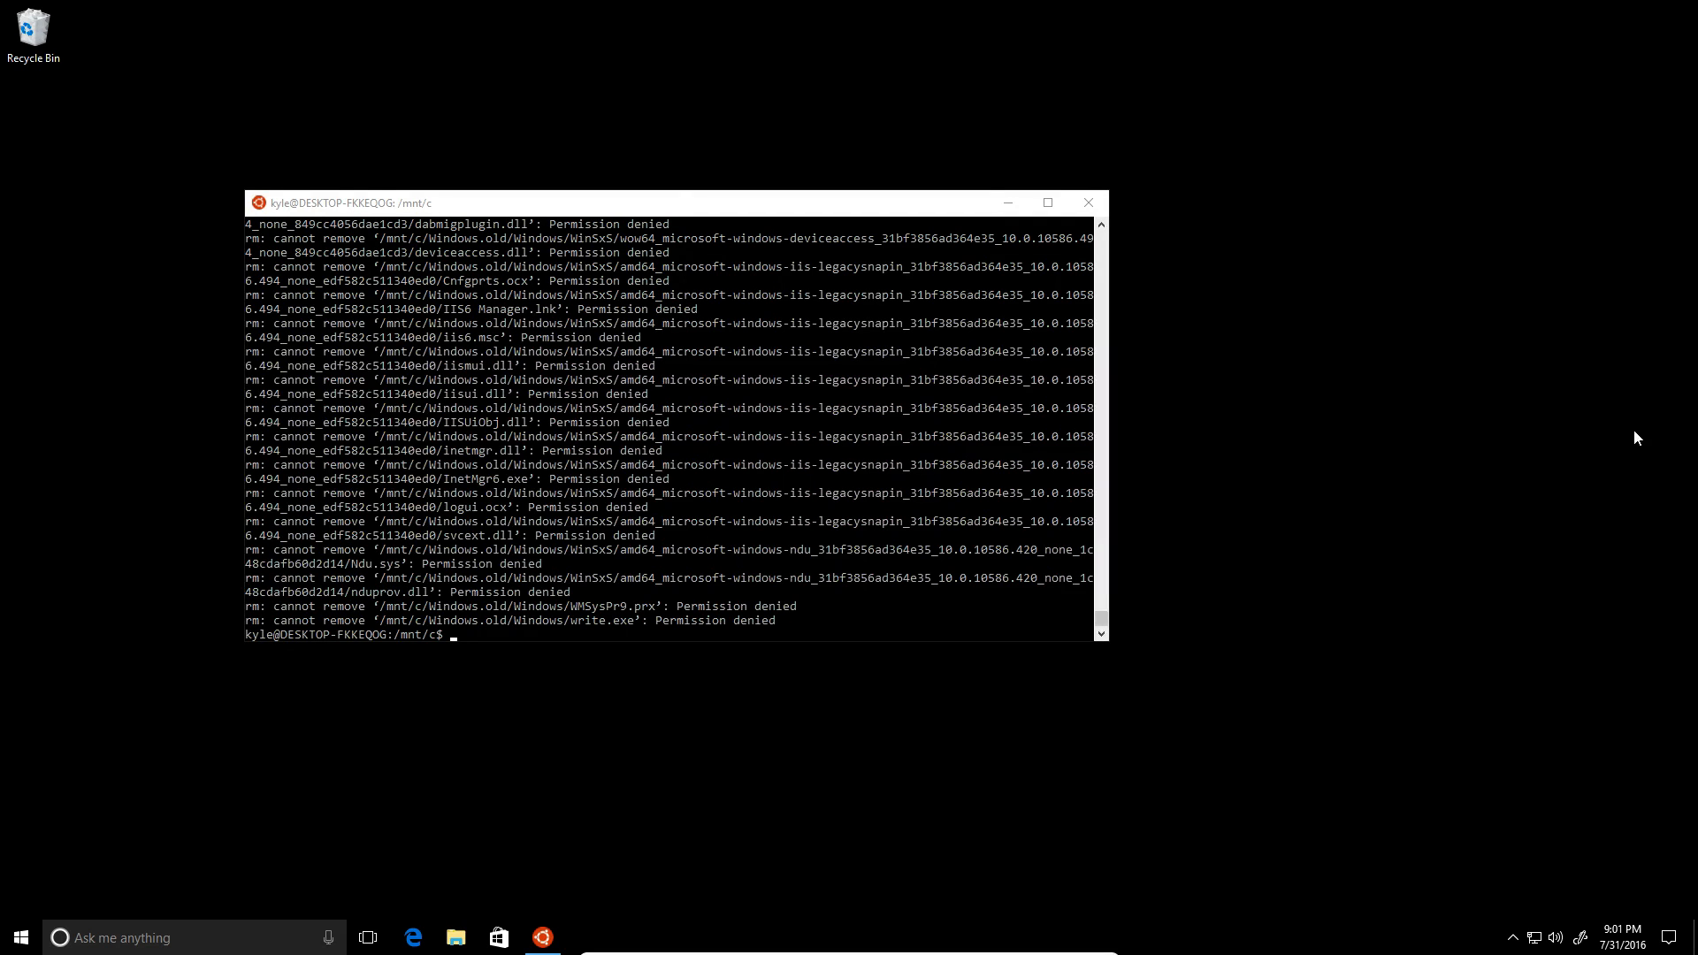
pyautogui.moveTo(277, 138)
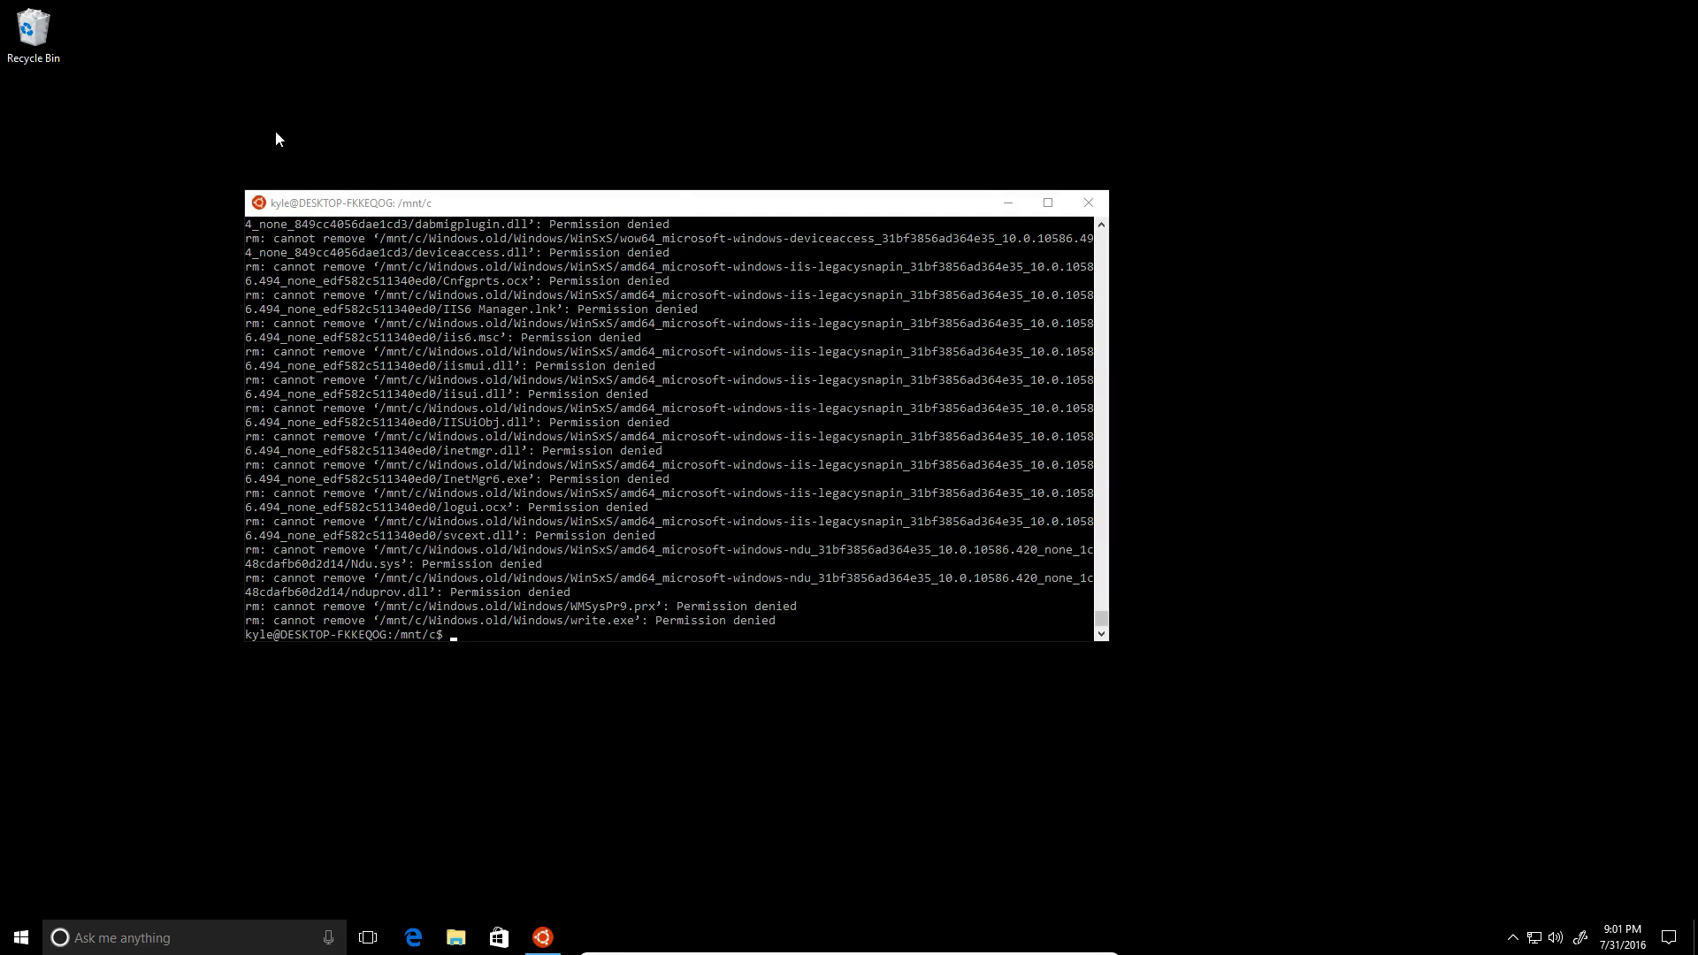
pyautogui.moveTo(862, 337)
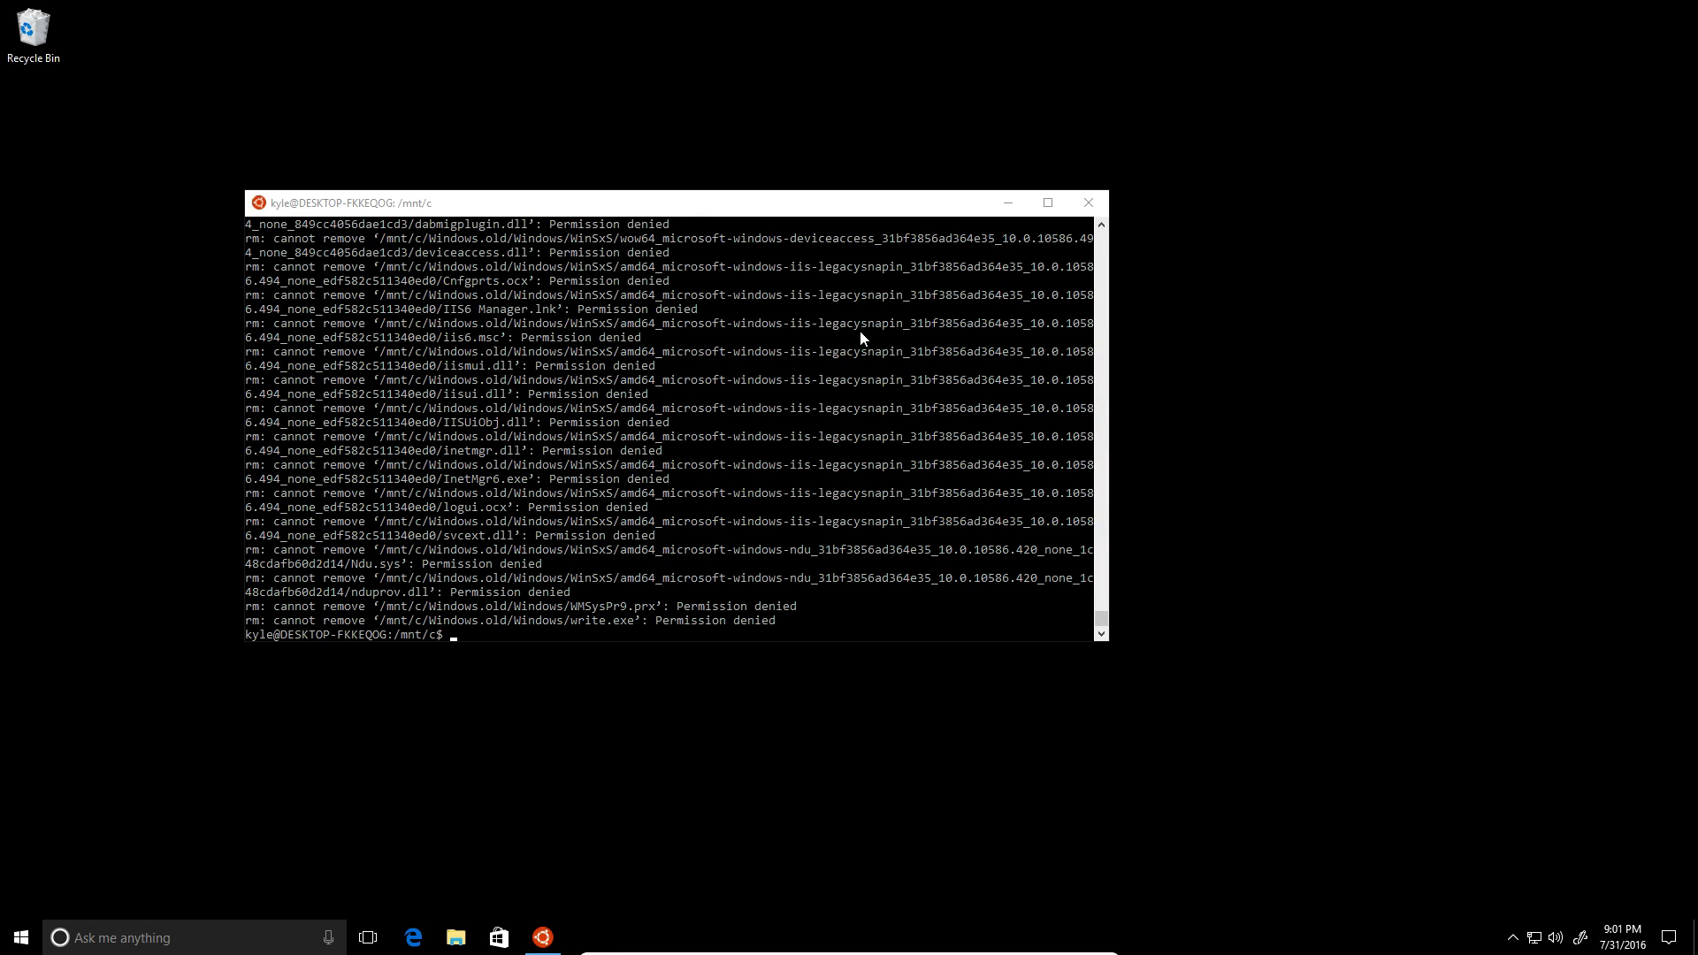
pyautogui.moveTo(513, 483)
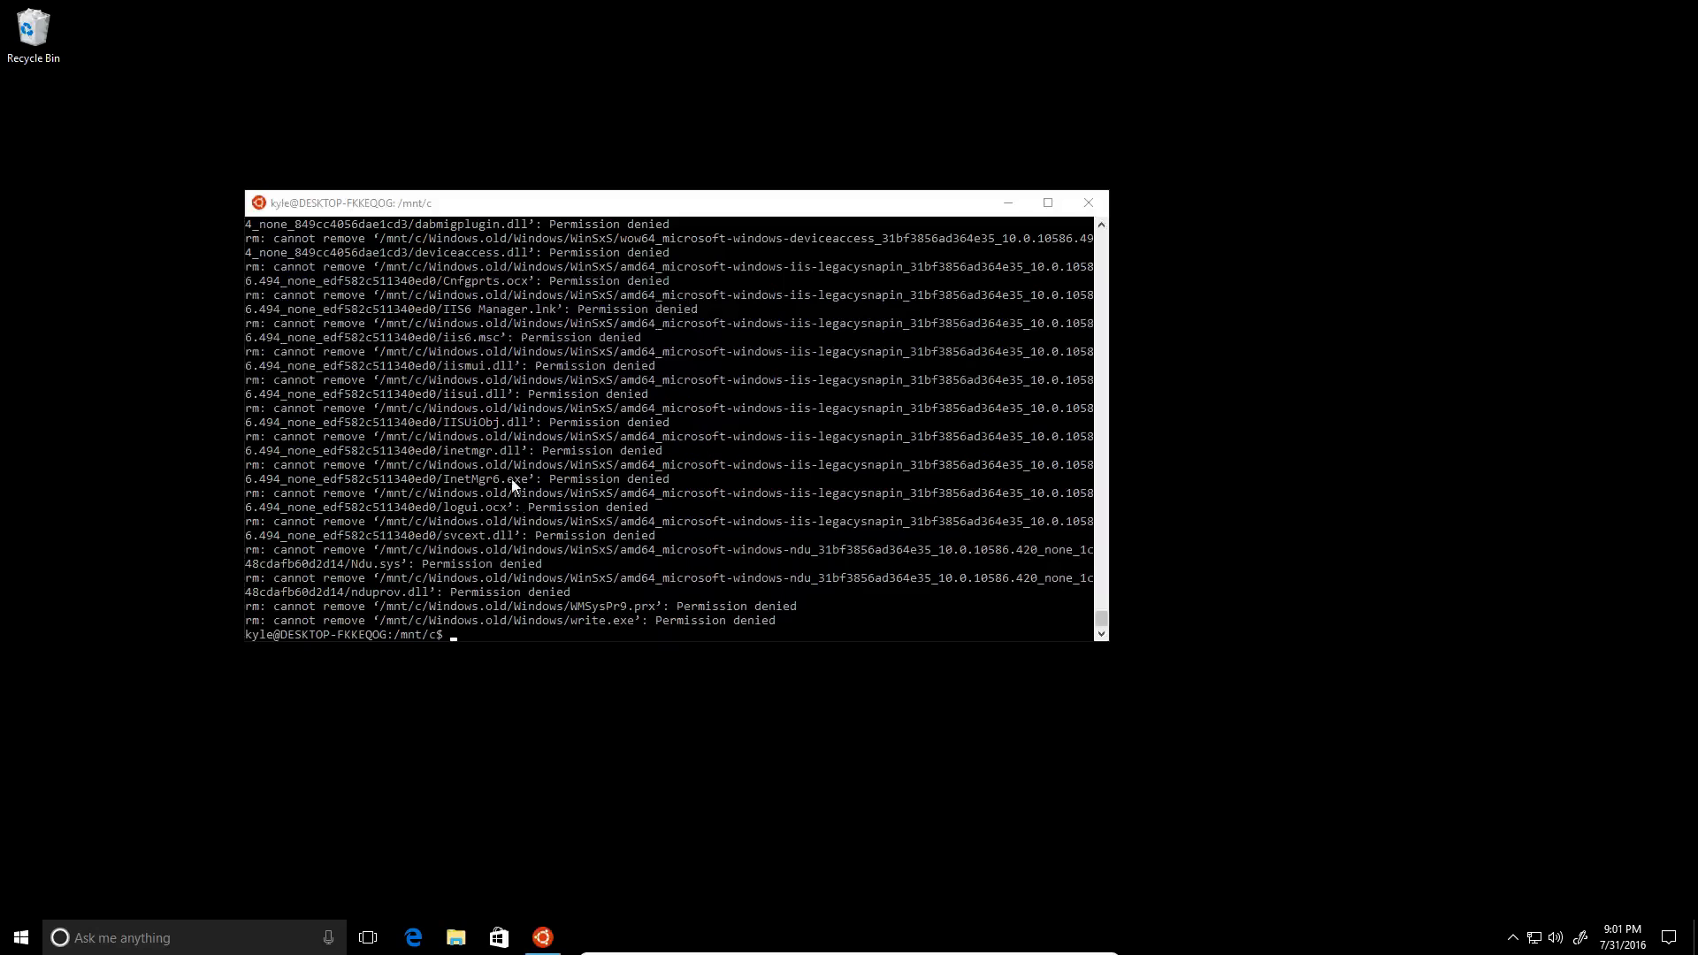
# Step: Try 'reboot' and 'restart' at the Bash prompt; both report command not found
pyautogui.write('reboot')
pyautogui.write('restart')
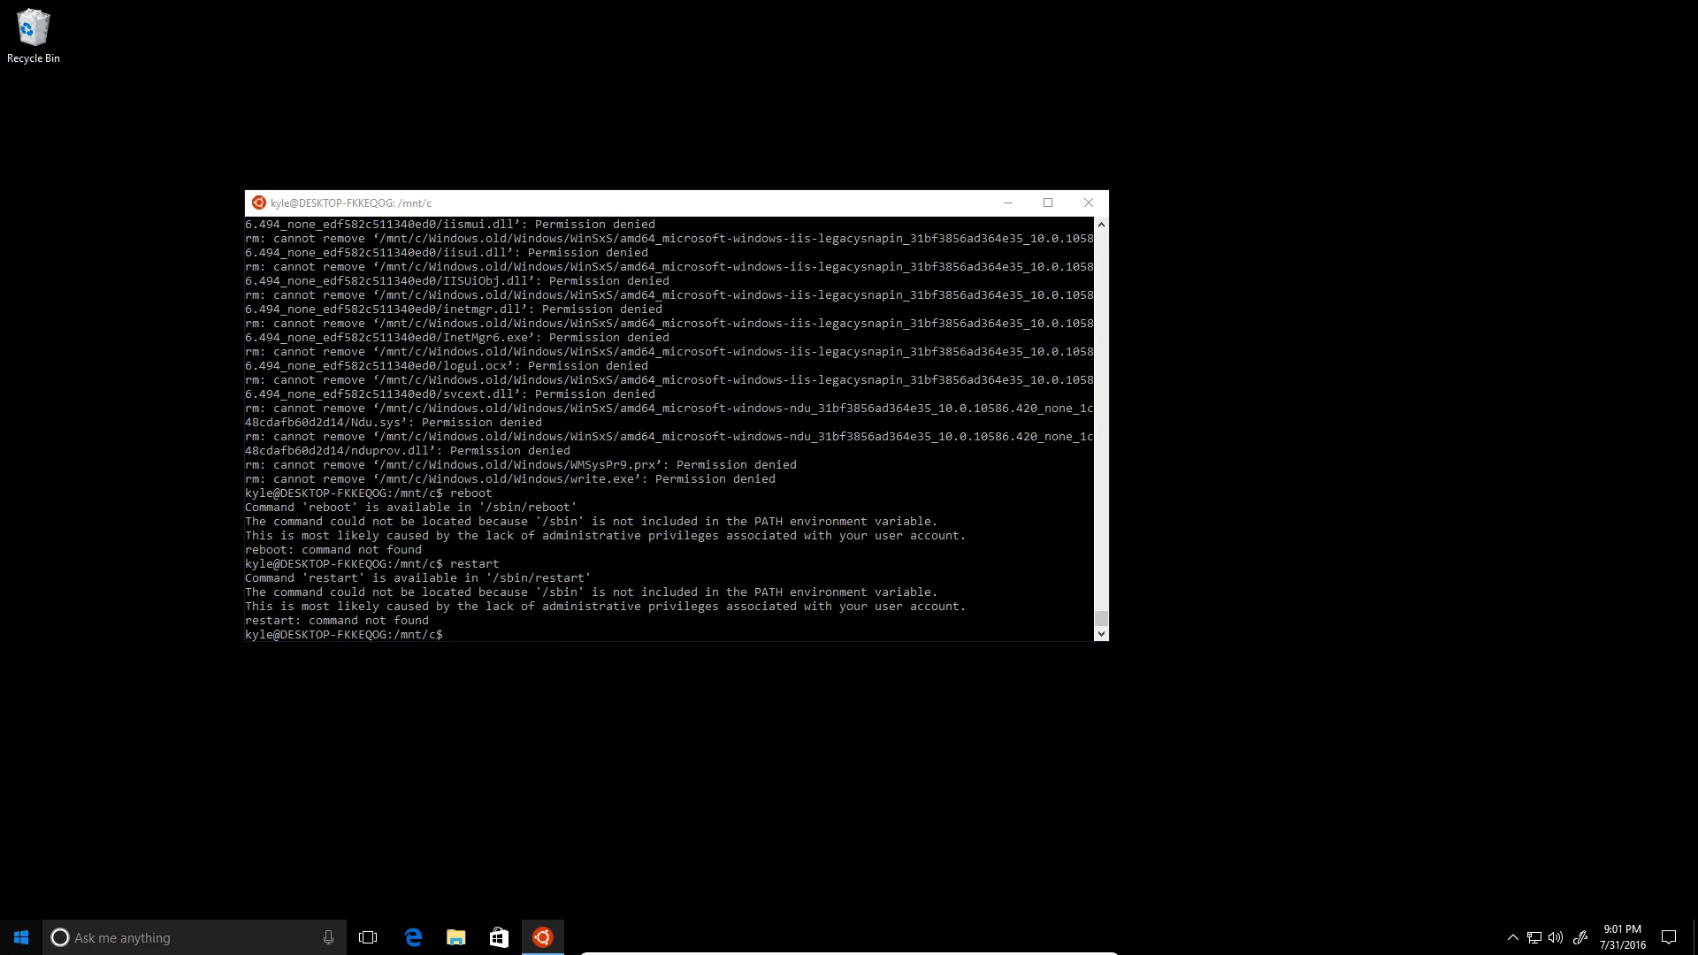
# Step: Restart Windows from the Start menu's power options
pyautogui.click(20, 899)
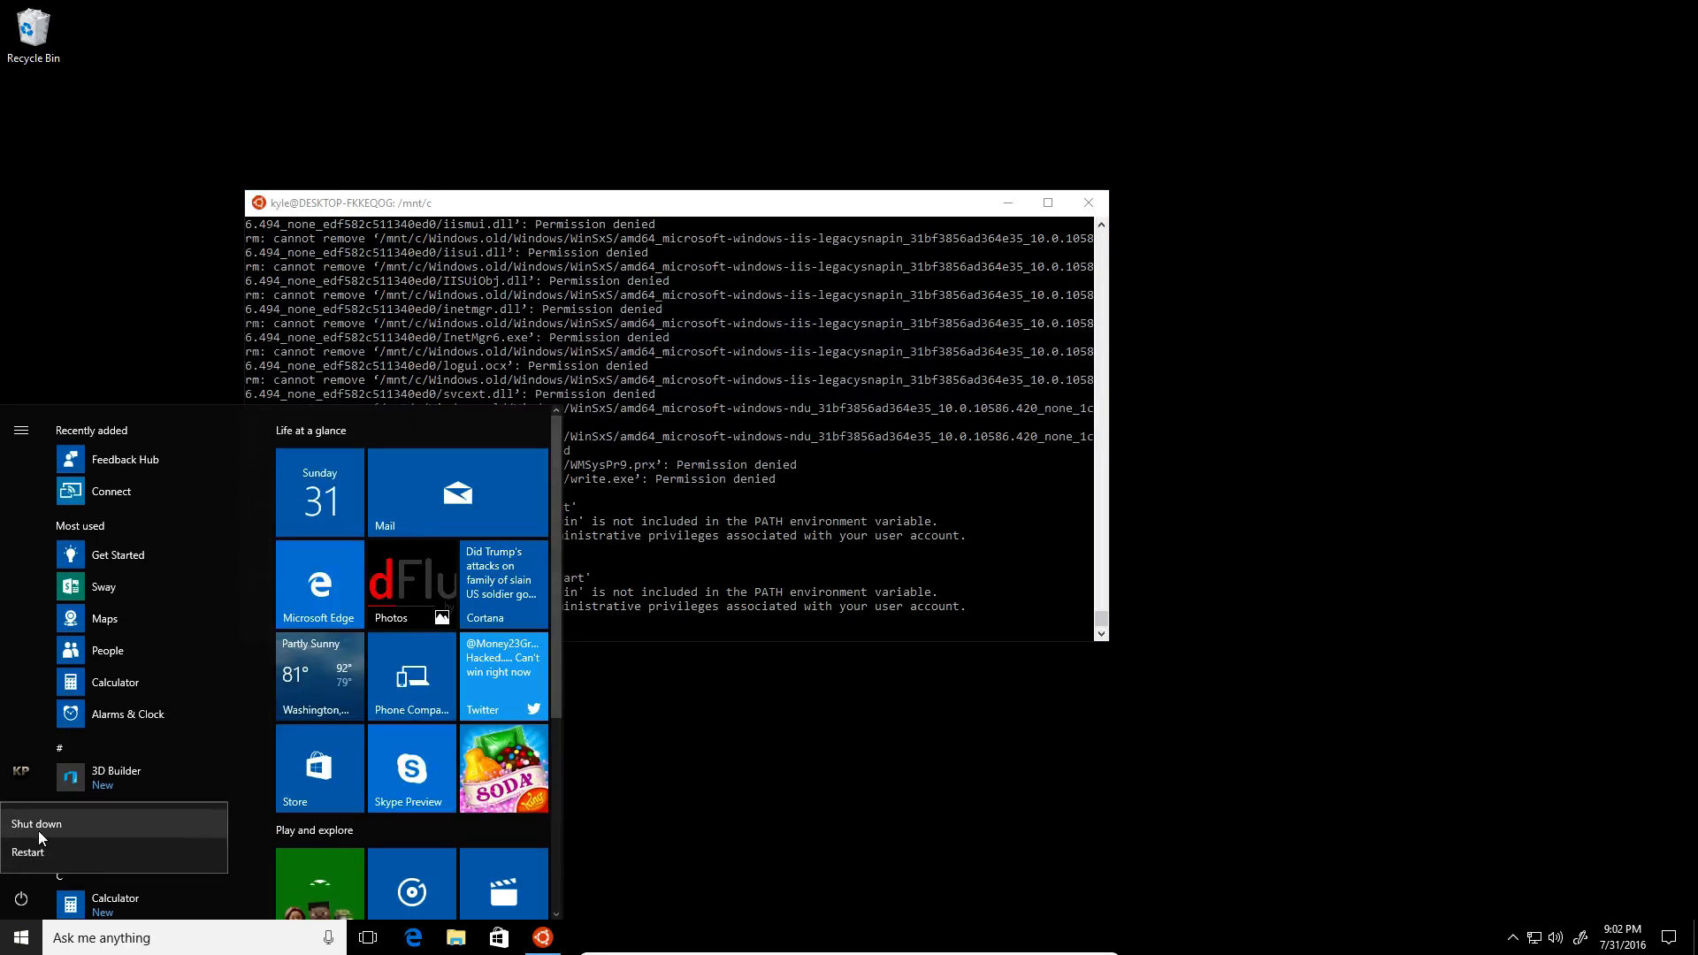
pyautogui.click(27, 853)
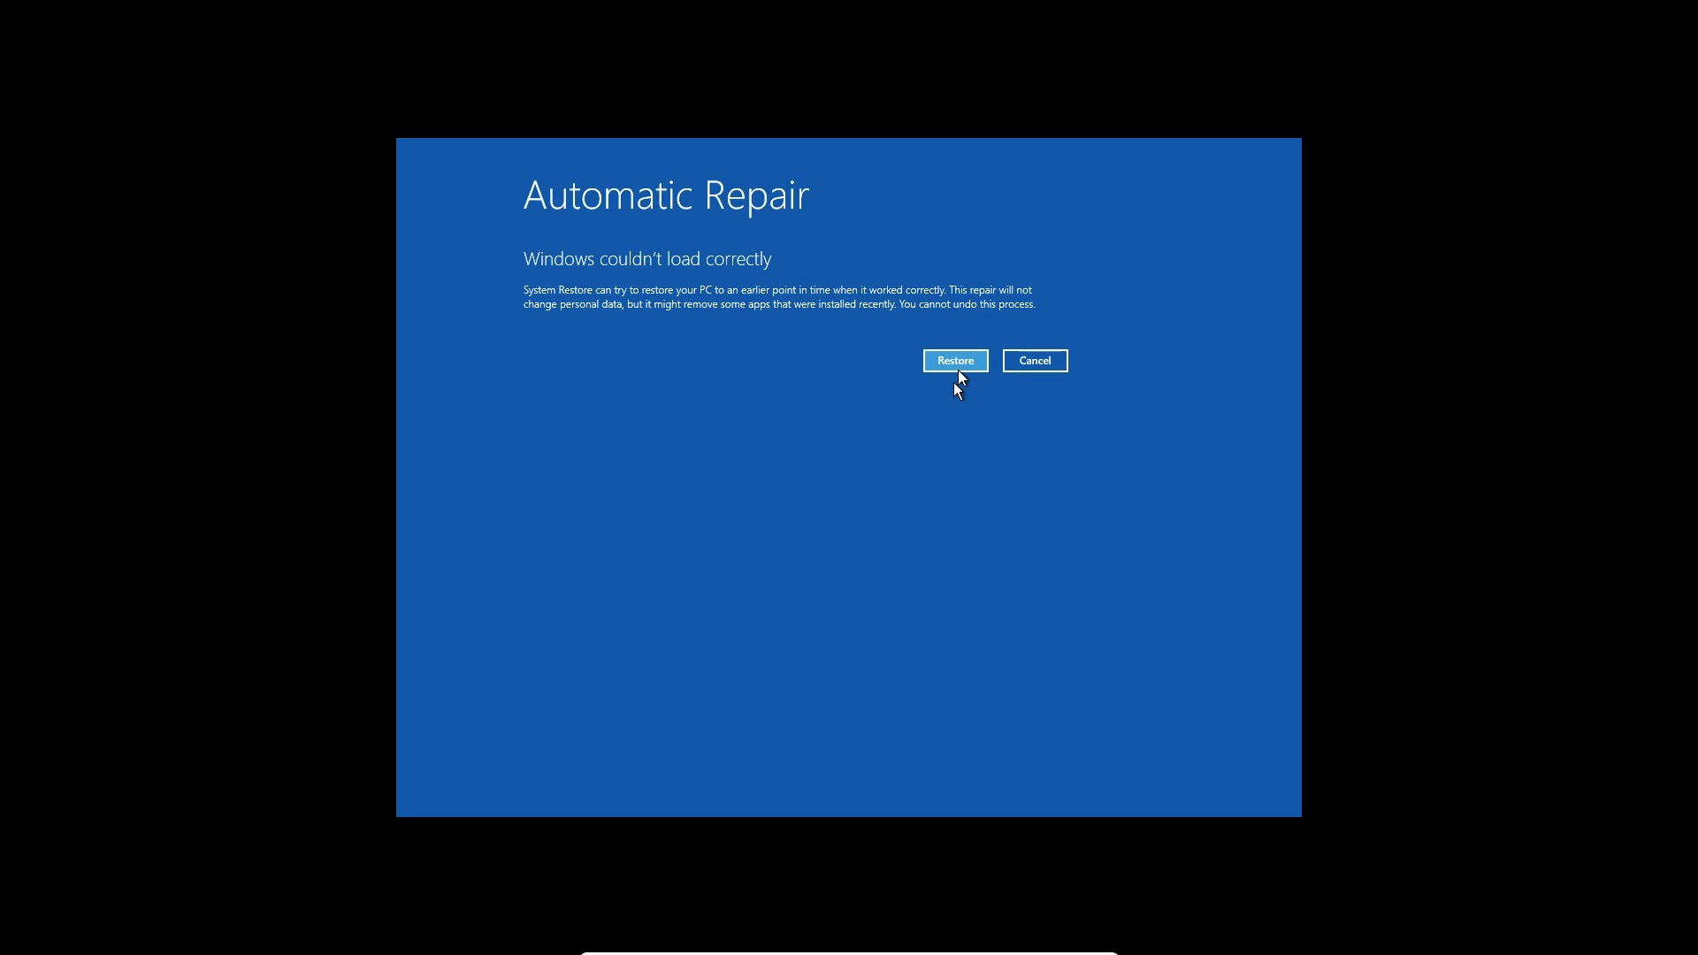
# Step: Choose Restore on the 'Windows couldn't load correctly' Automatic Repair screen
pyautogui.click(955, 361)
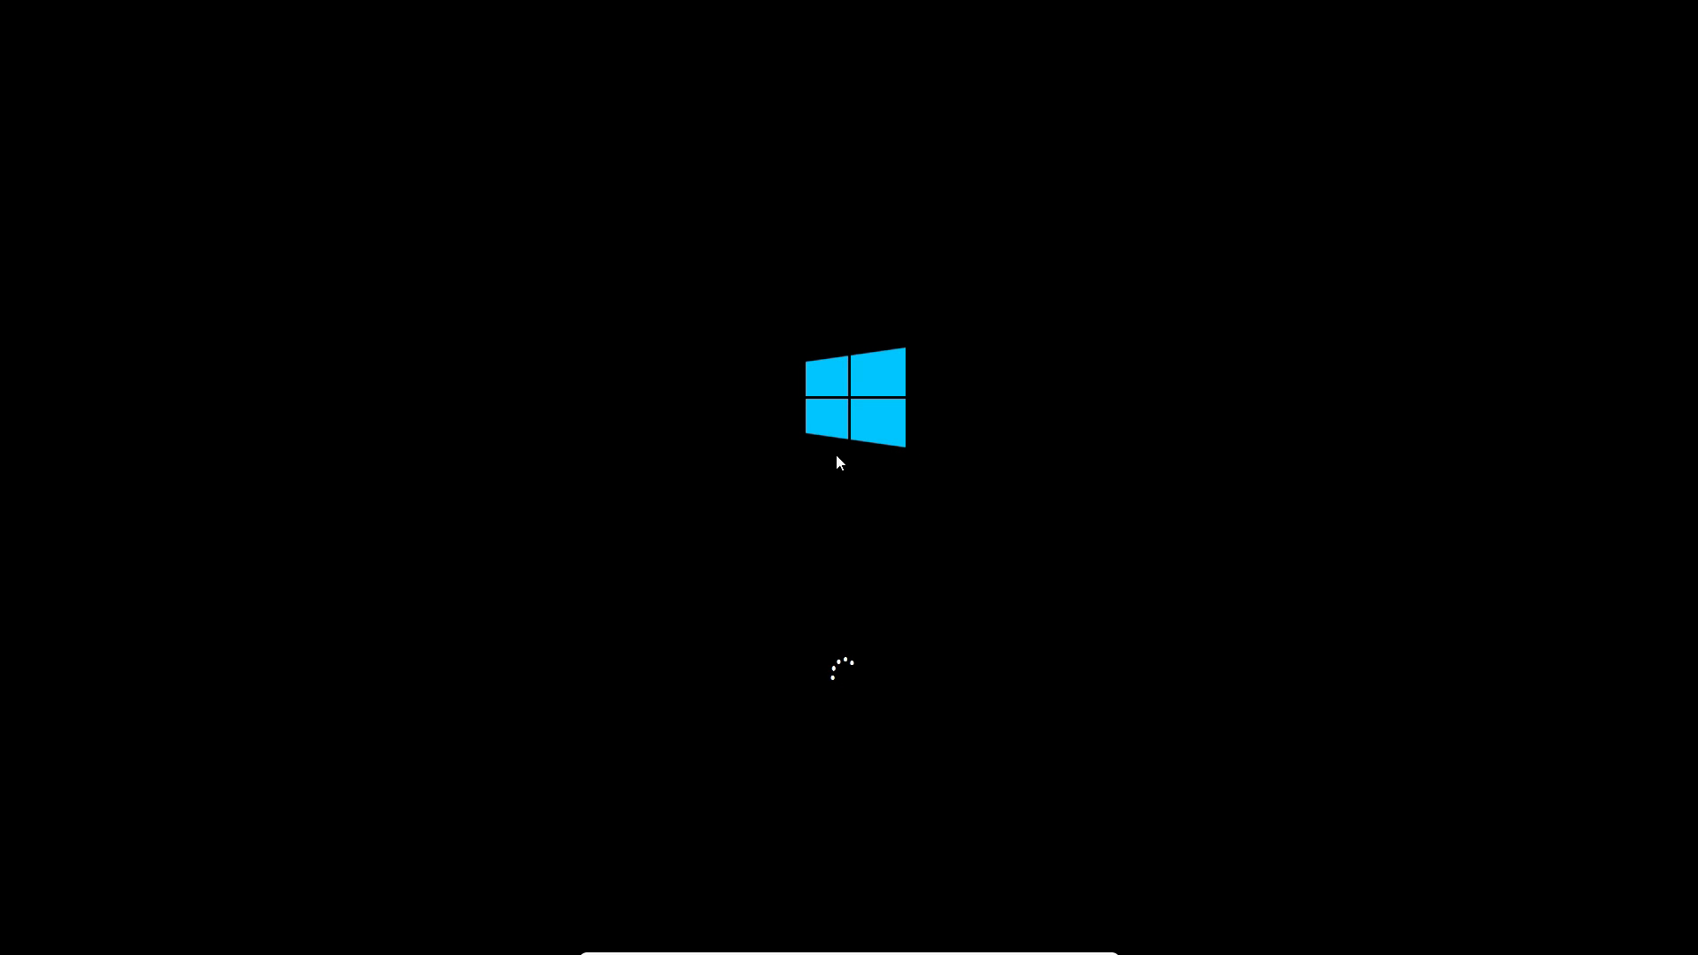